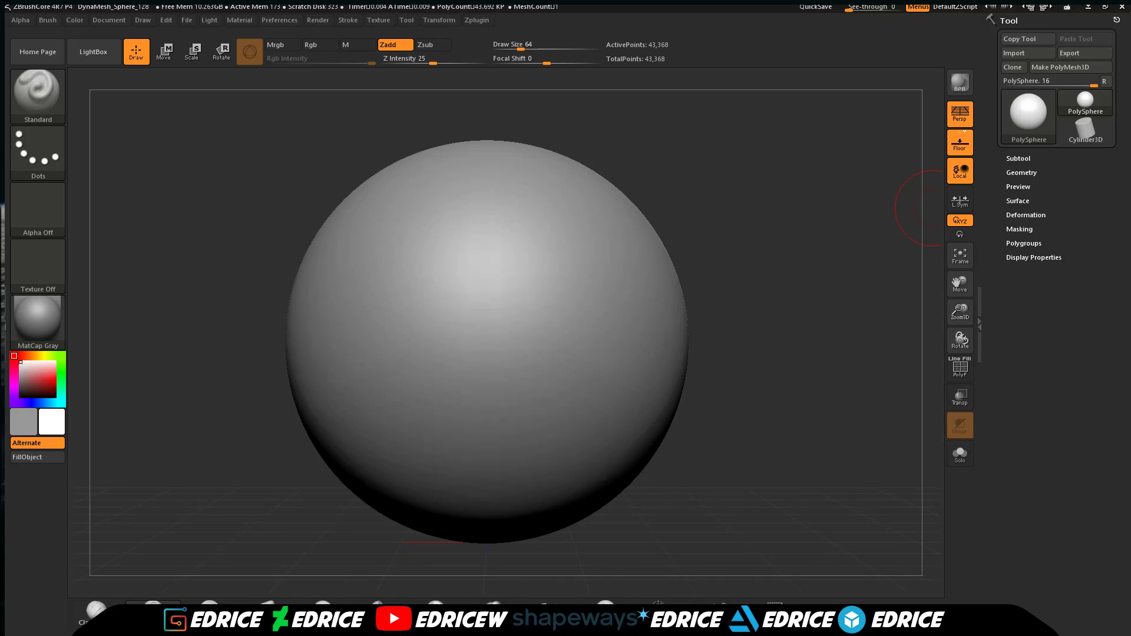
mouse_move(747, 265)
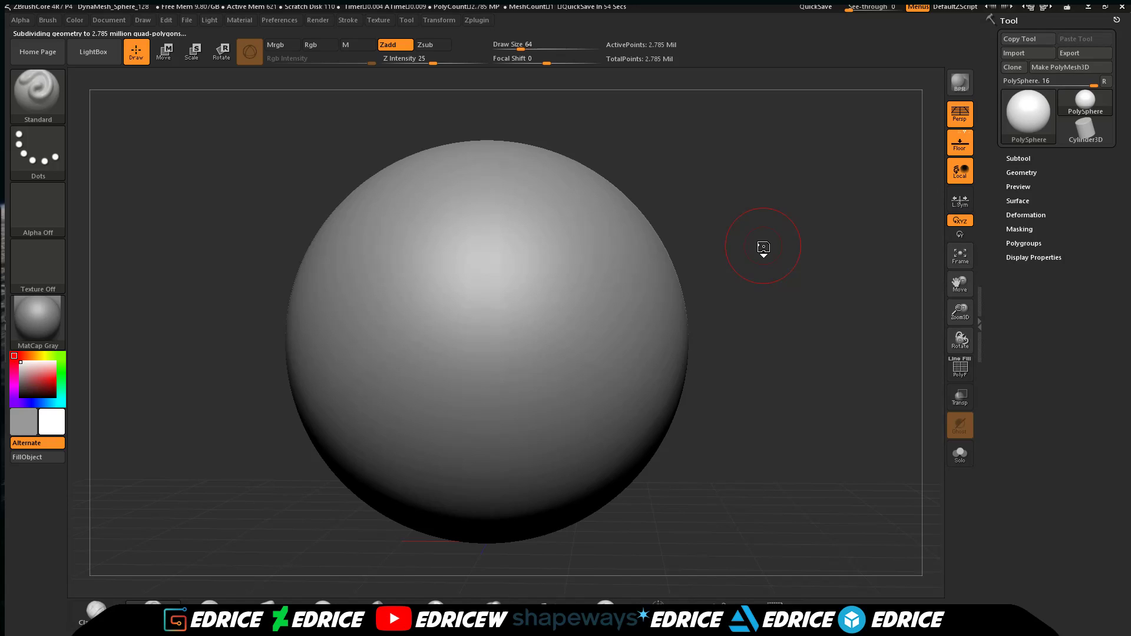
mouse_move(38, 210)
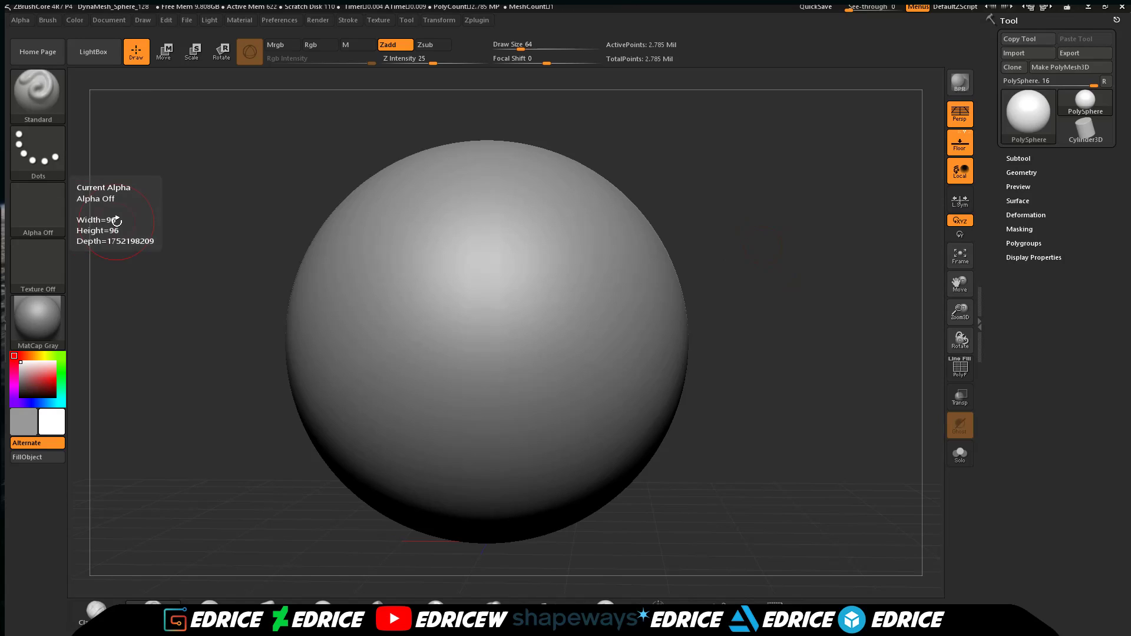
mouse_move(38, 88)
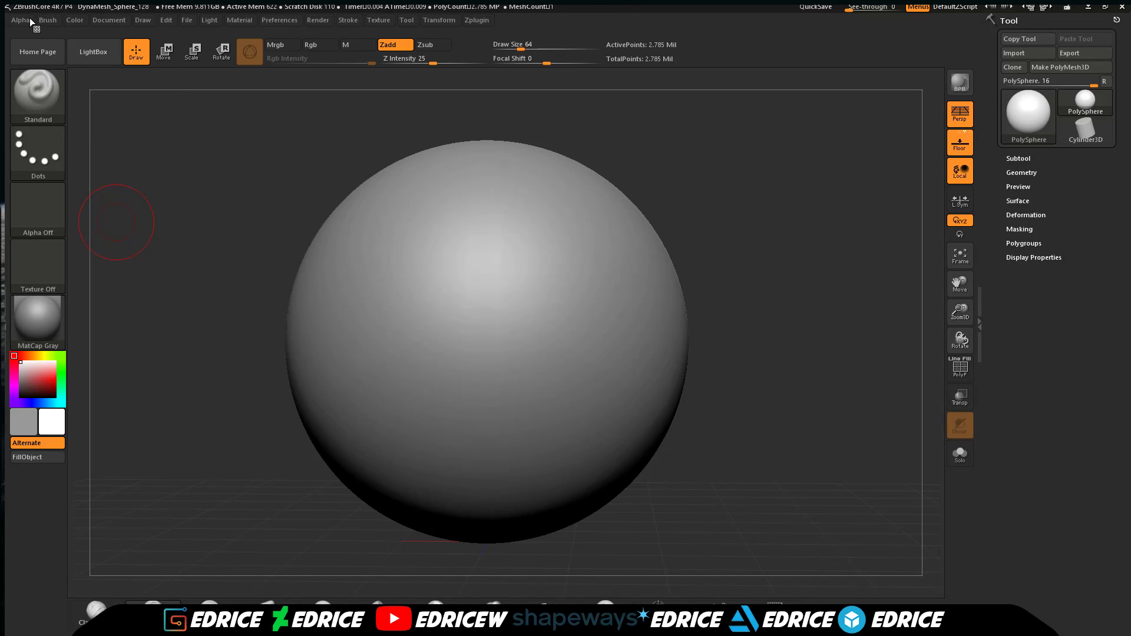
mouse_move(155, 79)
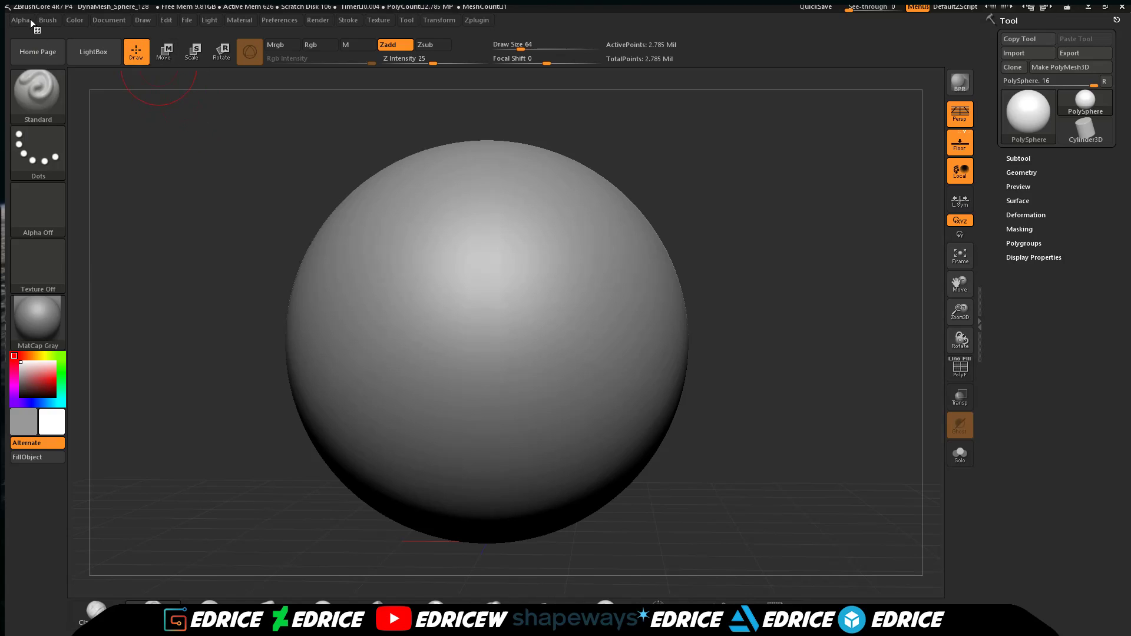
Divide the PolySphere twice to reach about 2.785 million active points.
left_click(20, 20)
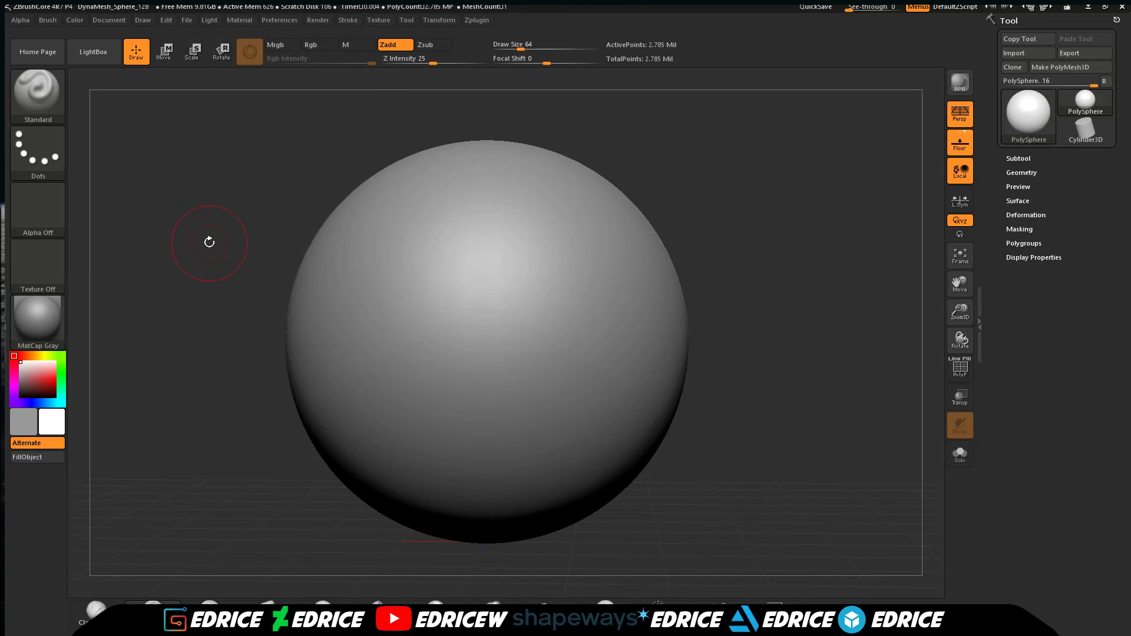
left_click(20, 20)
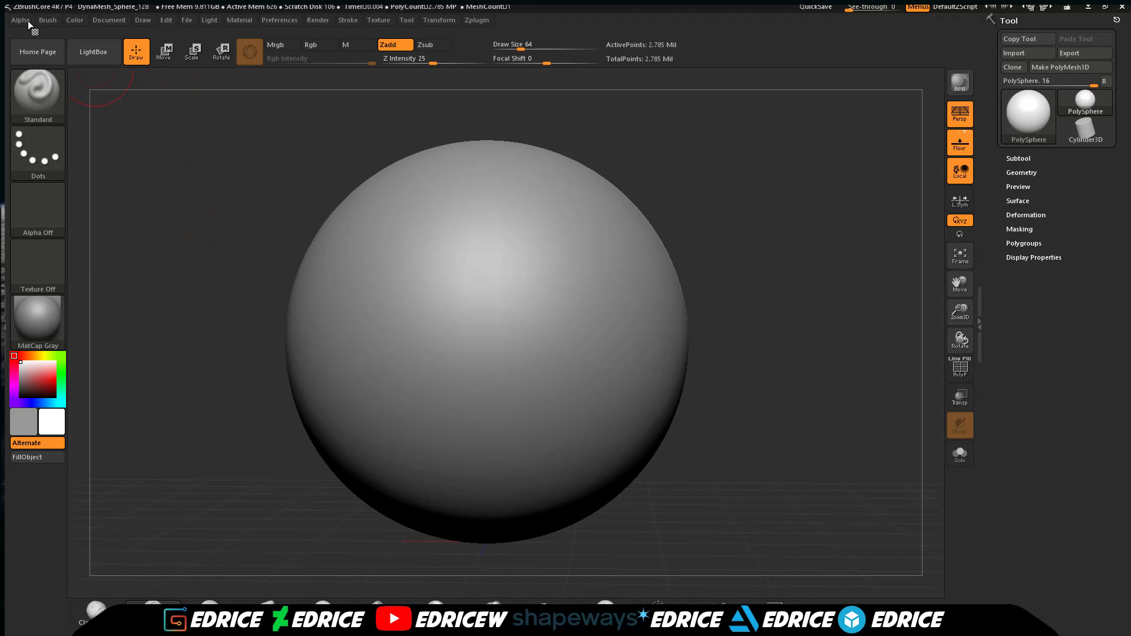
Choose bt_button_01 from the Alpha palette as the current alpha.
left_click(20, 20)
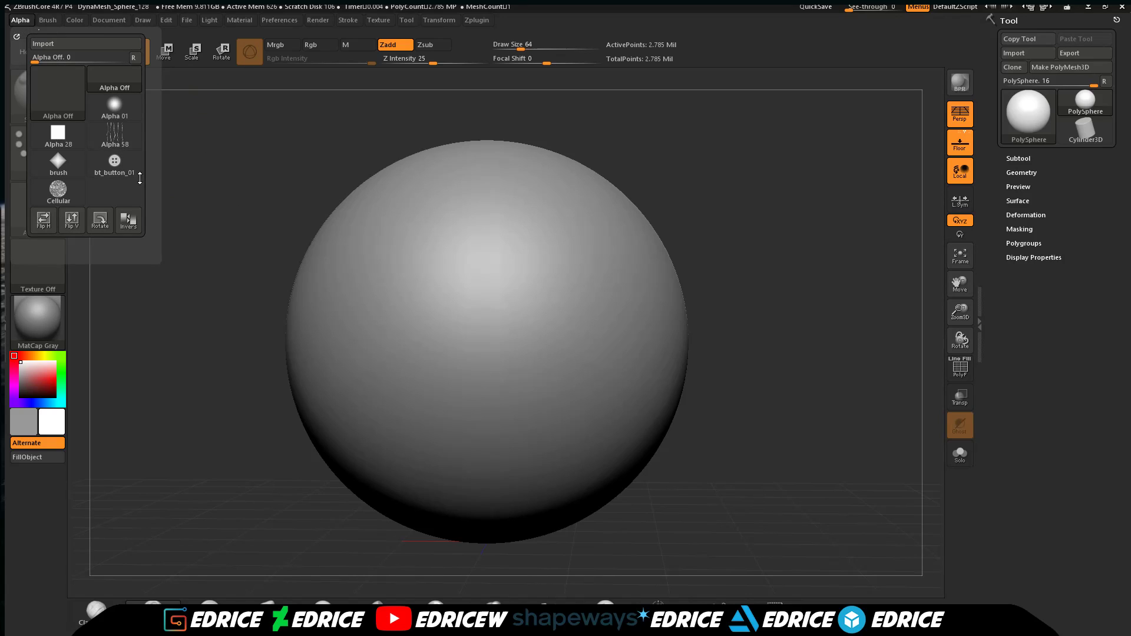
left_click(114, 161)
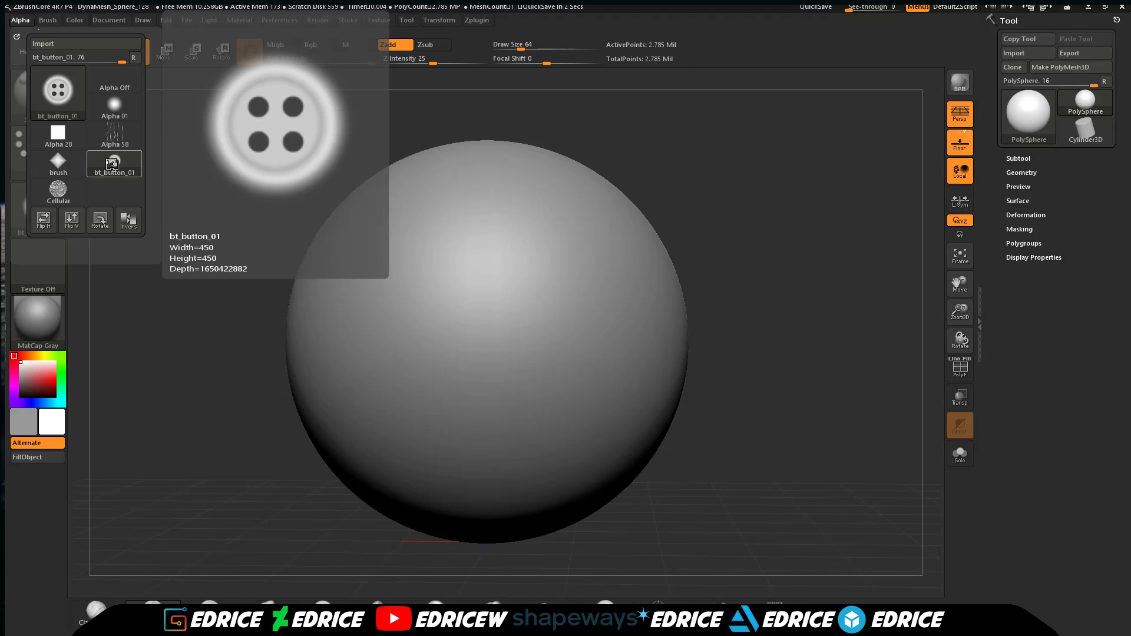
left_click(815, 7)
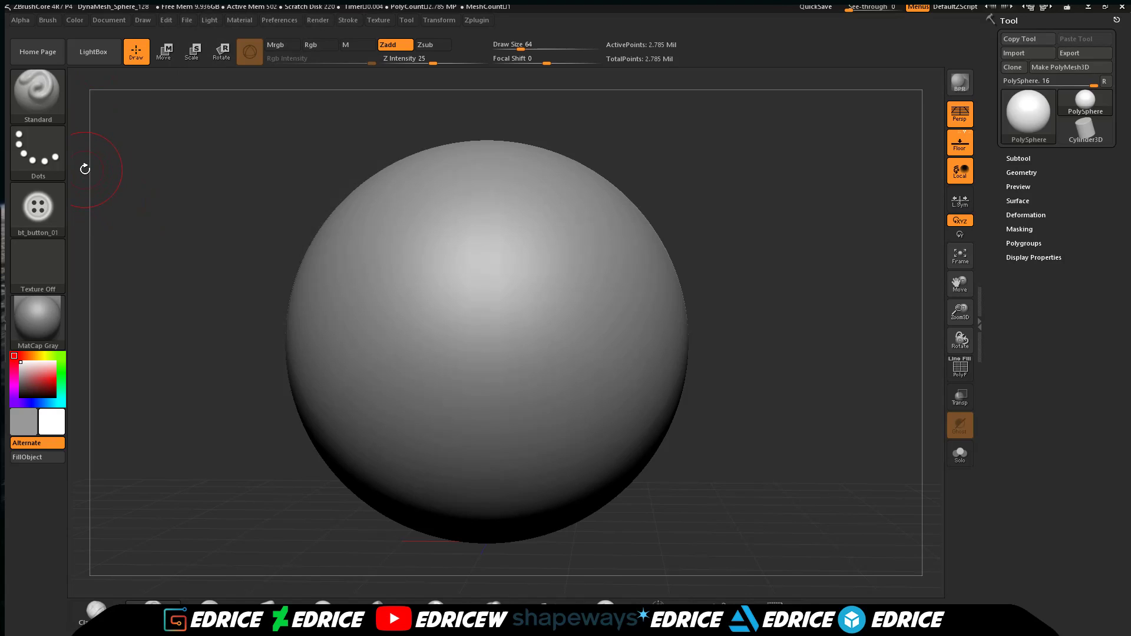
mouse_move(104, 141)
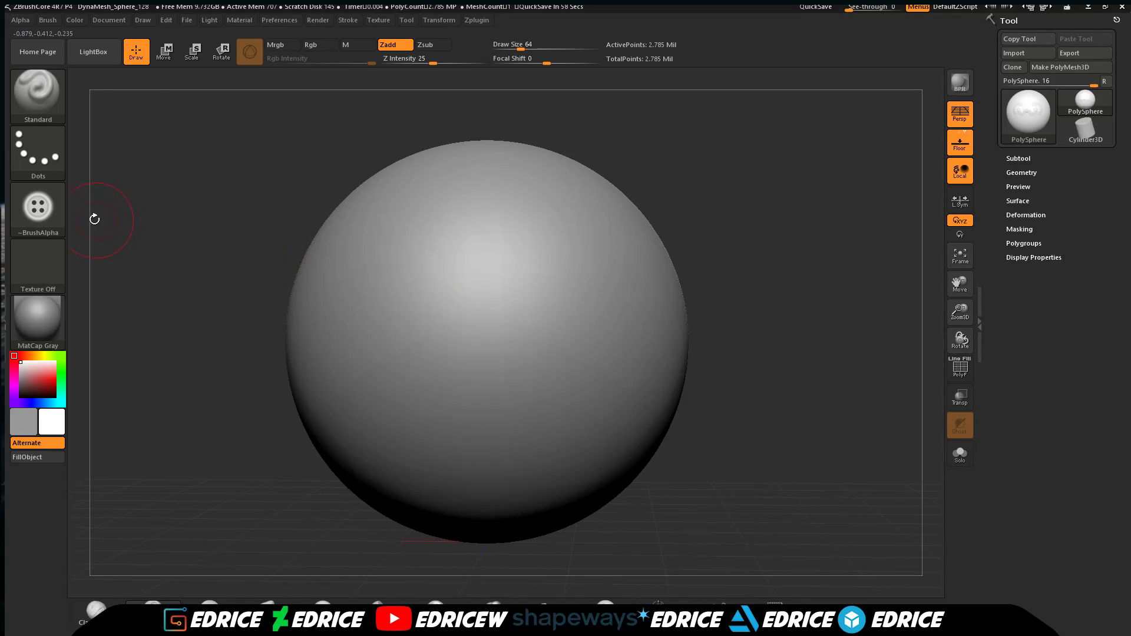
Reopen the Alpha palette to check the ~BrushAlpha copy of the button image.
left_click(38, 209)
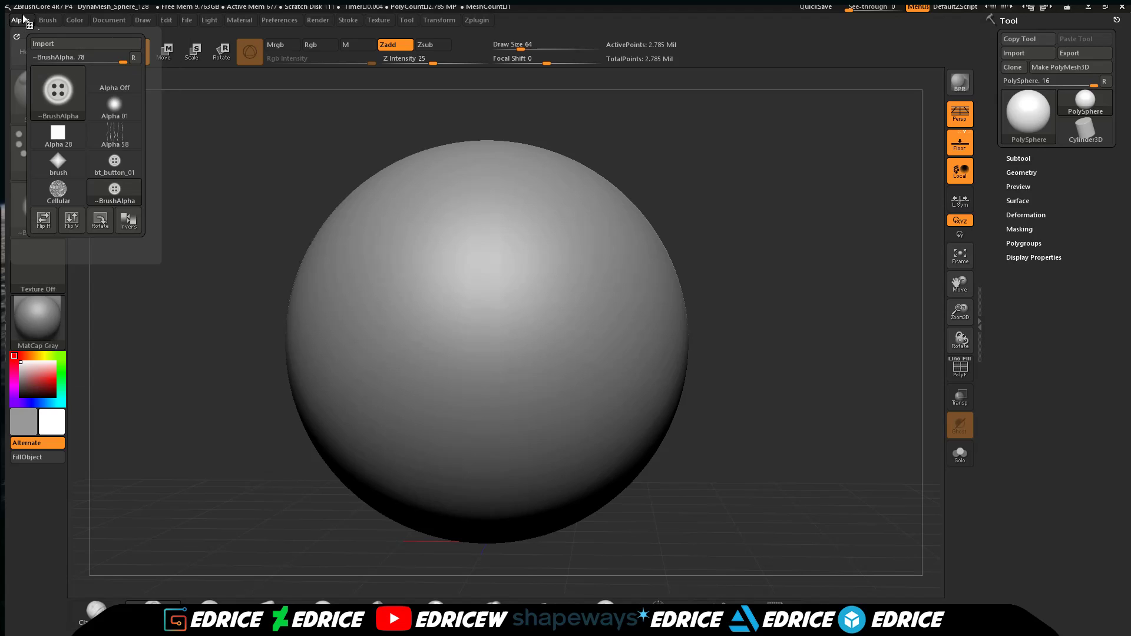
mouse_move(44, 44)
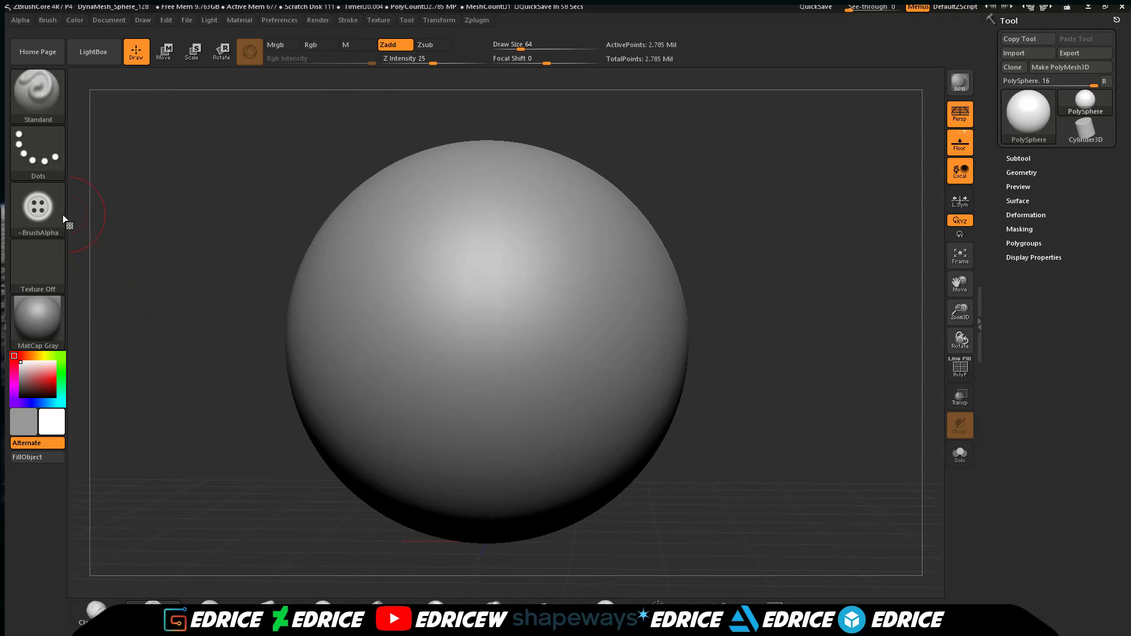
mouse_move(455, 303)
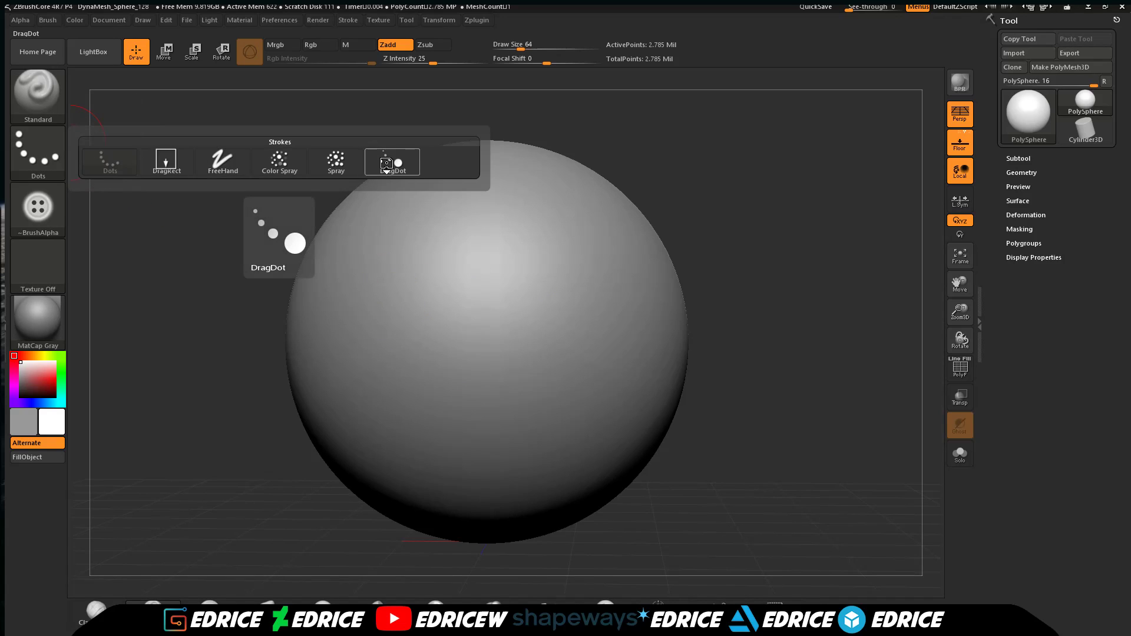
Switch the stroke type to DragDot in the Strokes popup.
left_click(391, 161)
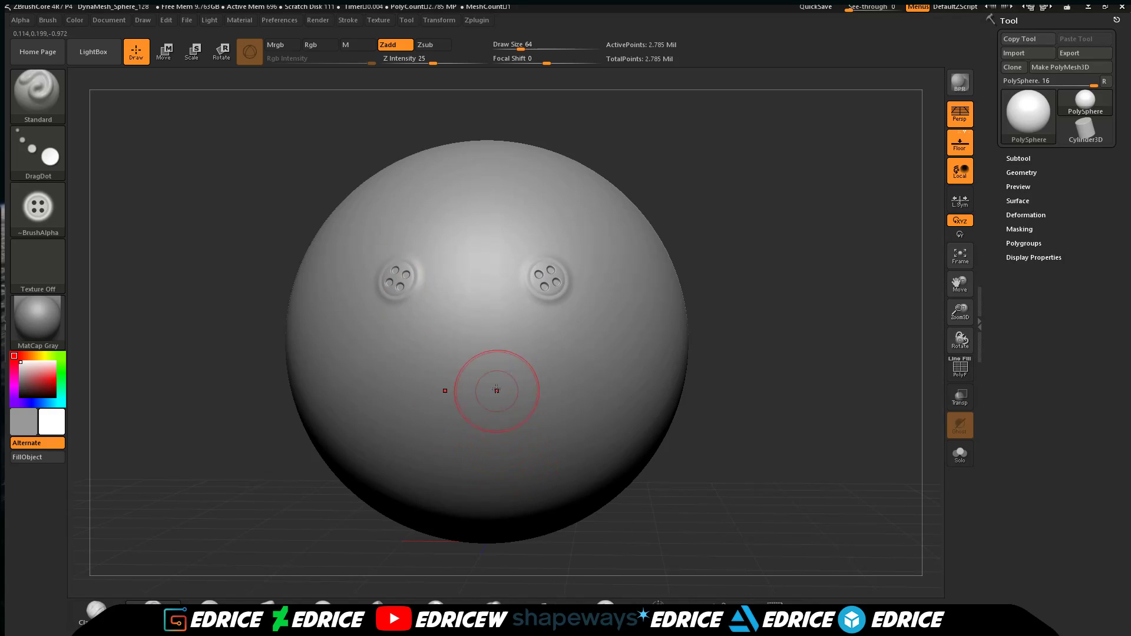
mouse_move(484, 258)
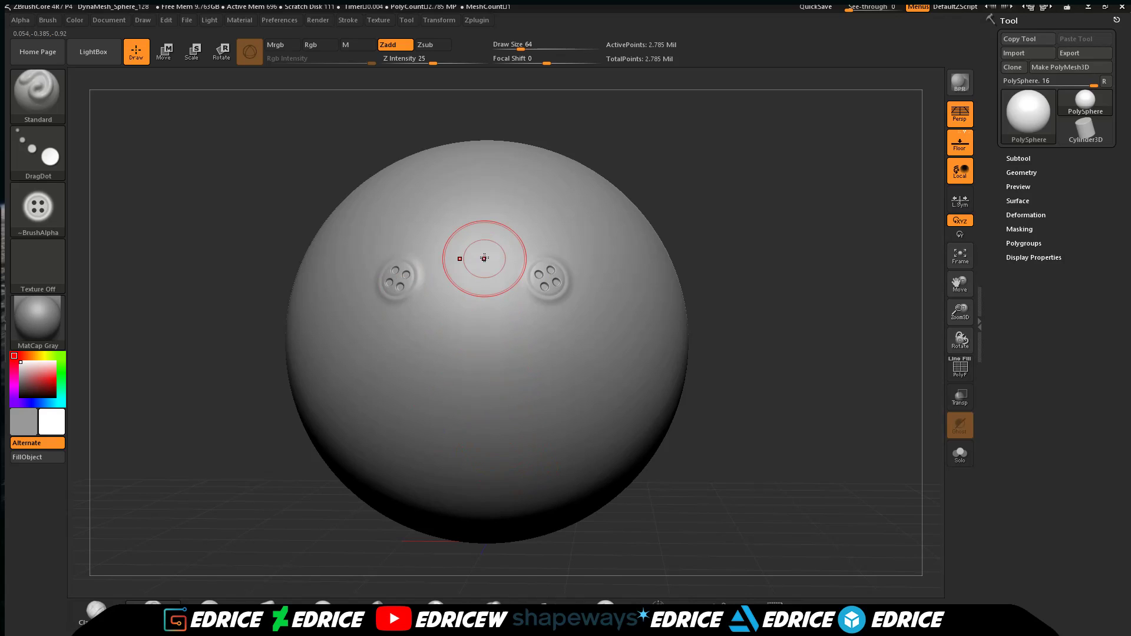
mouse_move(432, 59)
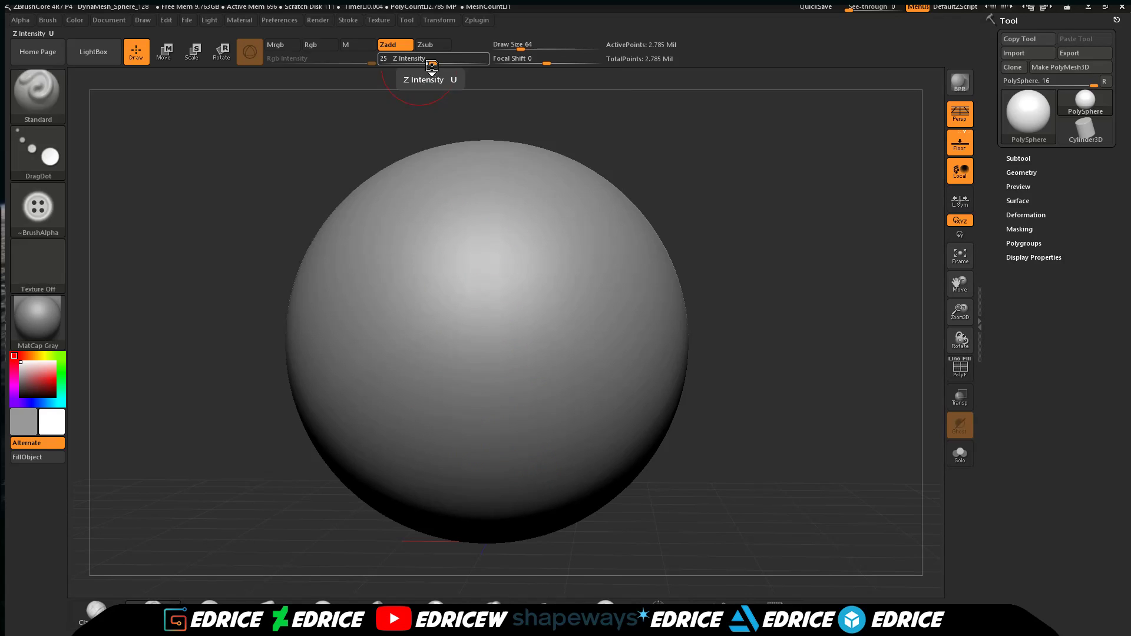
Raise Z Intensity to 38 with the slider before stamping buttons.
left_click_drag(429, 59, 439, 59)
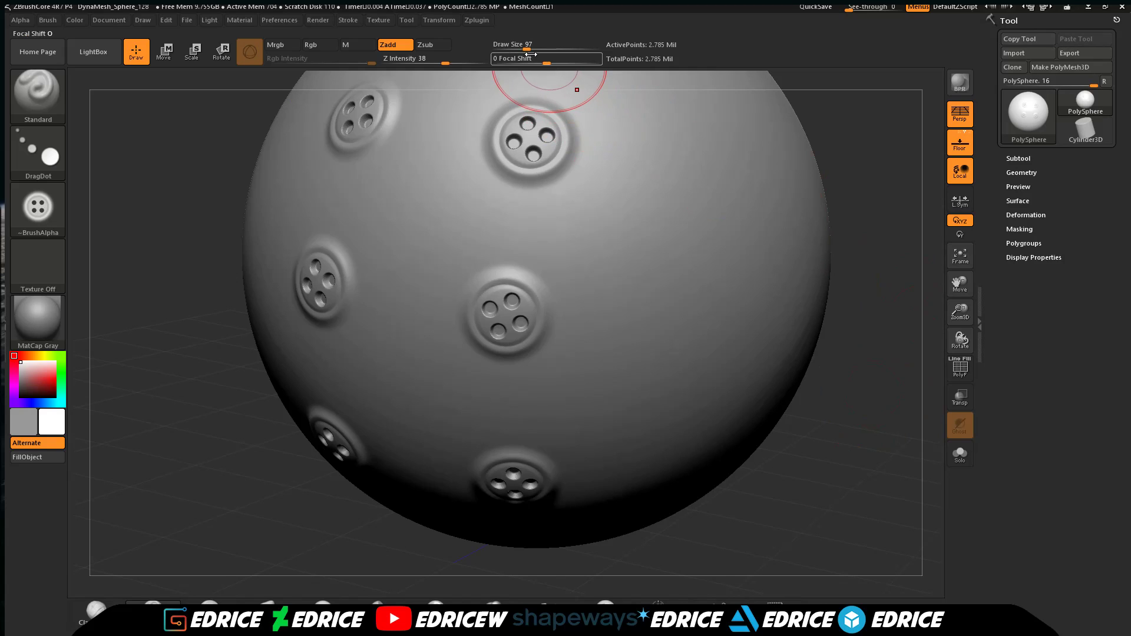
Reopen the Alpha palette to confirm the 450×450 ~BrushAlpha button image.
left_click(38, 210)
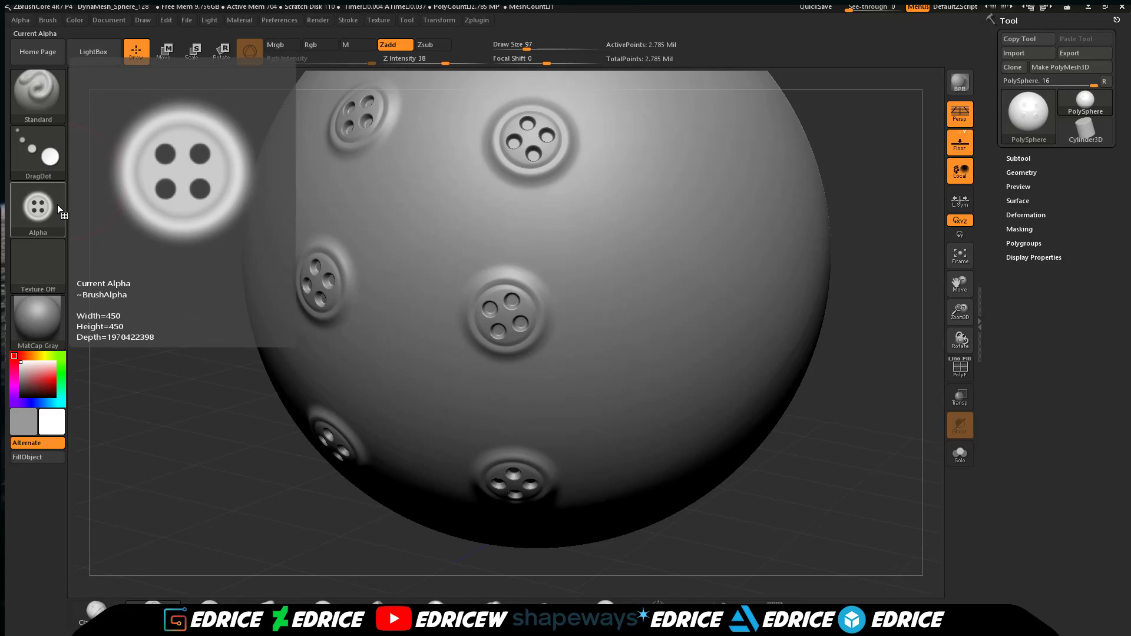
mouse_move(57, 230)
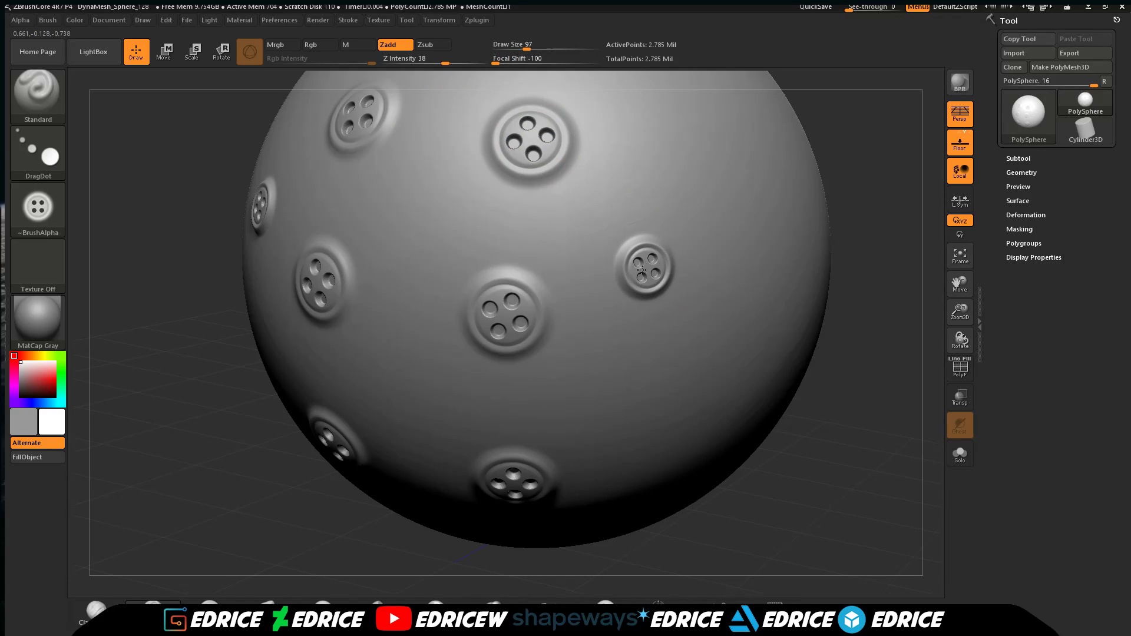
mouse_move(511, 236)
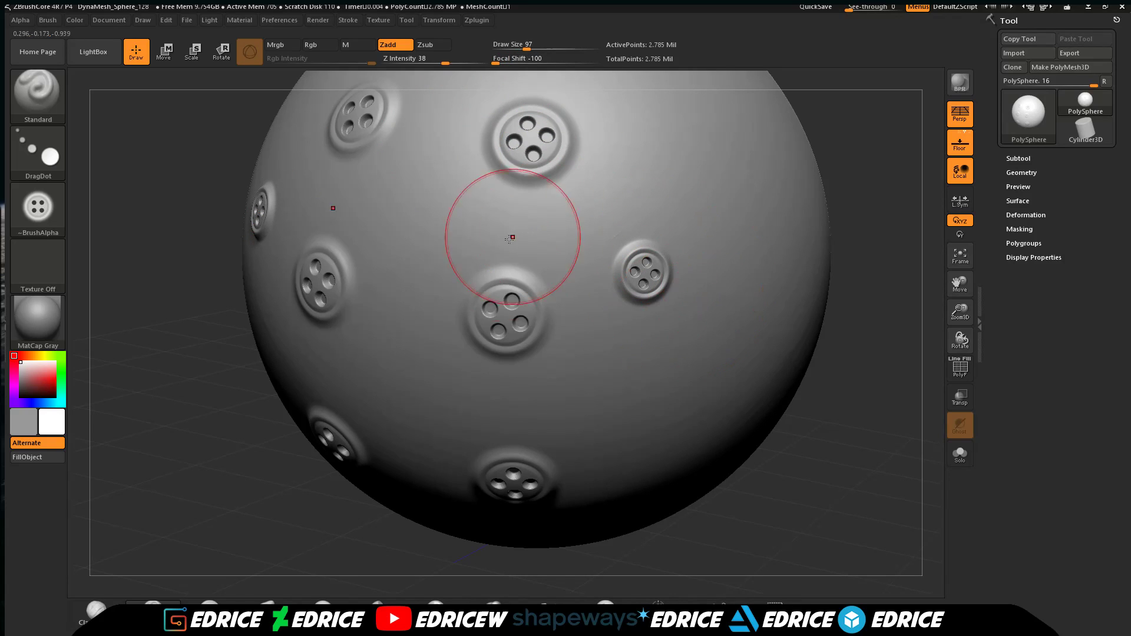
mouse_move(706, 298)
type("-67")
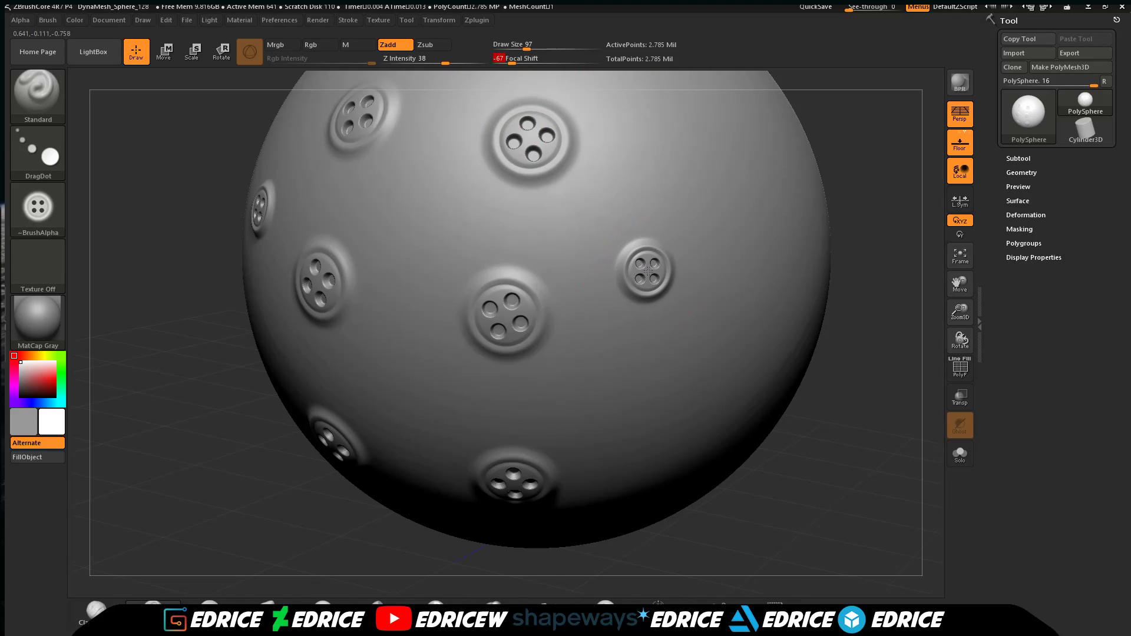
mouse_move(693, 351)
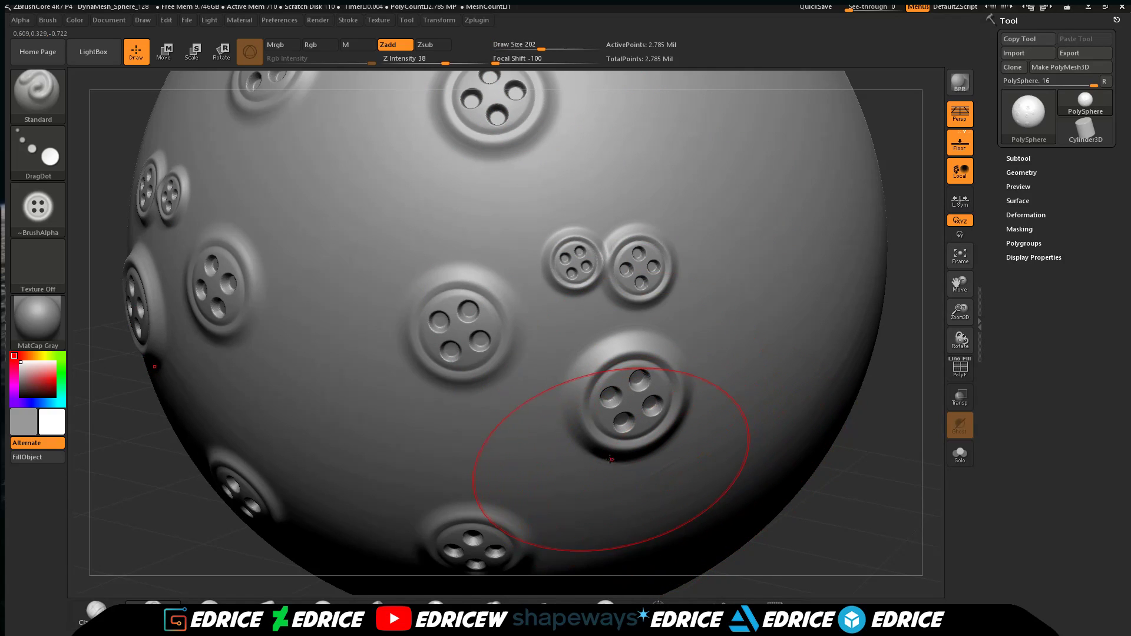
mouse_move(561, 381)
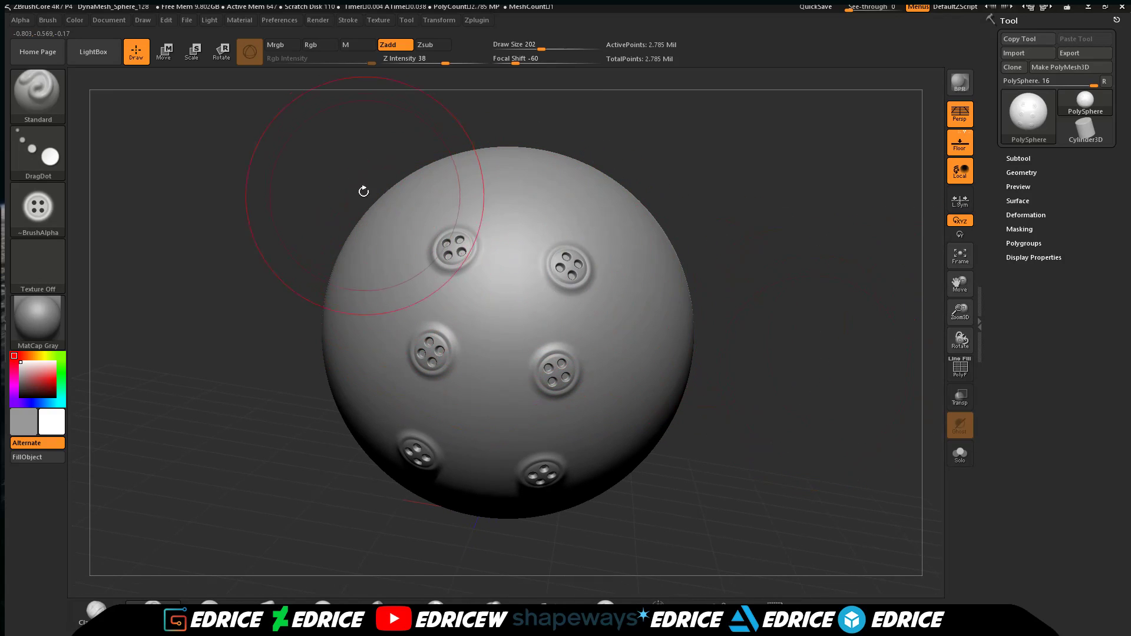
mouse_move(181, 144)
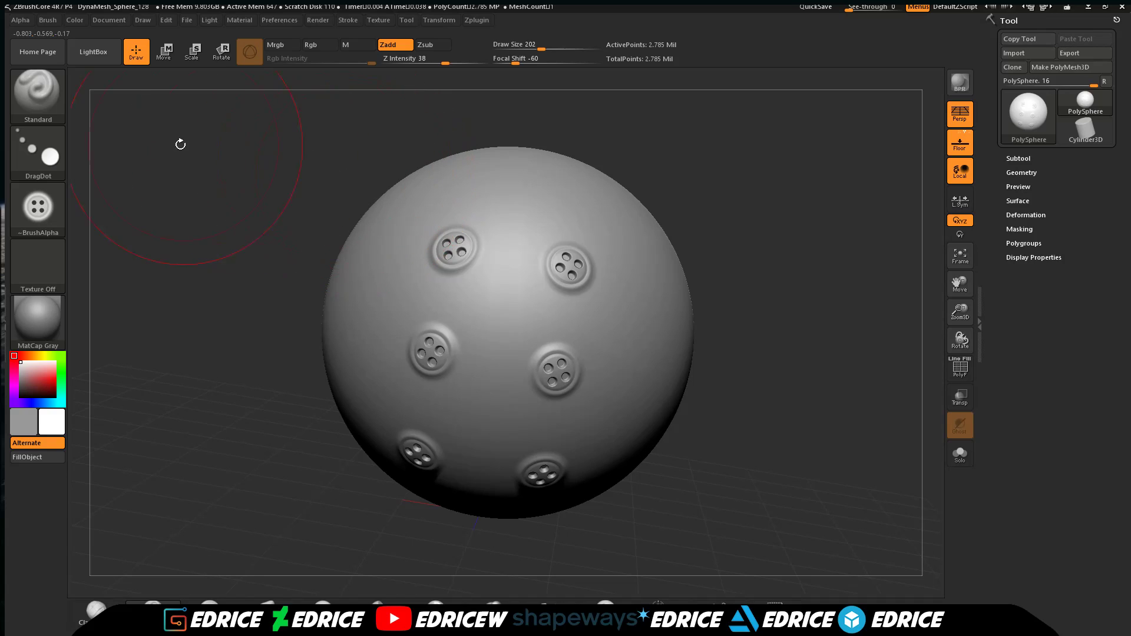
Save the current brush as a preset named 'button' in the CB_ZBC folder.
left_click(47, 20)
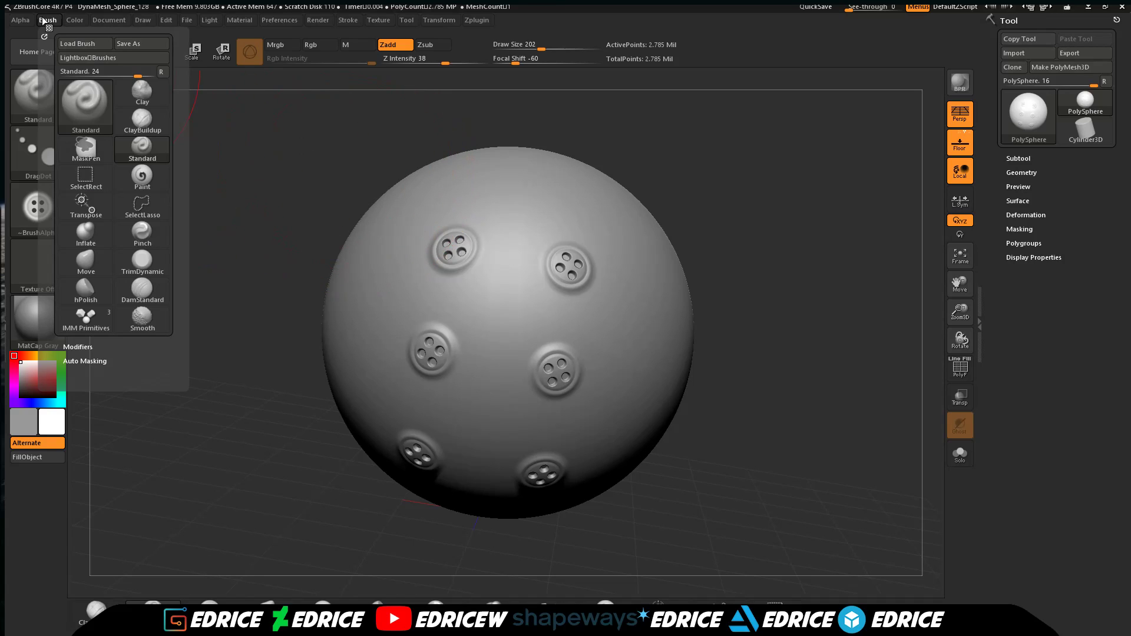
left_click(129, 43)
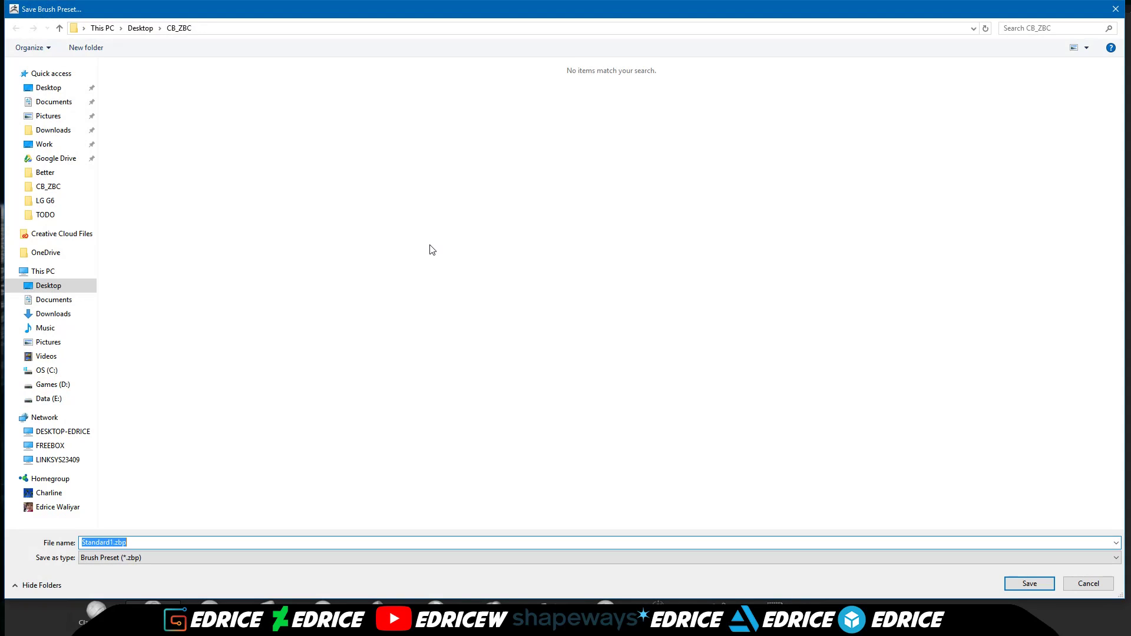
type("bu")
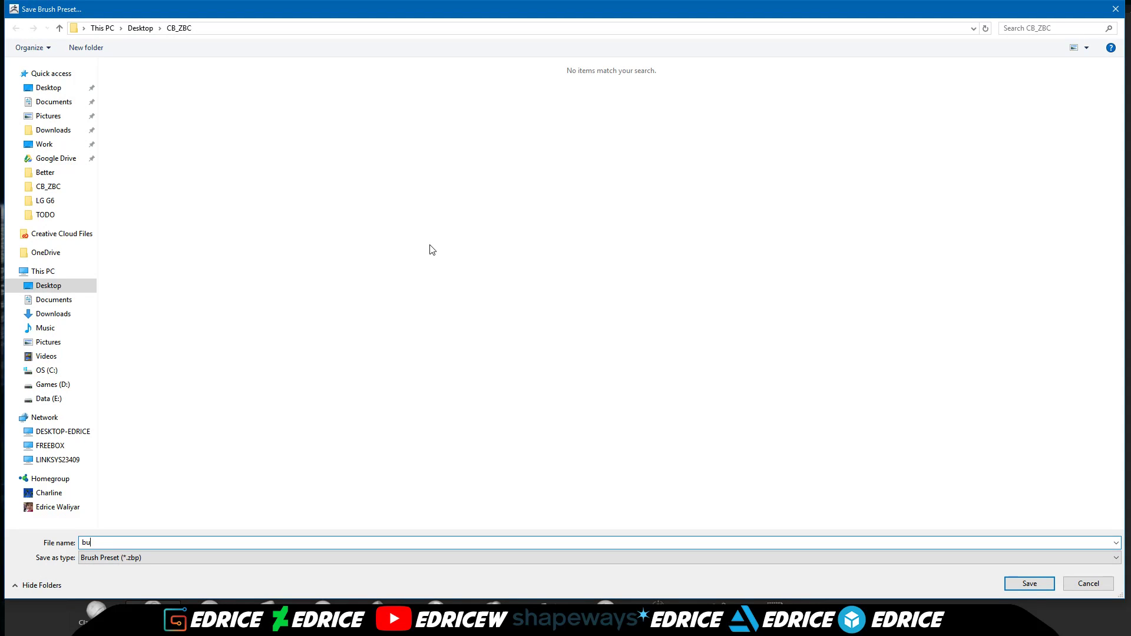
type("tton")
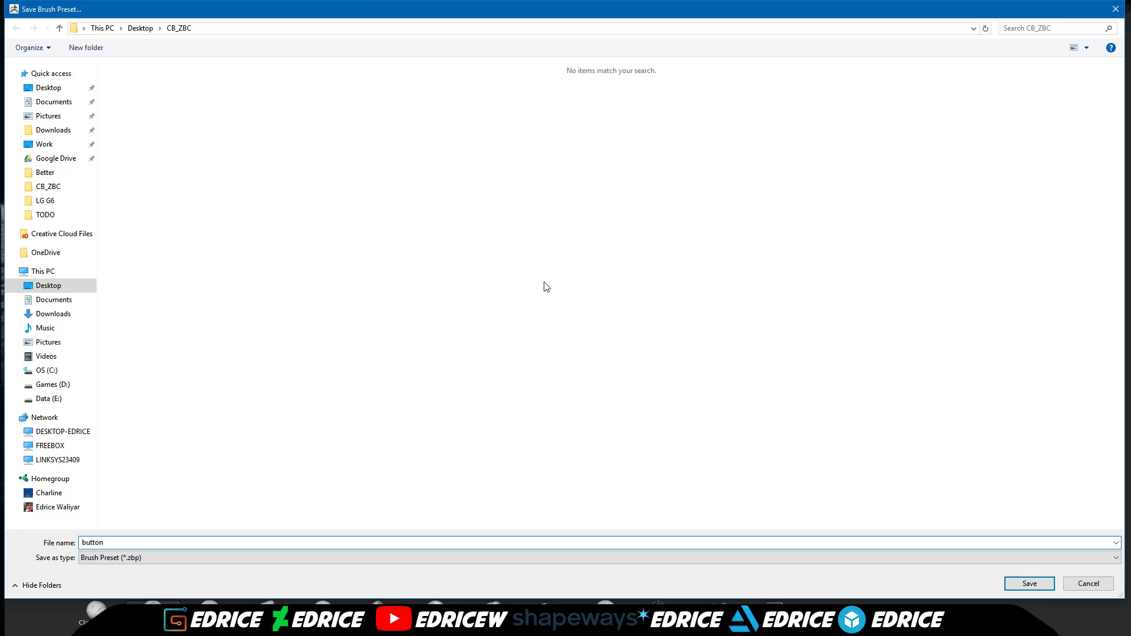
mouse_move(1030, 583)
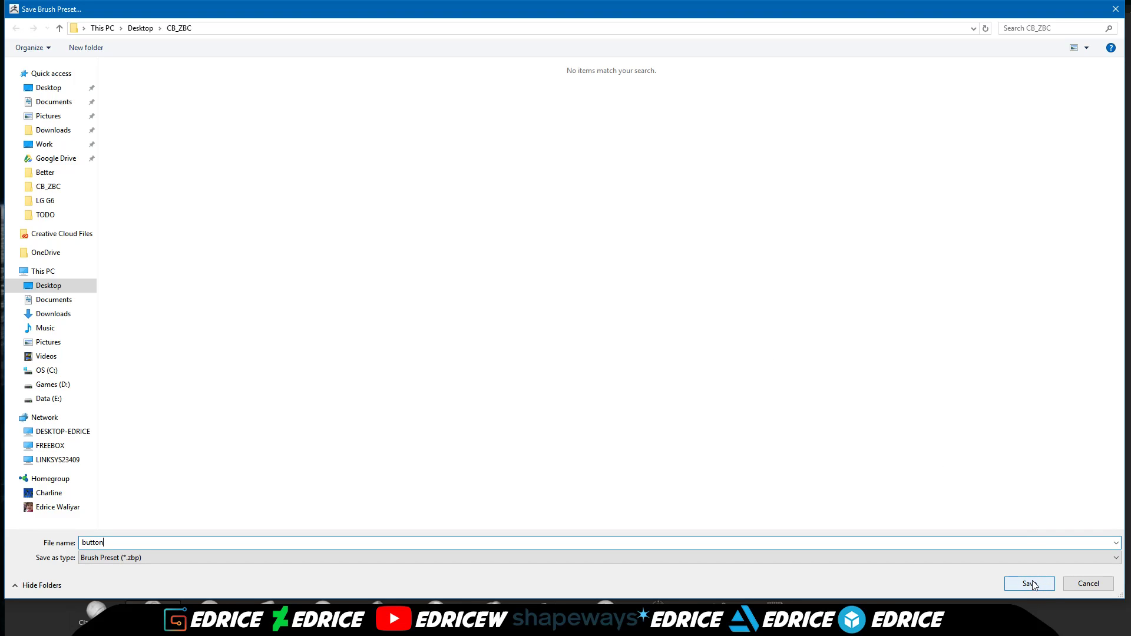
left_click(1028, 583)
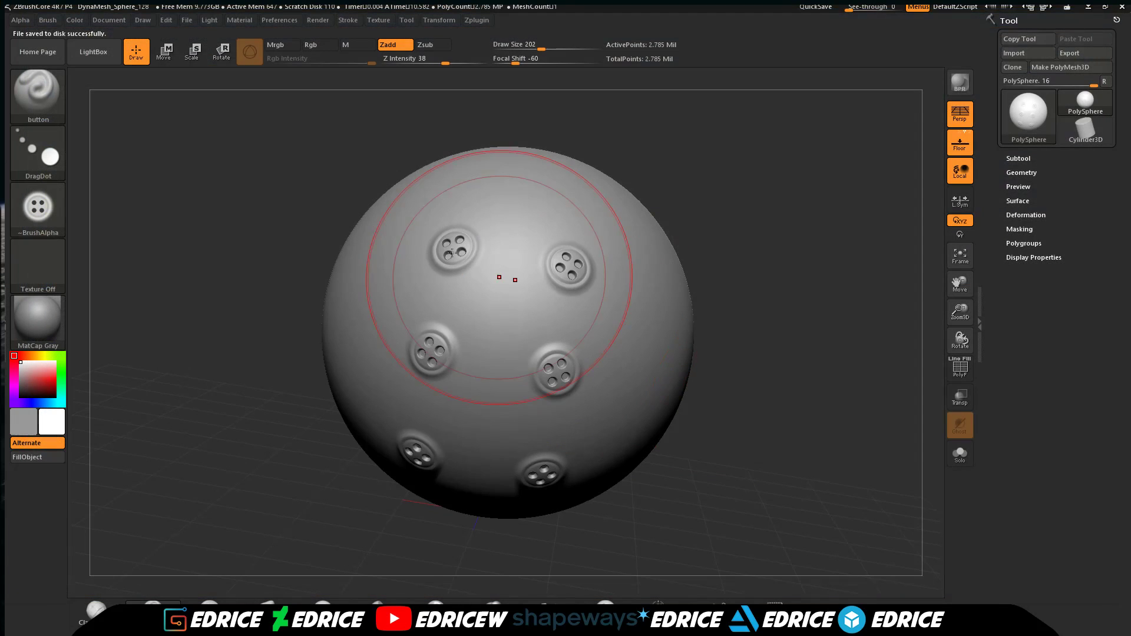
Check the brush library now lists the saved 'button' preset beside 'Buttons'.
left_click(48, 20)
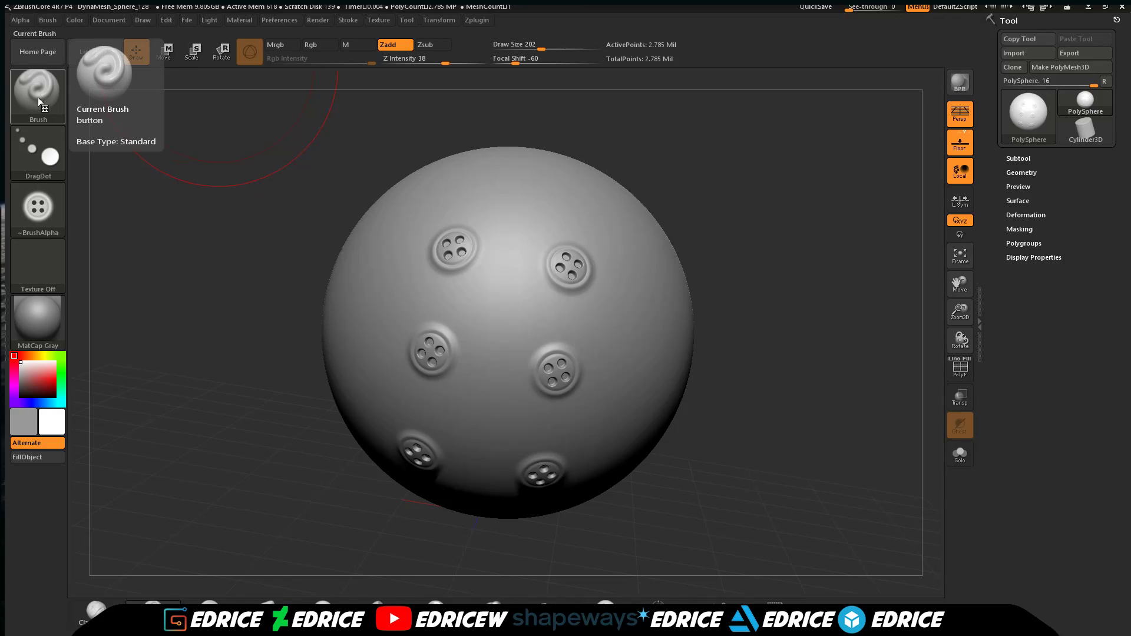
left_click(37, 91)
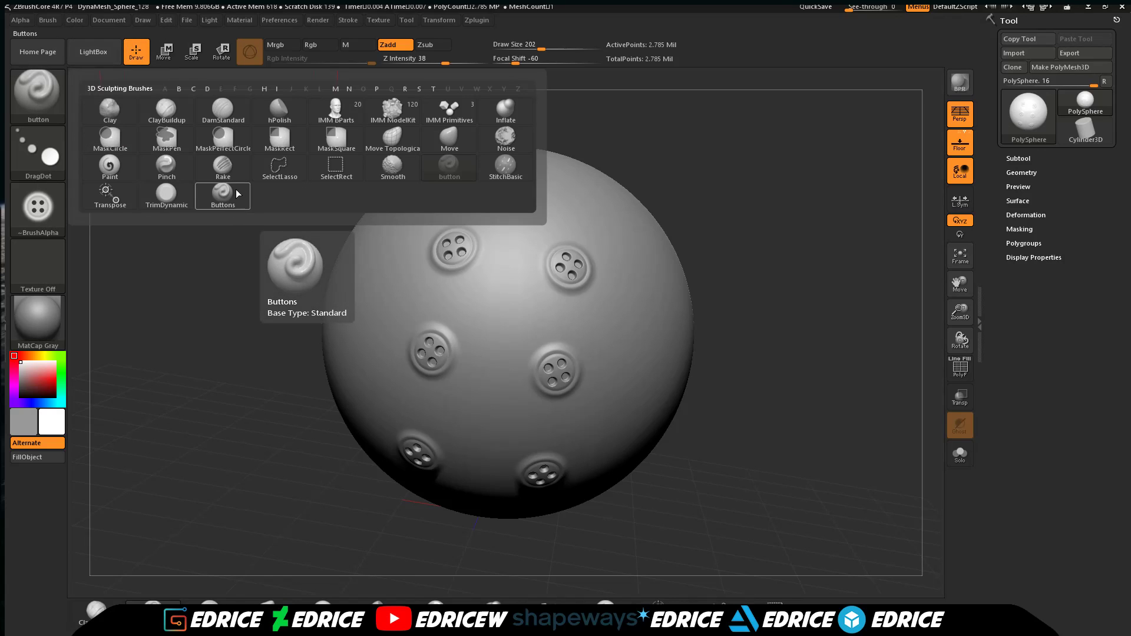
mouse_move(239, 204)
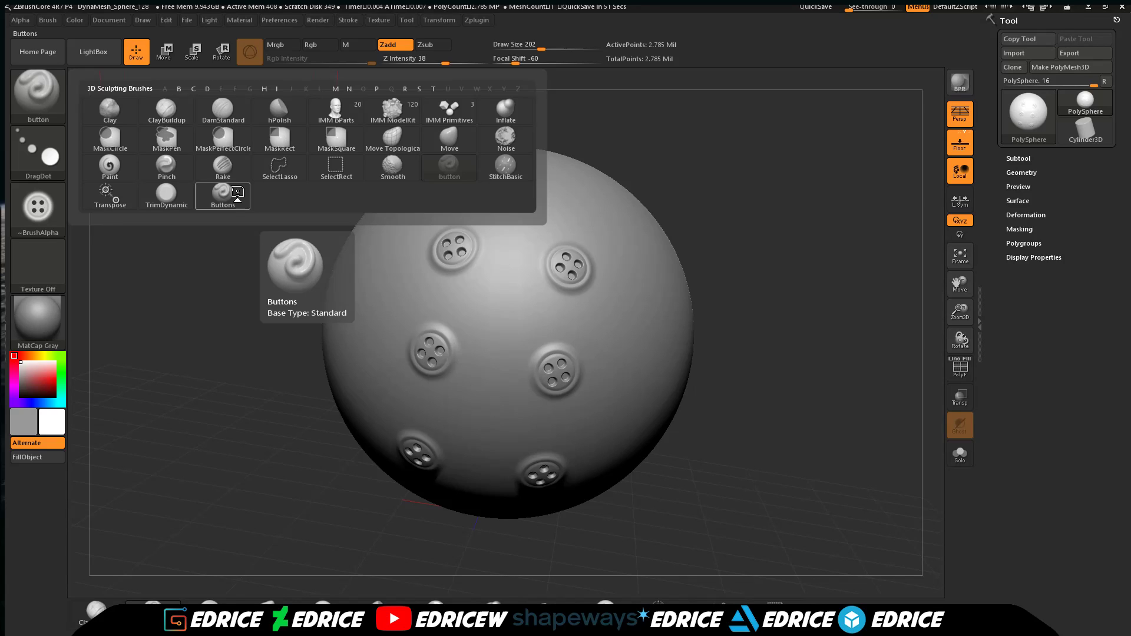
mouse_move(233, 204)
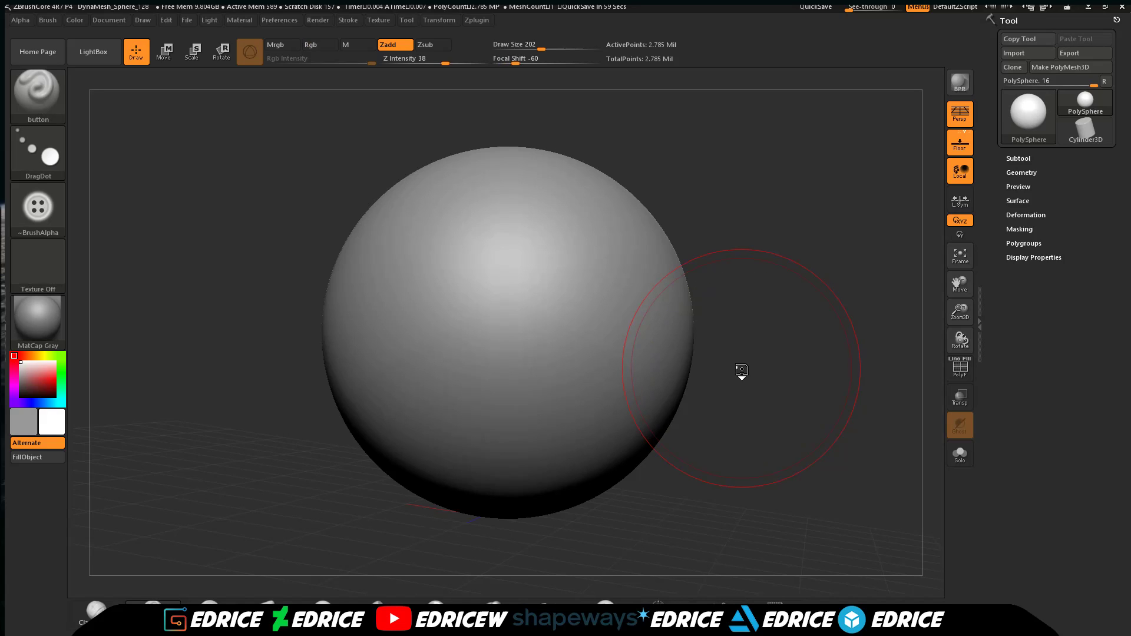
mouse_move(192, 268)
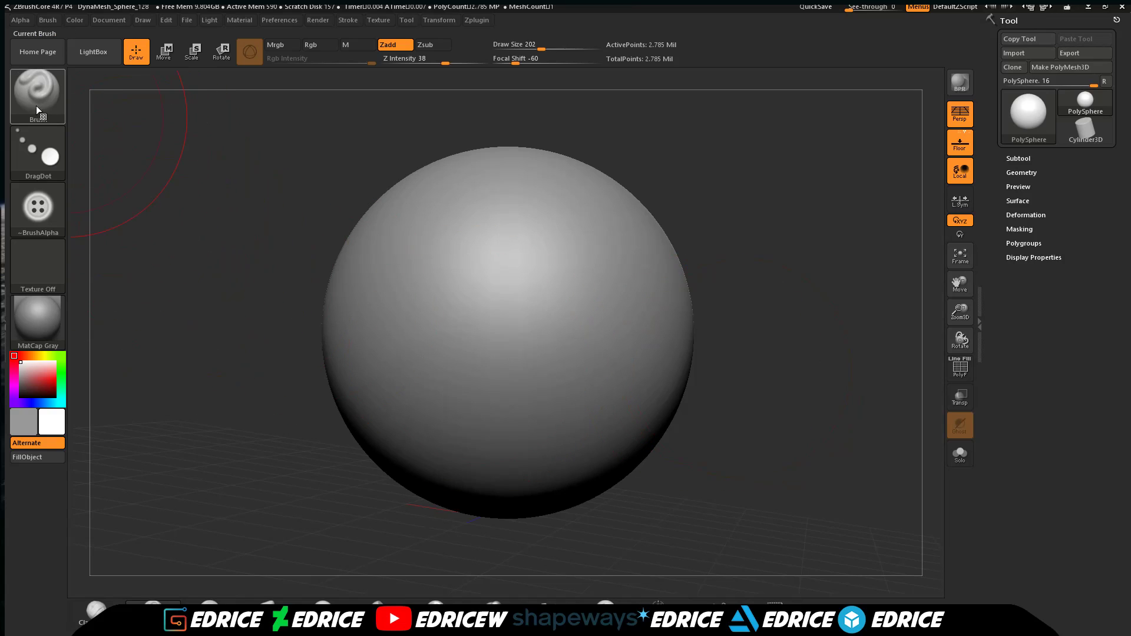
Pick DamStandard, give it the soft square ~BrushAlpha and set Zsub to carve inward.
left_click(37, 94)
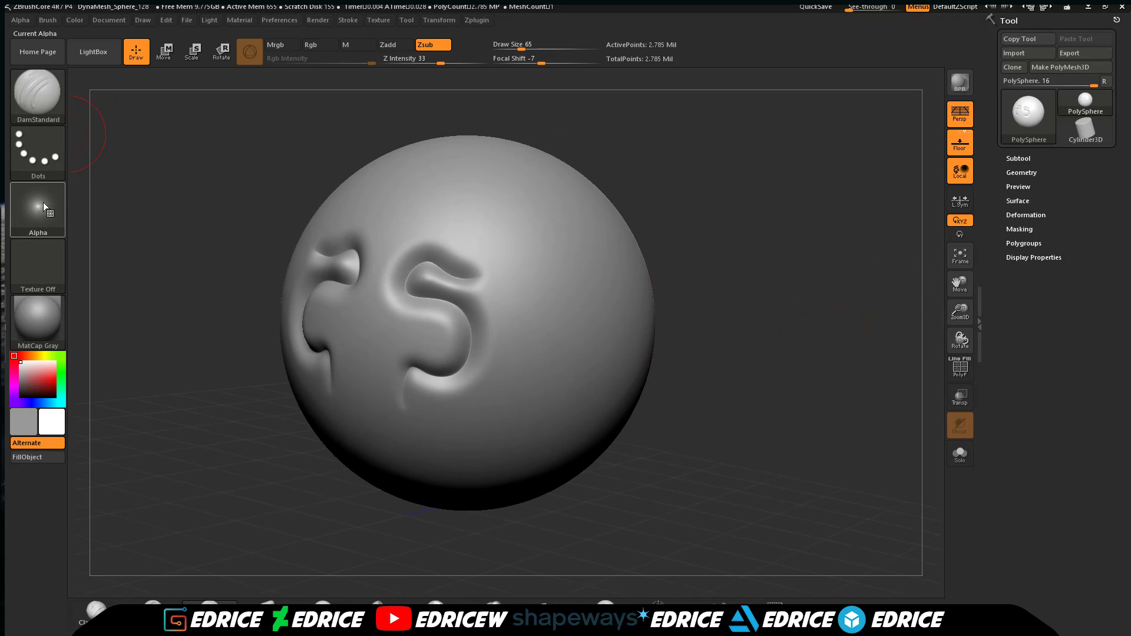
left_click(37, 210)
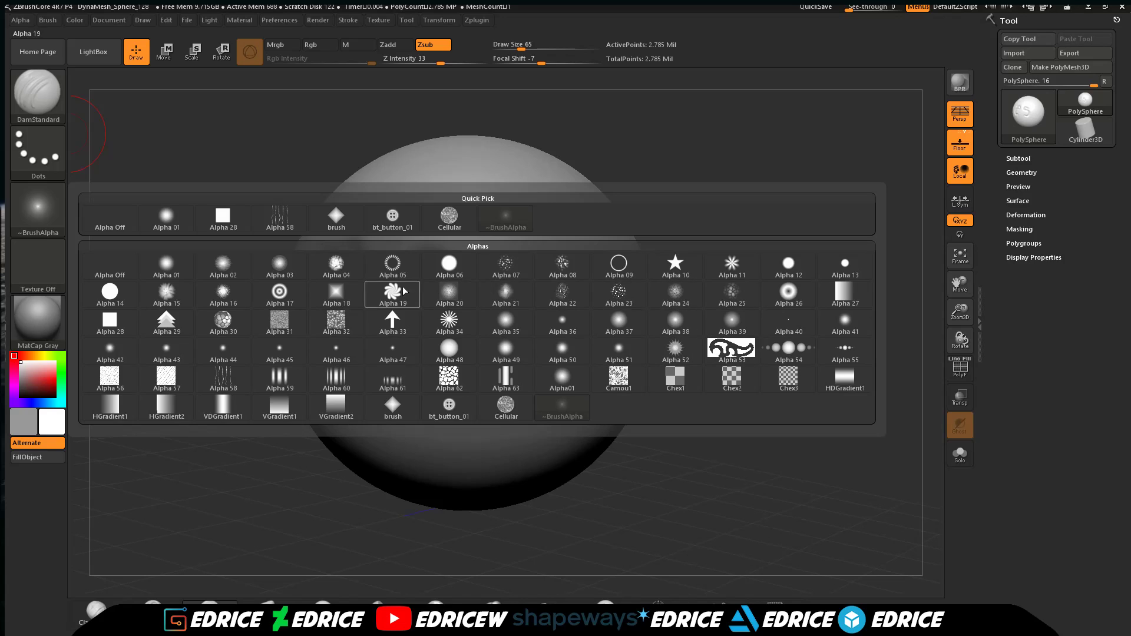
left_click(336, 292)
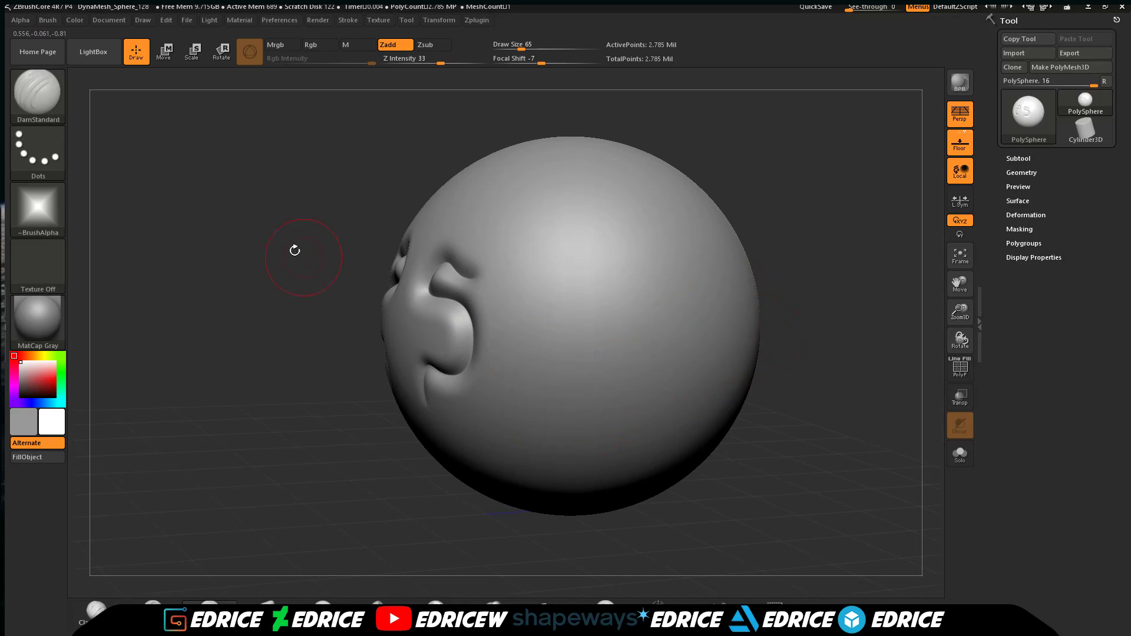
left_click(47, 20)
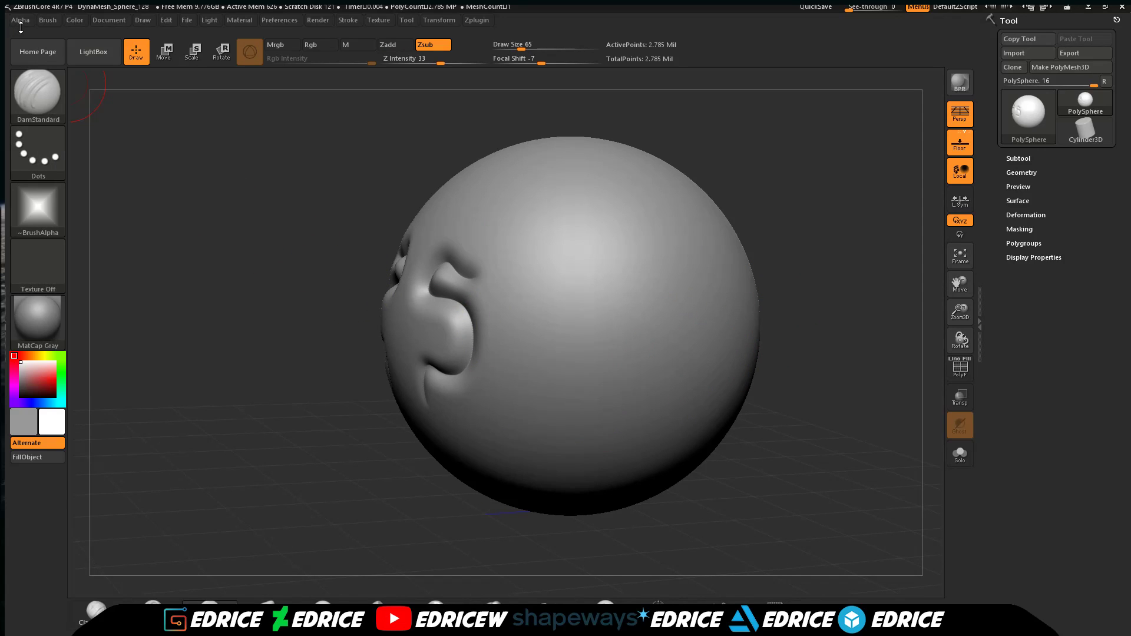
Set the brush alpha to the diamond-shaped alpha named 'brush'.
left_click(20, 20)
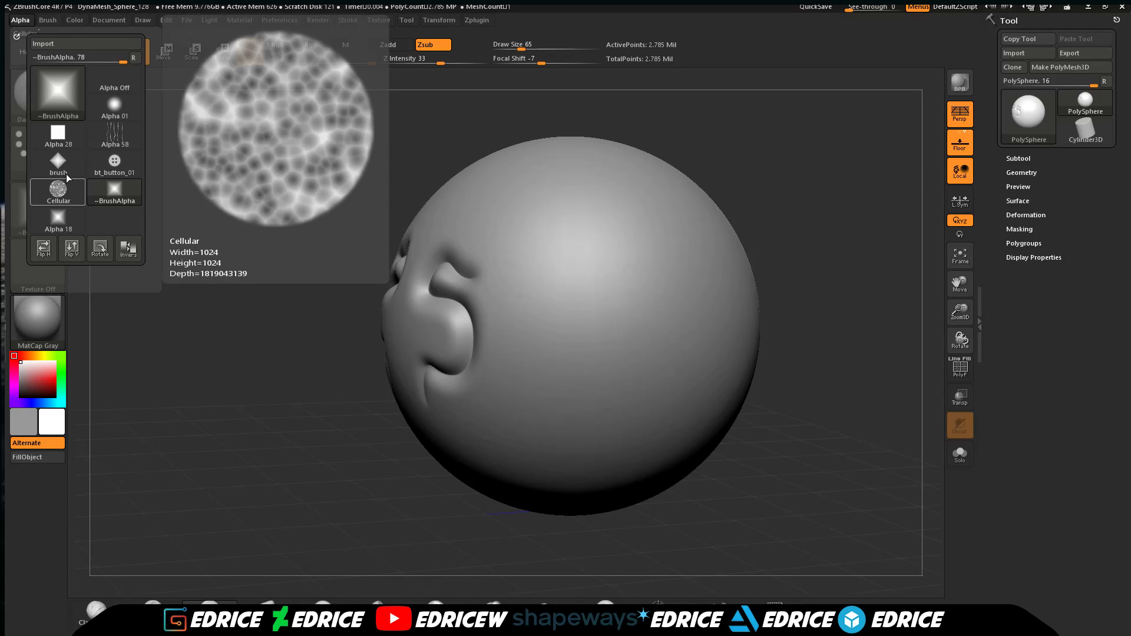
left_click(58, 163)
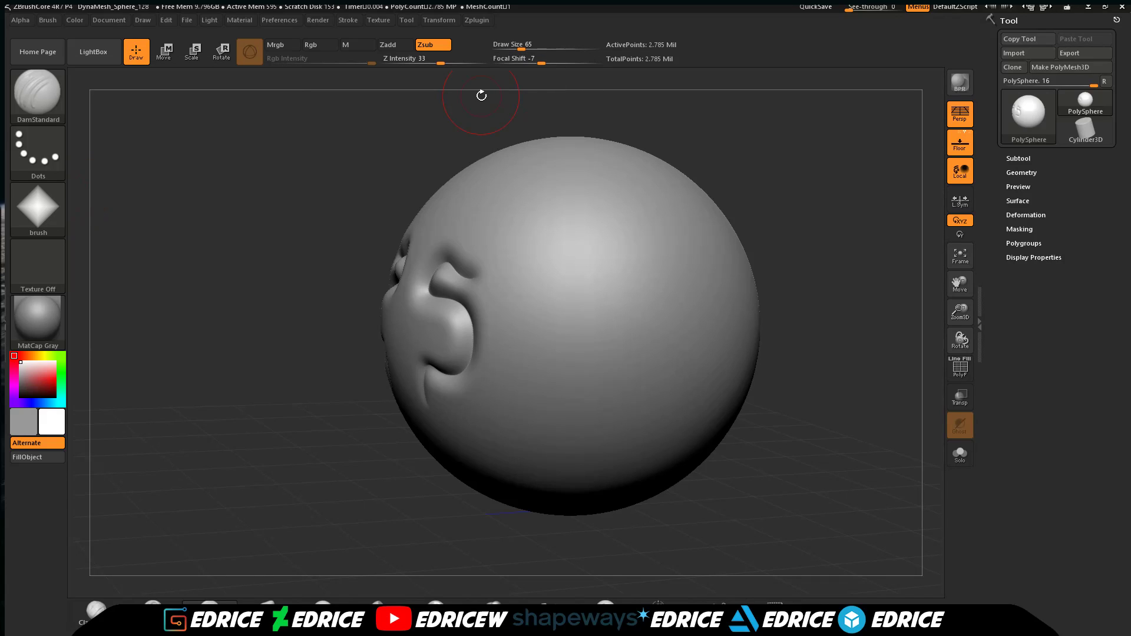
Carve a sharp curving groove into the sphere with the diamond-alpha DamStandard brush.
left_click(545, 59)
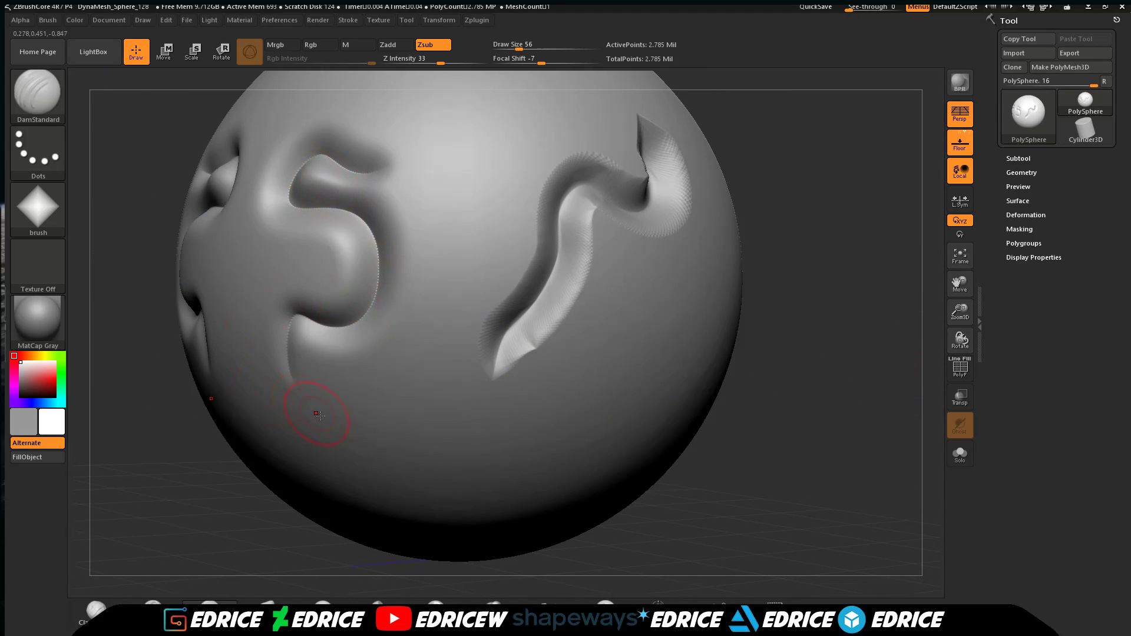
mouse_move(457, 202)
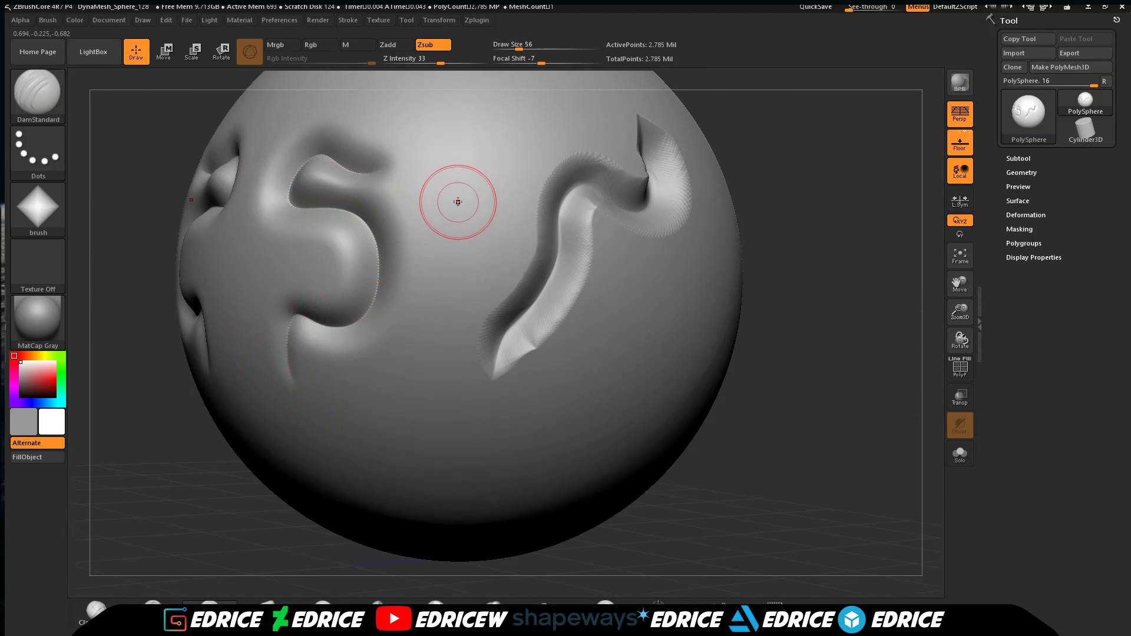
mouse_move(300, 362)
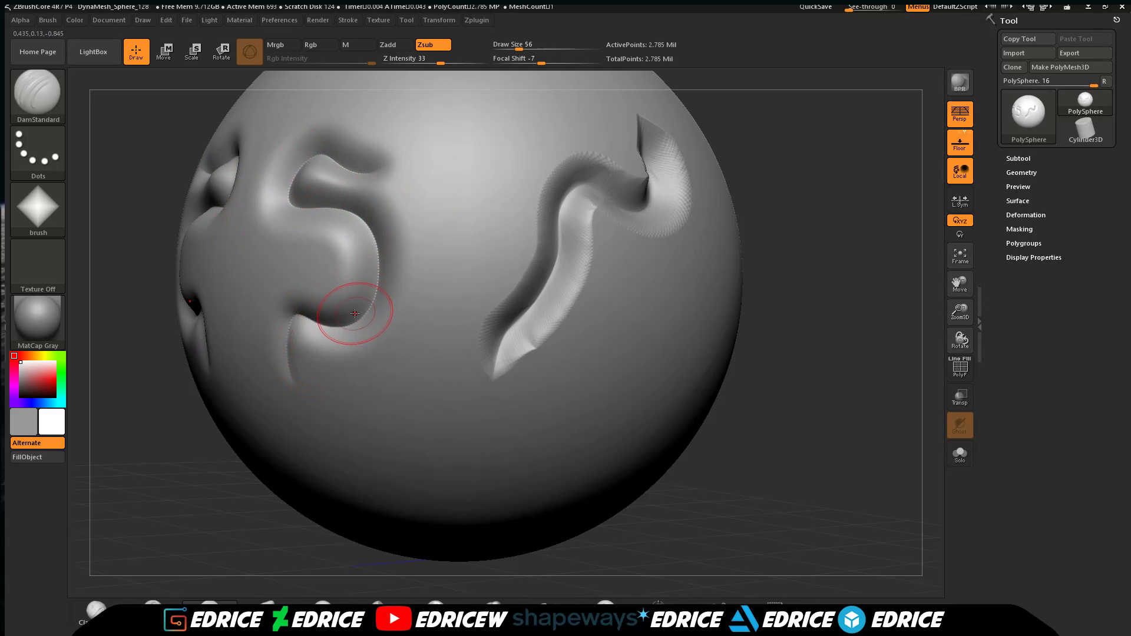
mouse_move(796, 353)
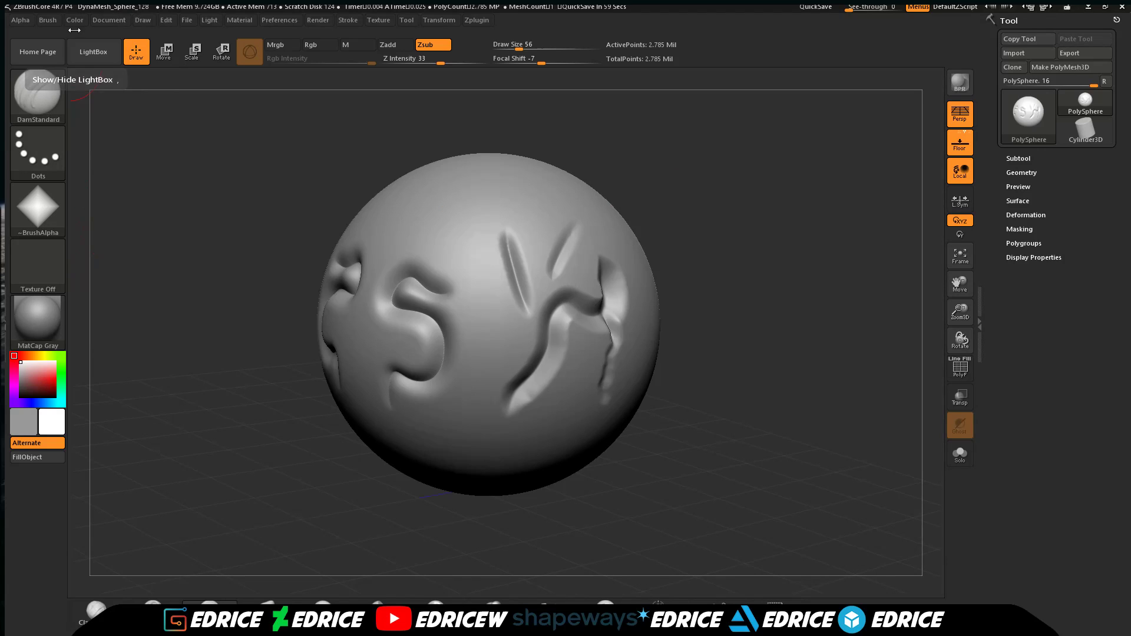
left_click(47, 21)
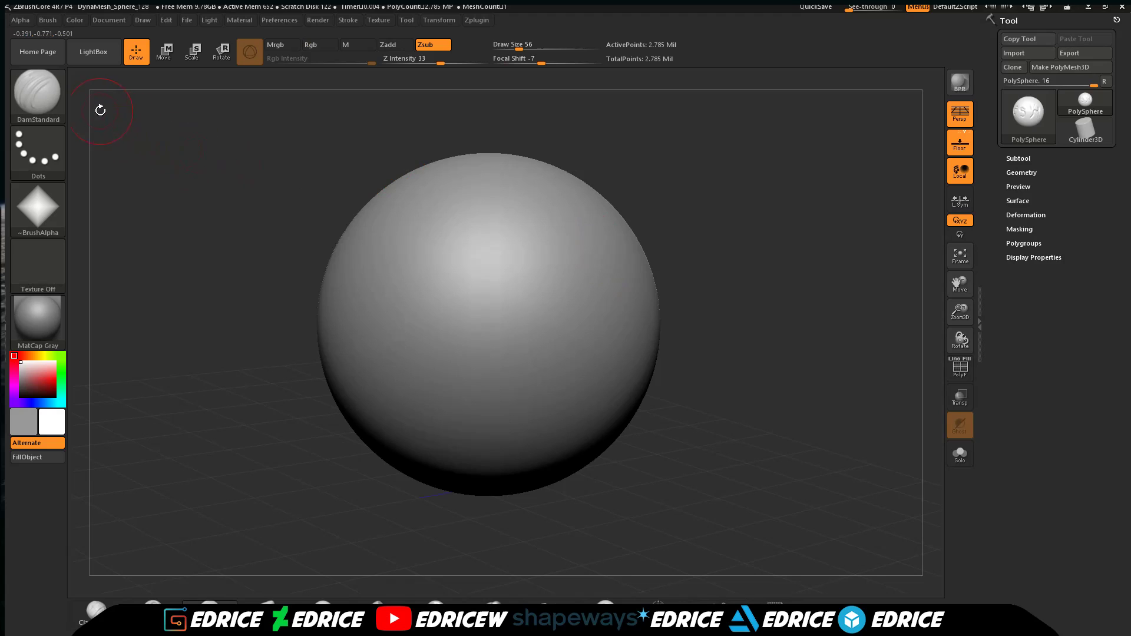
left_click(37, 92)
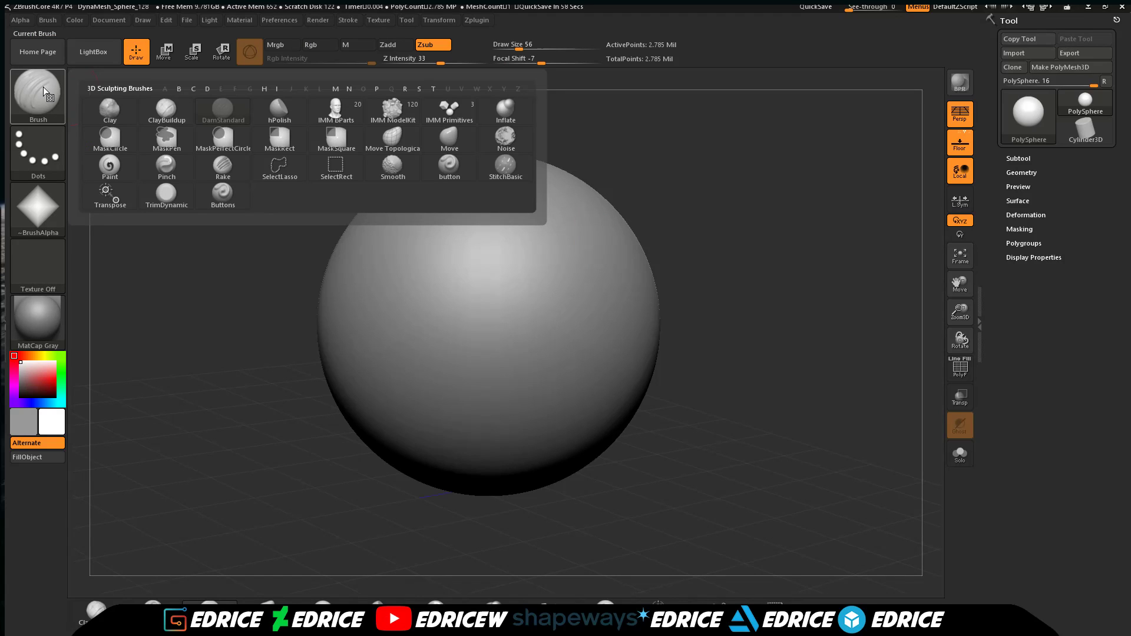
left_click(222, 110)
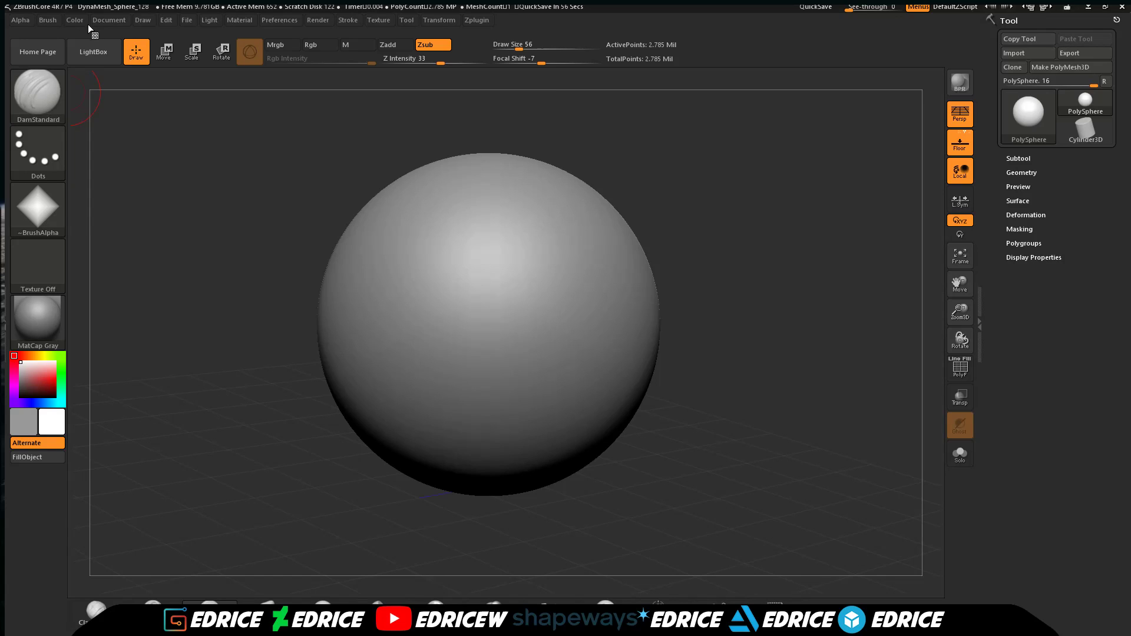
left_click(48, 20)
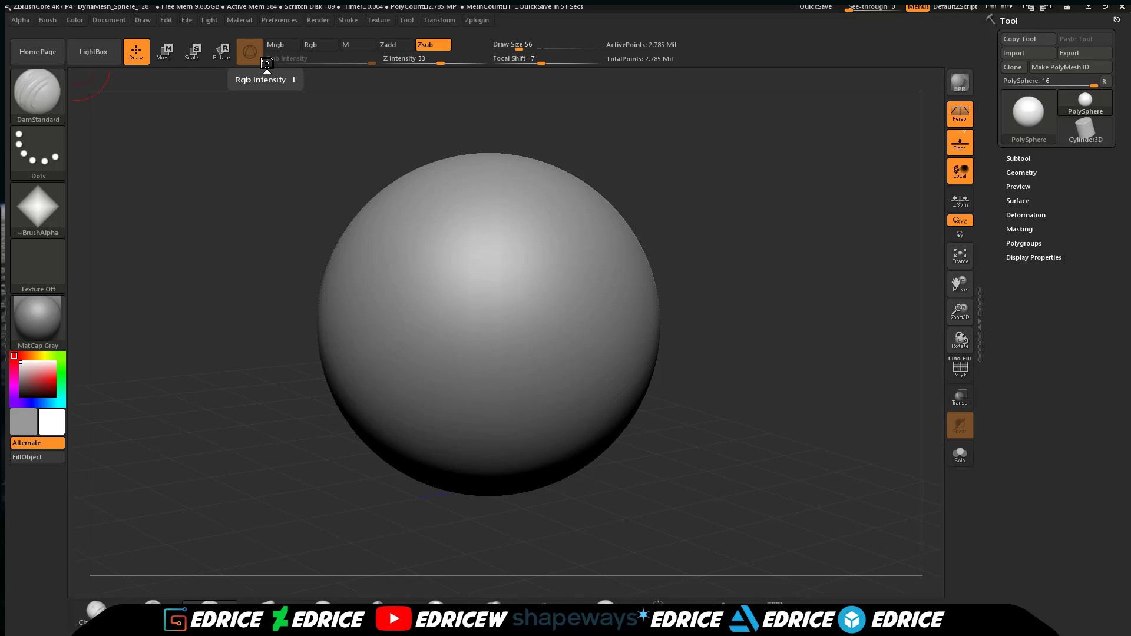
mouse_move(266, 64)
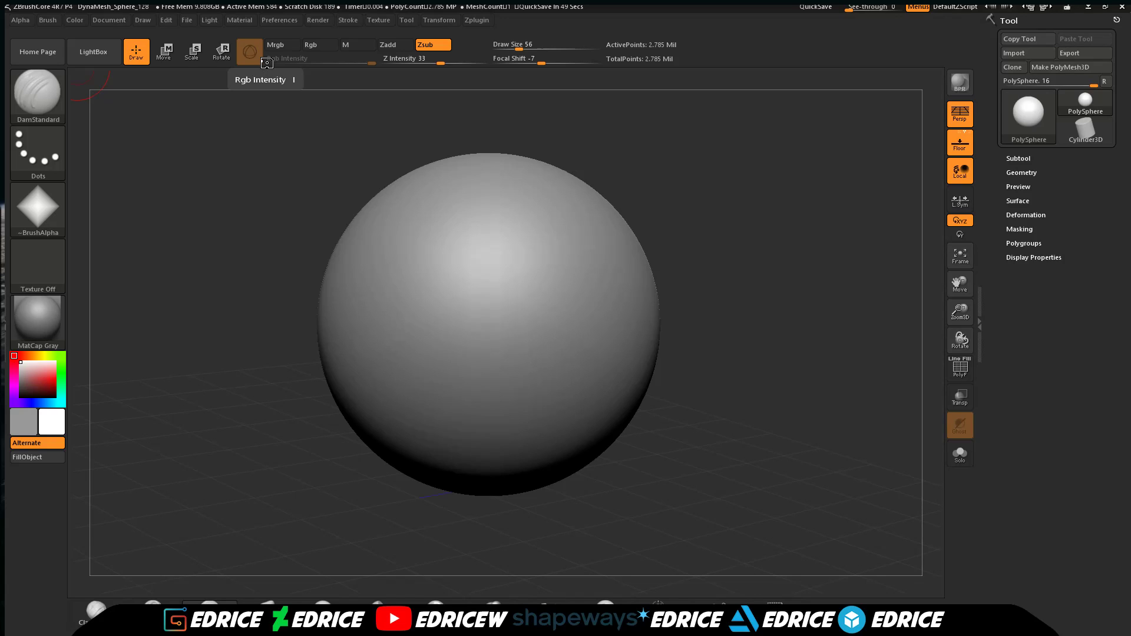
mouse_move(93, 51)
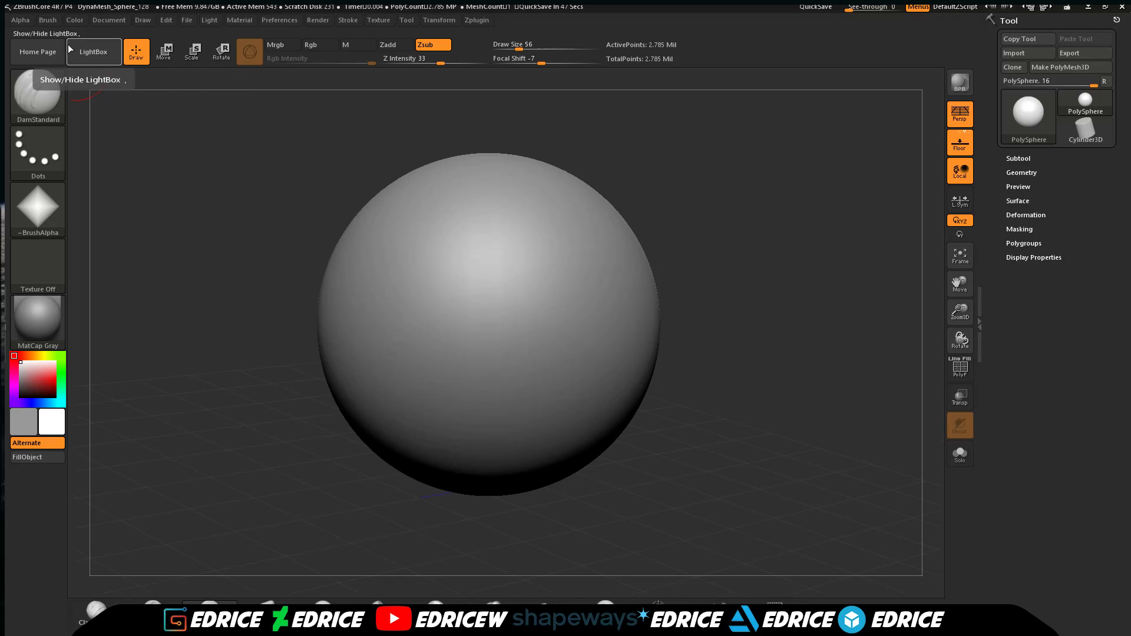
Browse the 3D Sculpting Brushes picker through Clay and hPolish, leaving the library open.
left_click(37, 92)
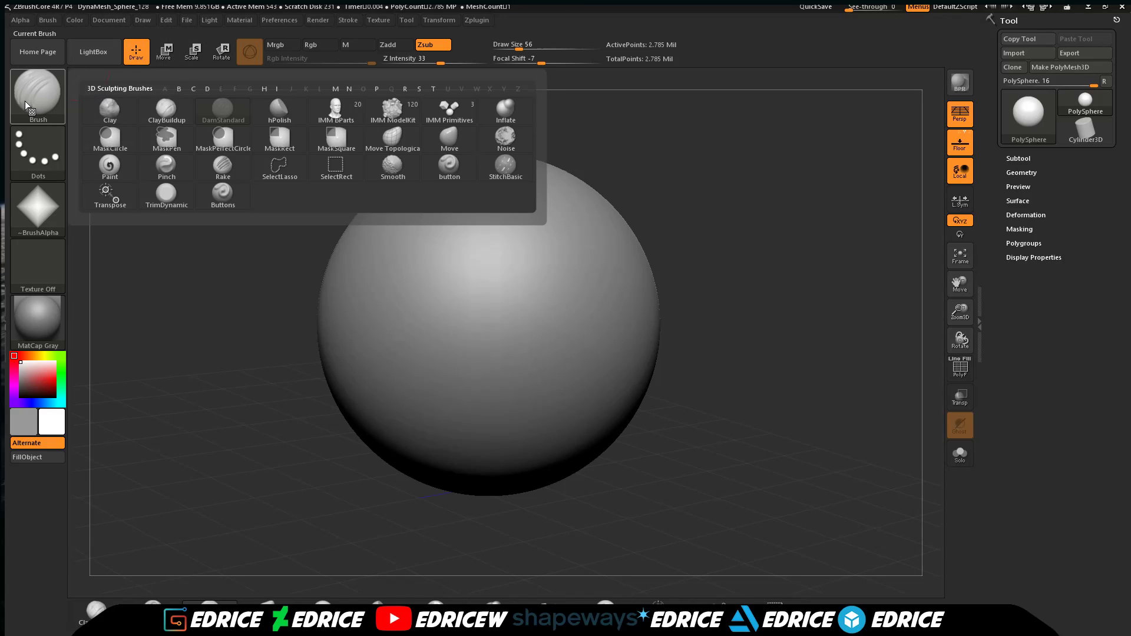
mouse_move(110, 112)
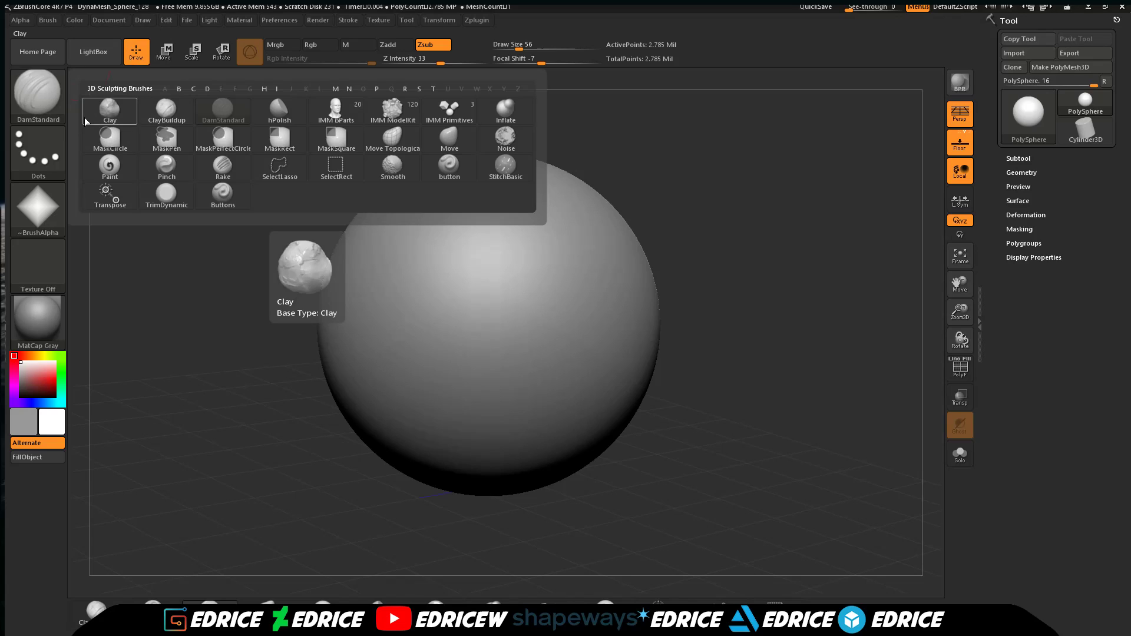
left_click(166, 111)
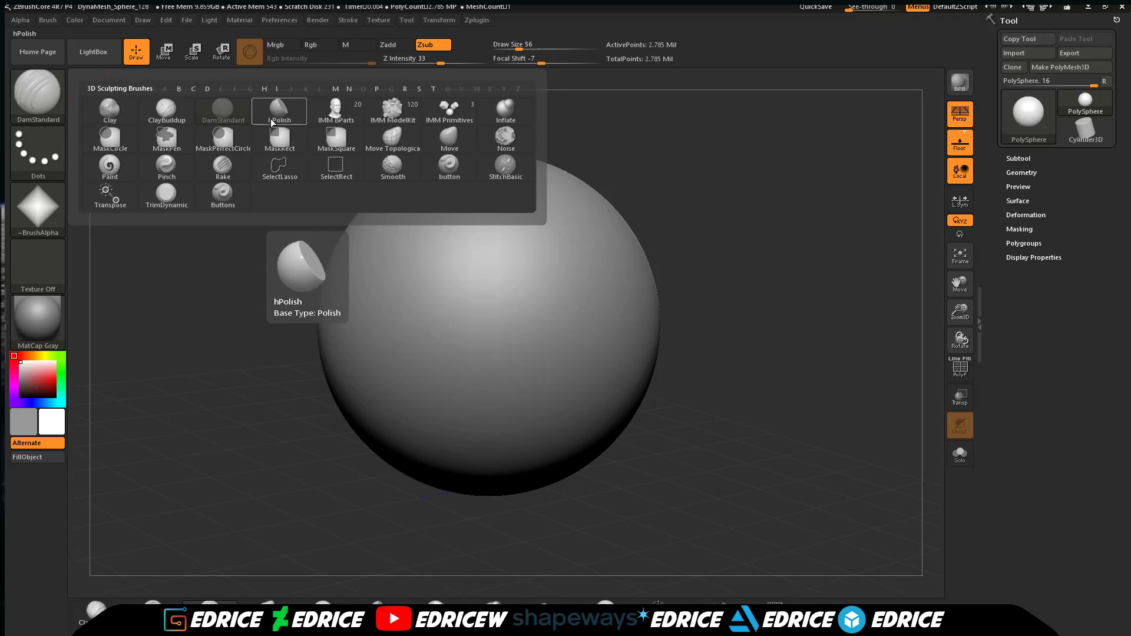
left_click(278, 111)
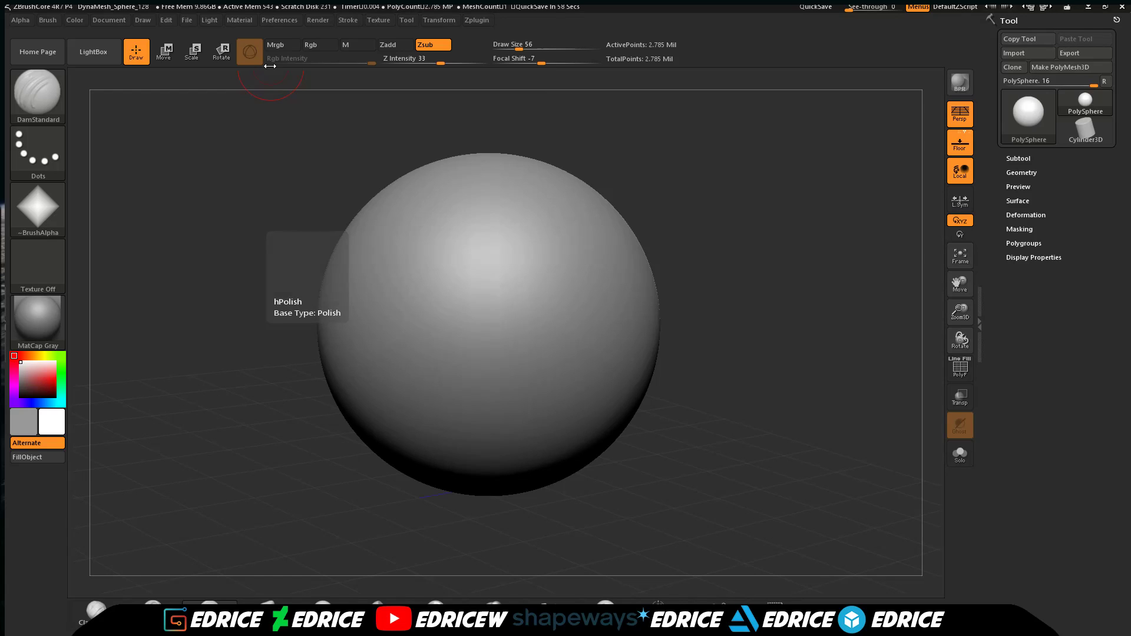
left_click(36, 92)
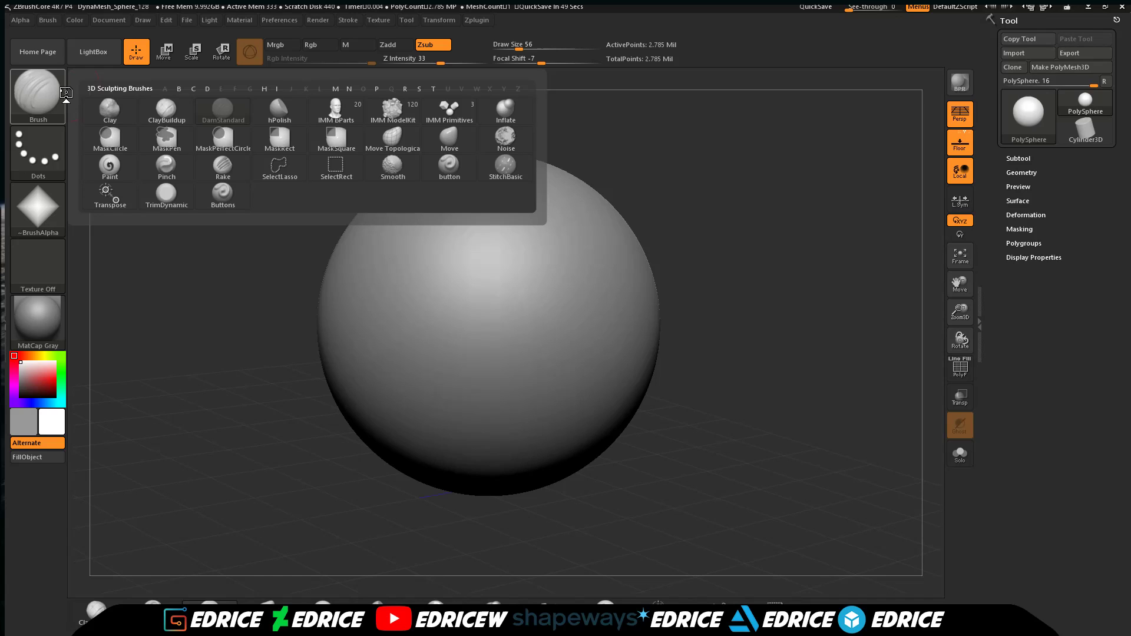
Make hPolish the active brush for polishing flat faceted patches onto the sphere.
left_click(278, 108)
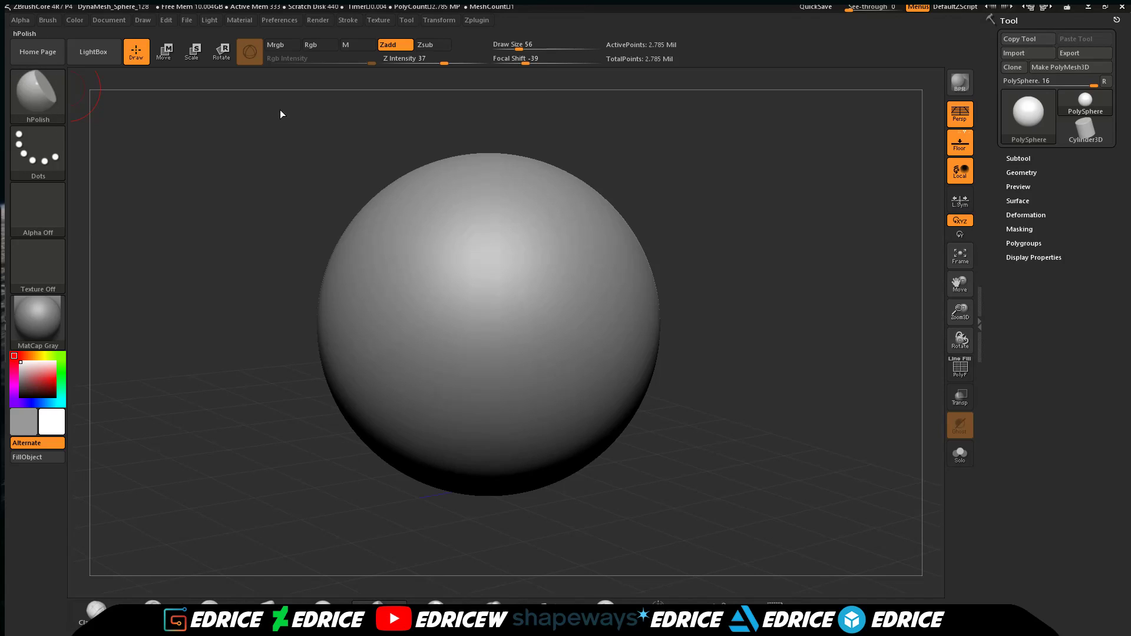
mouse_move(519, 255)
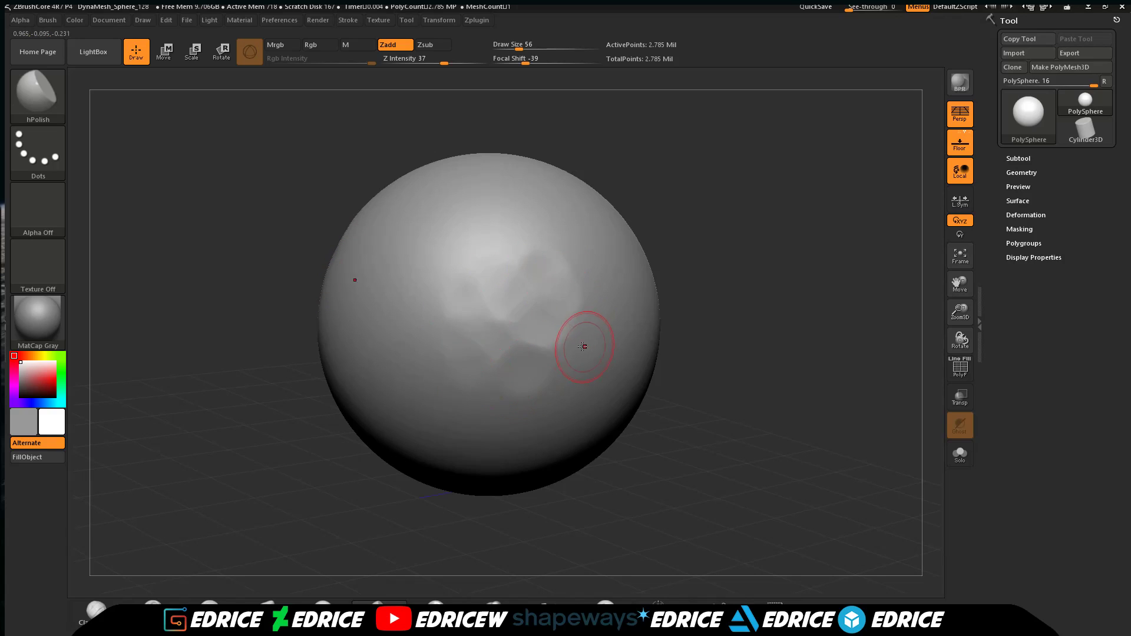
mouse_move(499, 368)
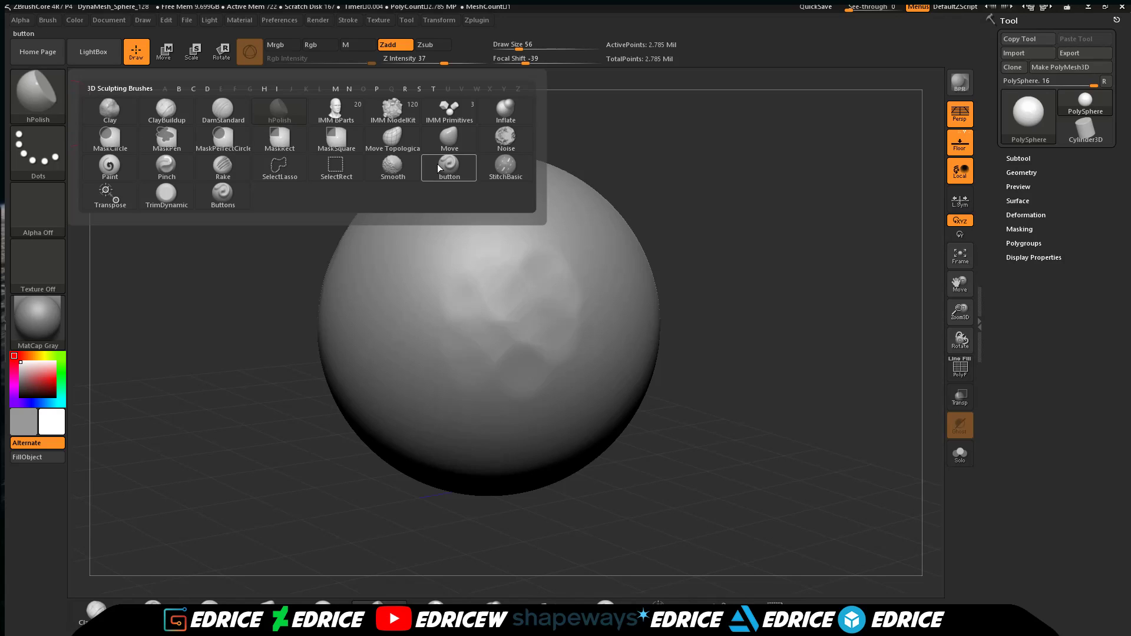
Switch to the saved button brush, try the Buttons brush, then return to button.
left_click(448, 167)
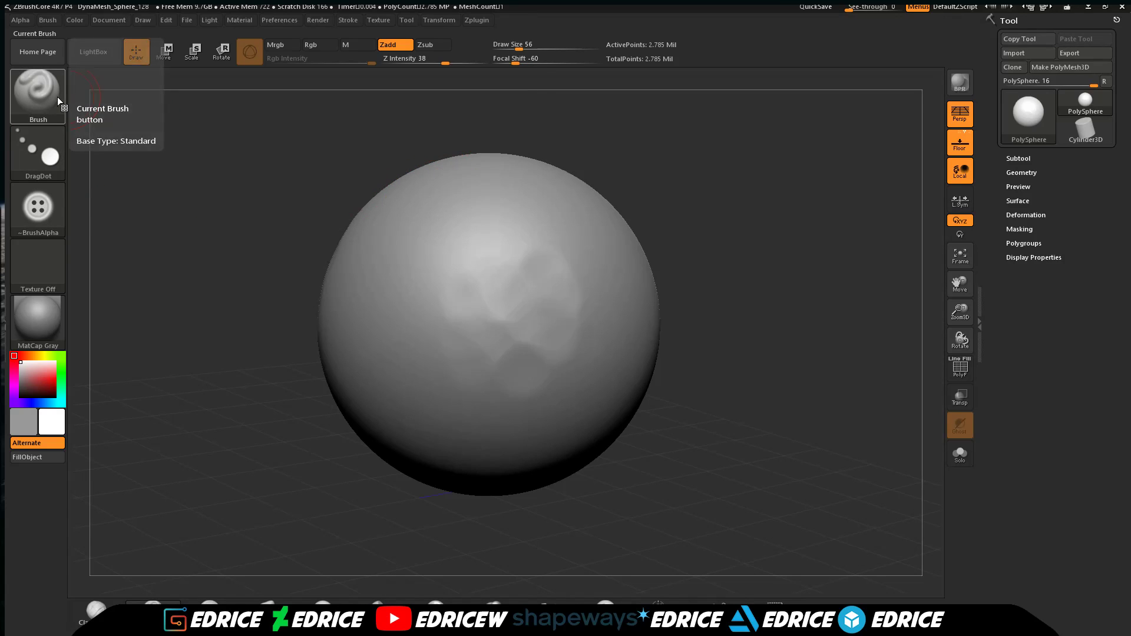
left_click(37, 95)
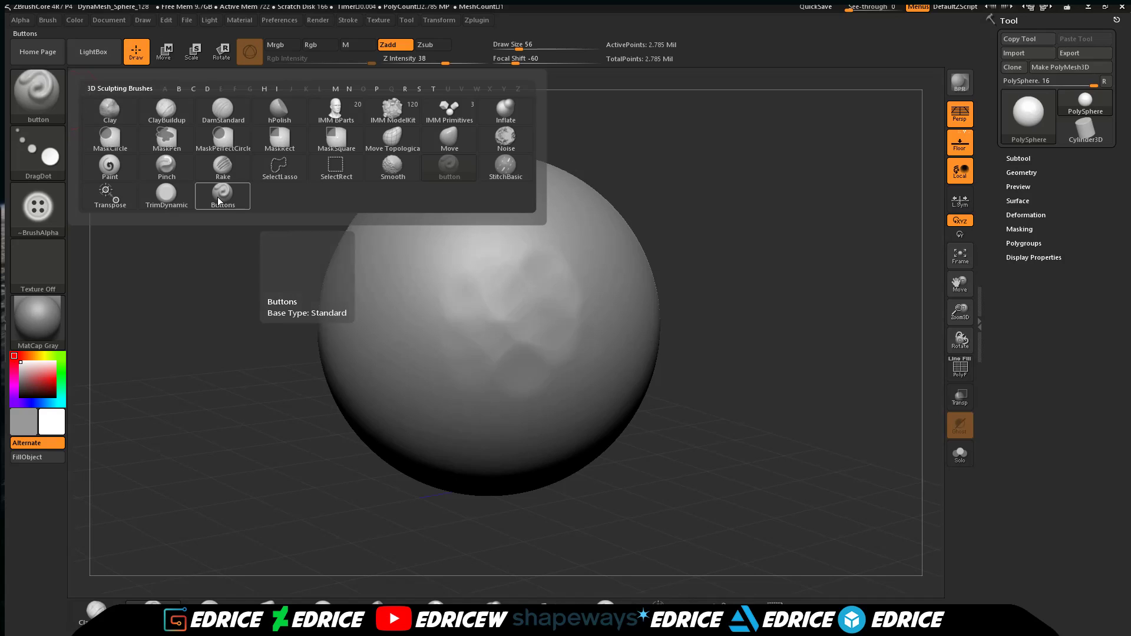
left_click(38, 208)
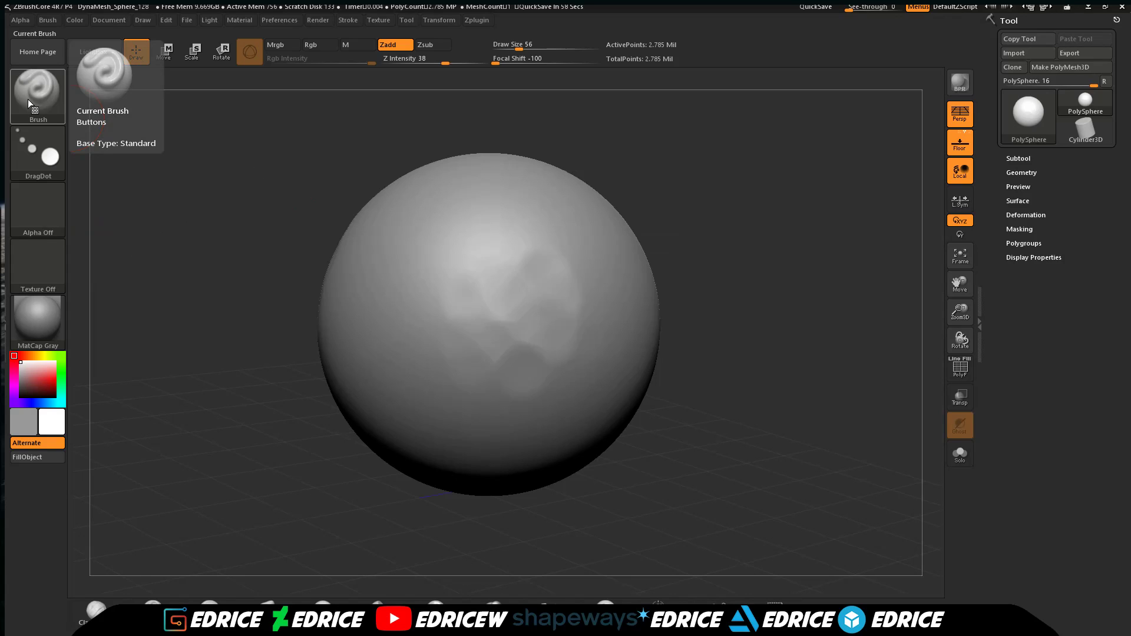
left_click(36, 86)
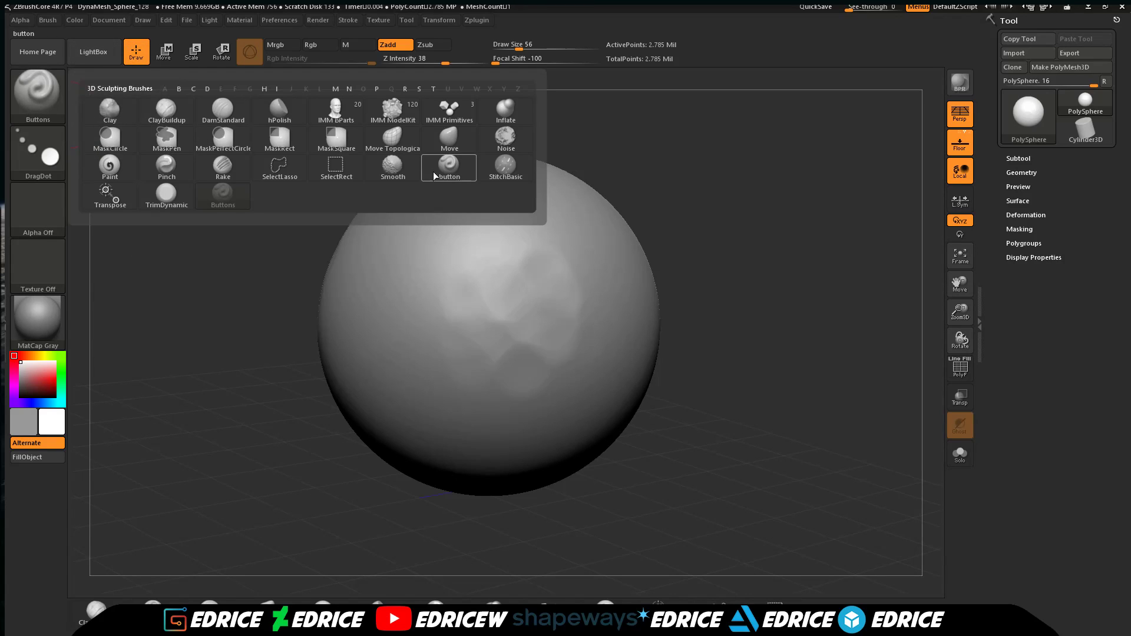
left_click(448, 166)
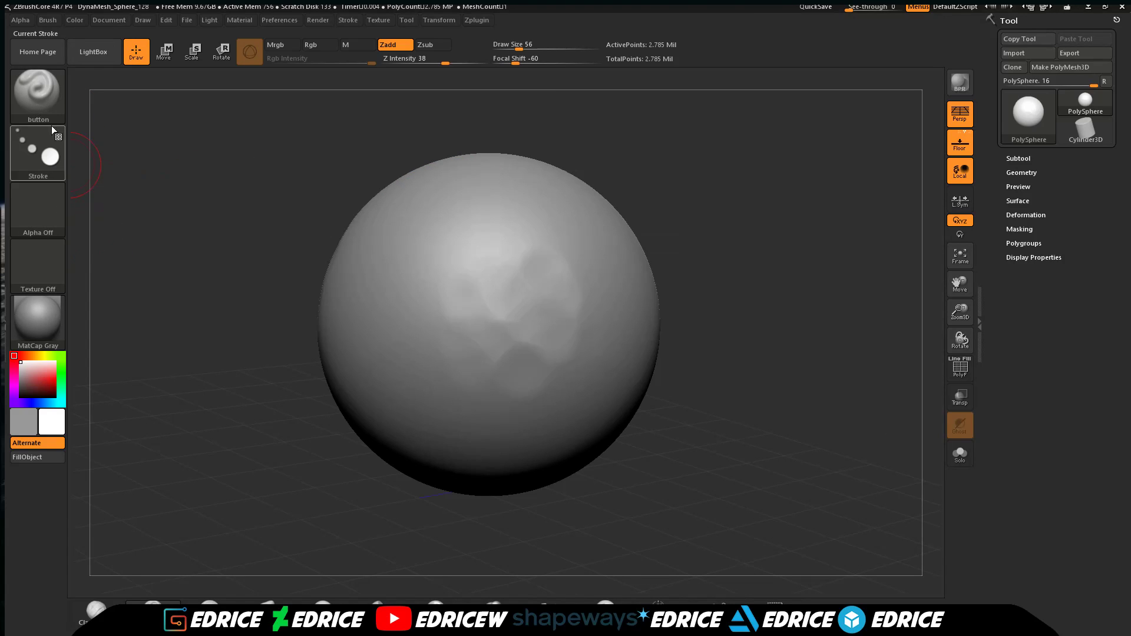
left_click(36, 89)
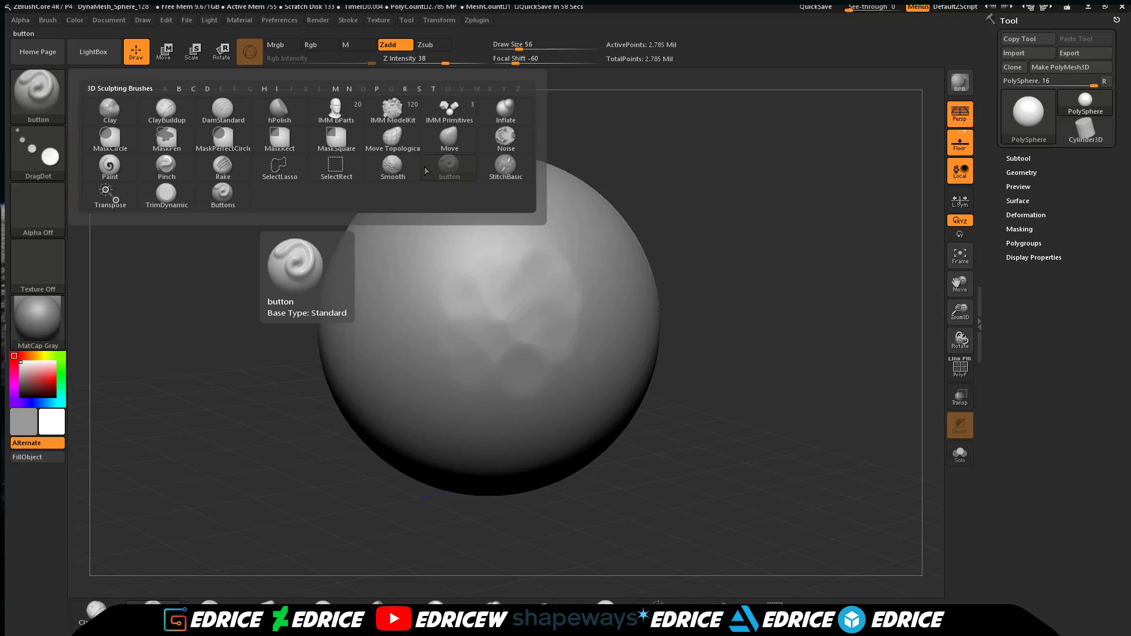
mouse_move(448, 169)
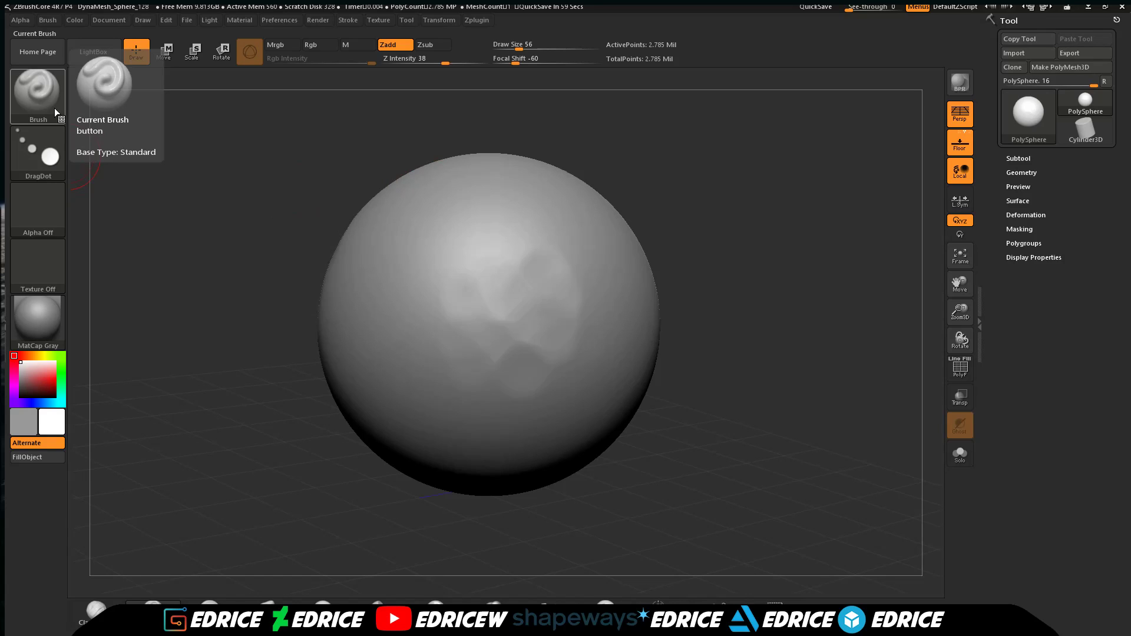
Set the button brush's stroke to DragRect and bring up the alpha palette.
left_click(479, 245)
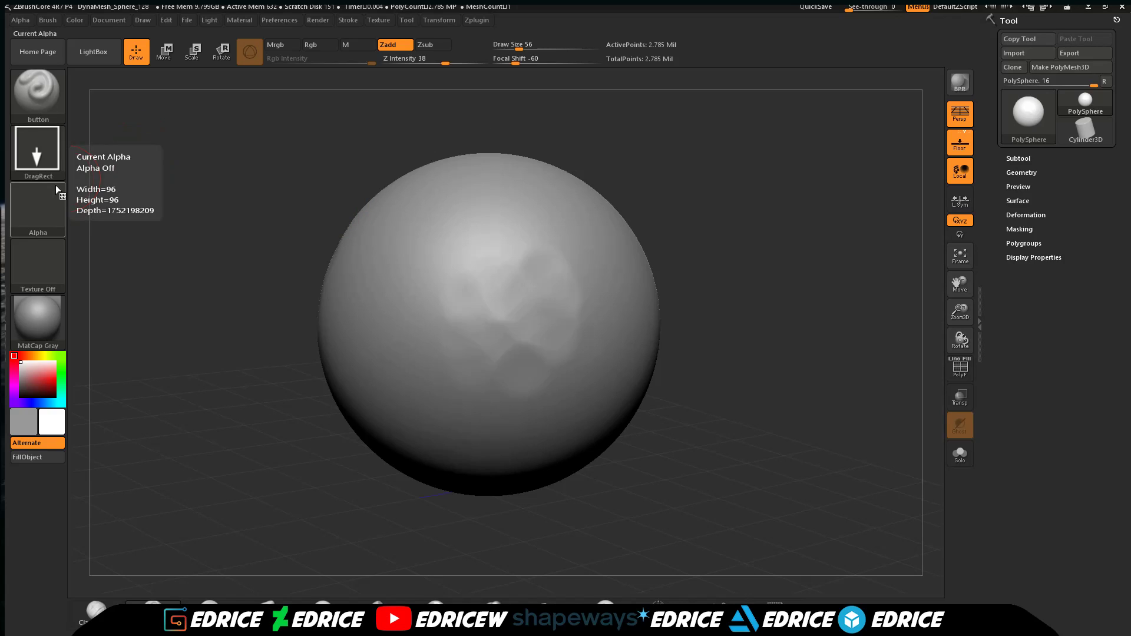
left_click(20, 20)
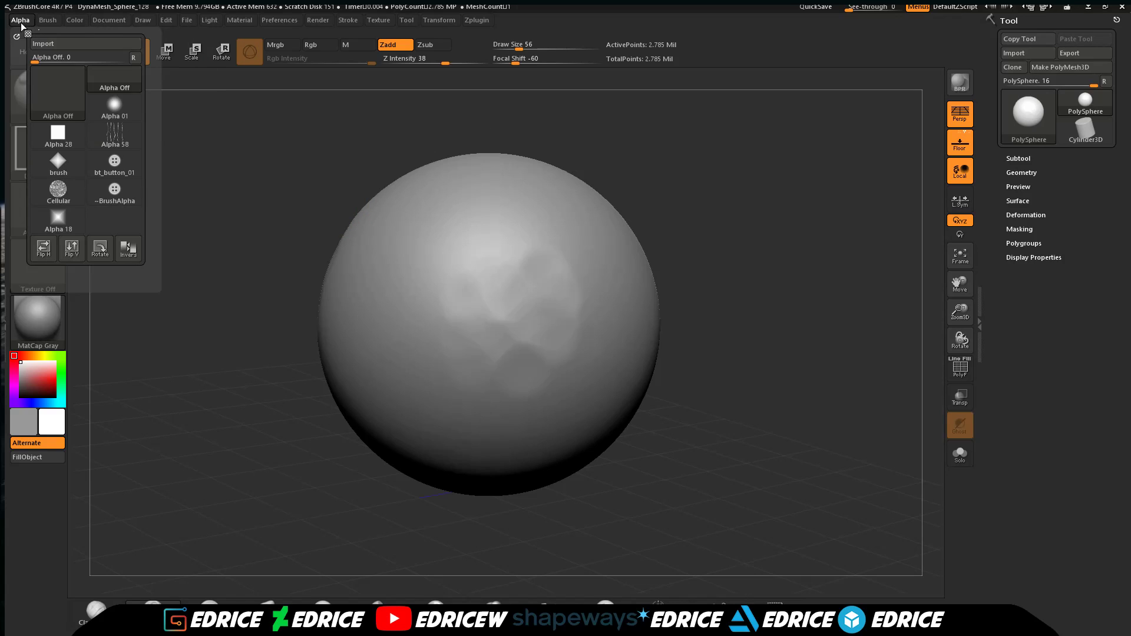
mouse_move(57, 191)
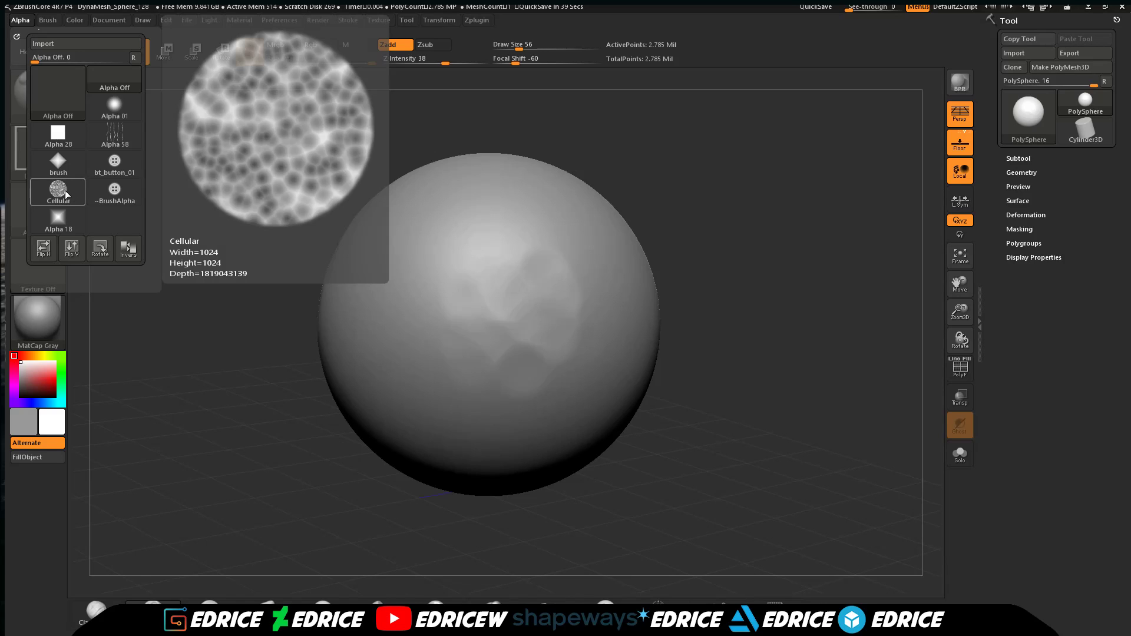
Apply the Cellular alpha so drag-rect stamps dent a hammered-metal texture over the sphere.
left_click(57, 191)
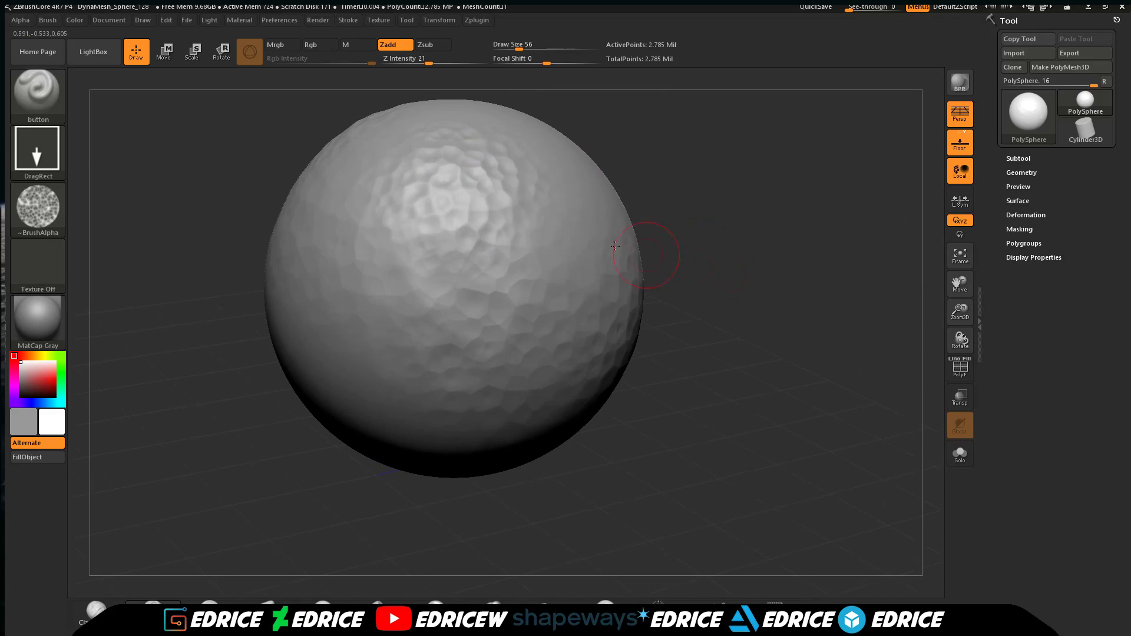
mouse_move(841, 263)
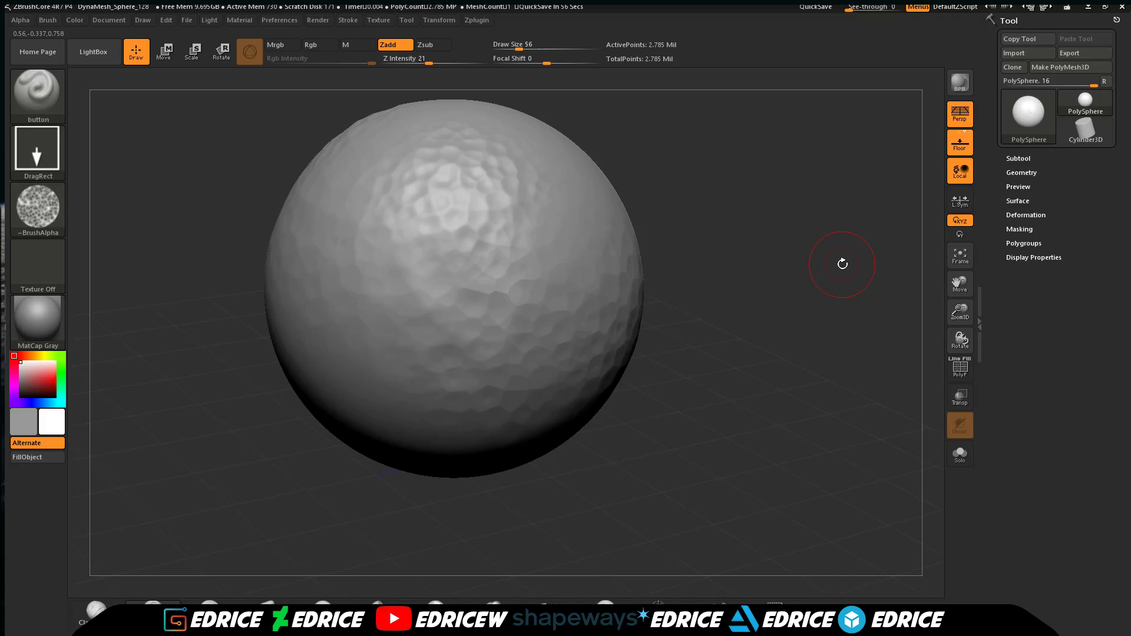
mouse_move(841, 267)
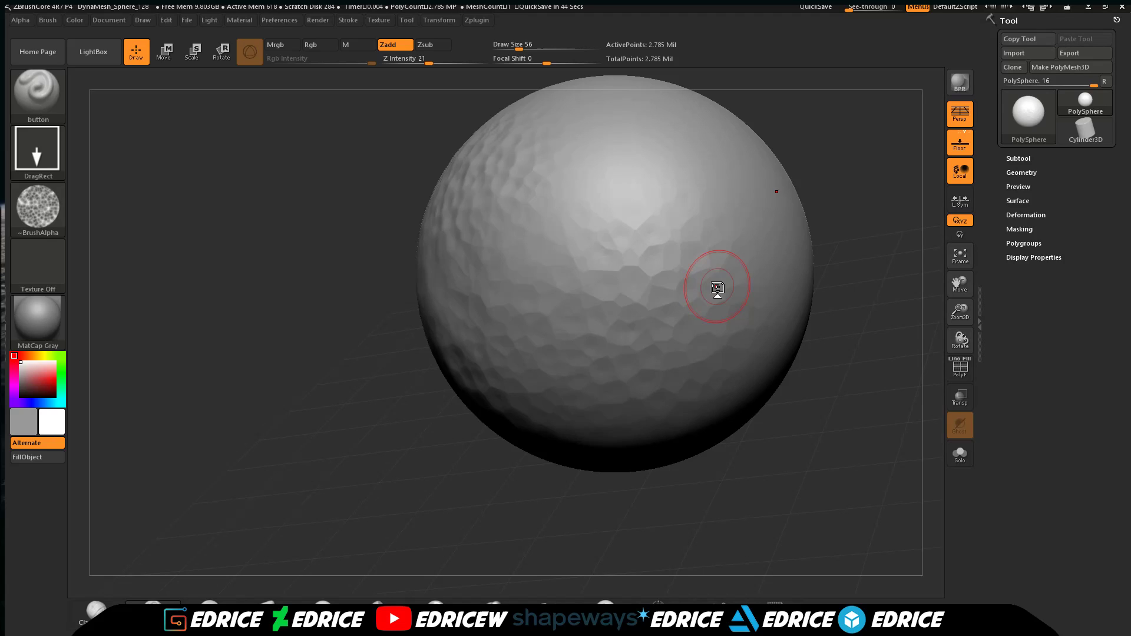
Save the hammered-texture brush to disk as the preset 'Hammertime' in the CB_ZBC folder.
left_click(47, 20)
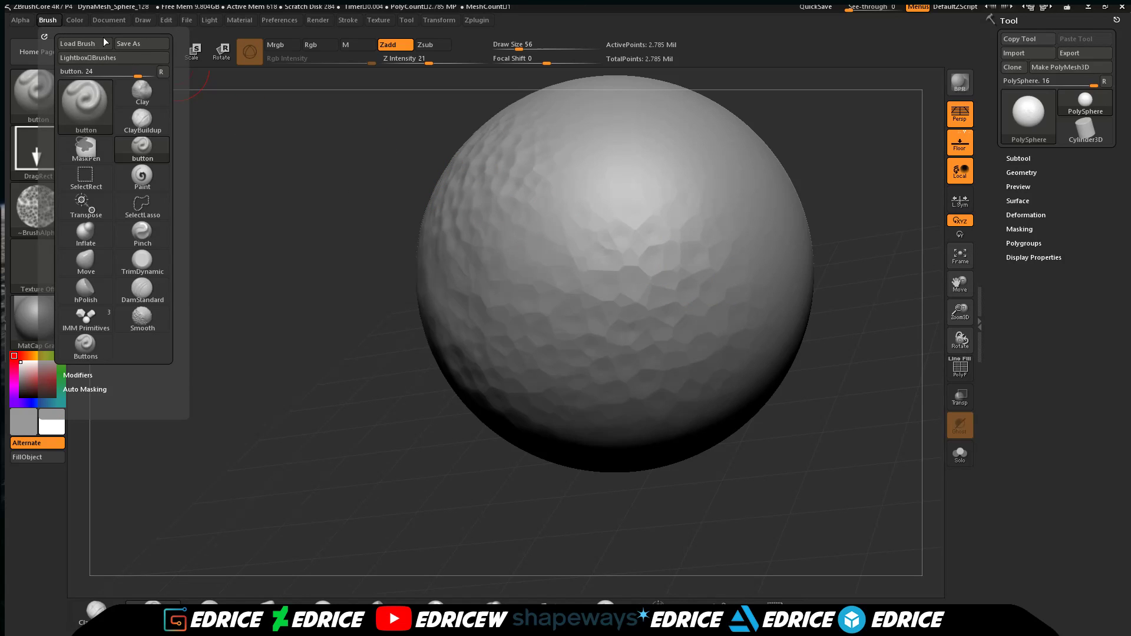
left_click(128, 44)
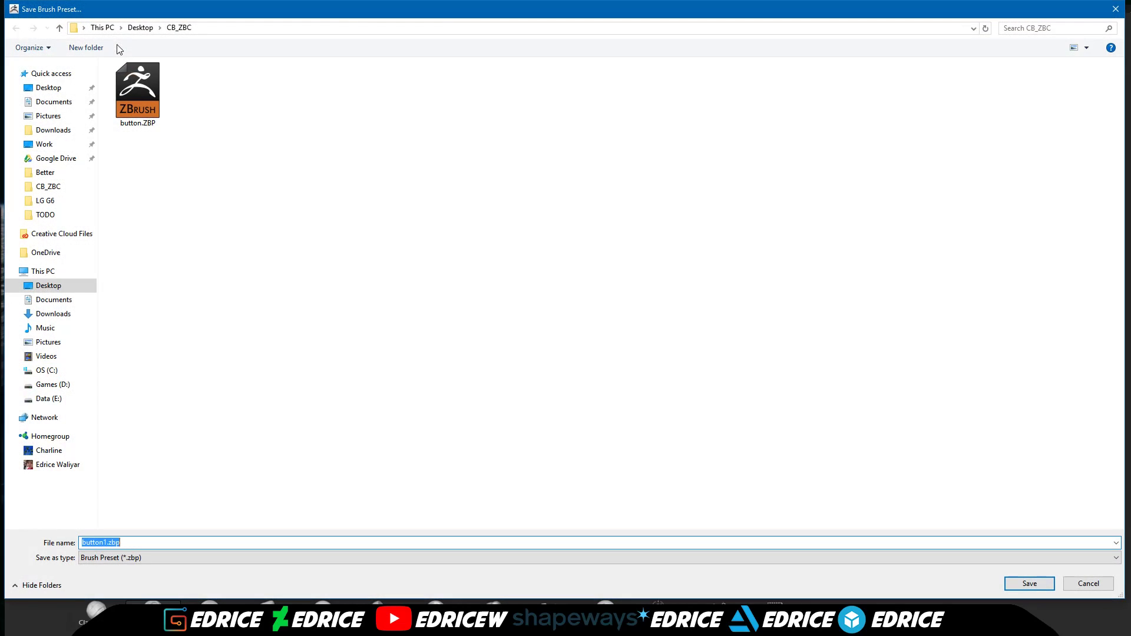
left_click(43, 417)
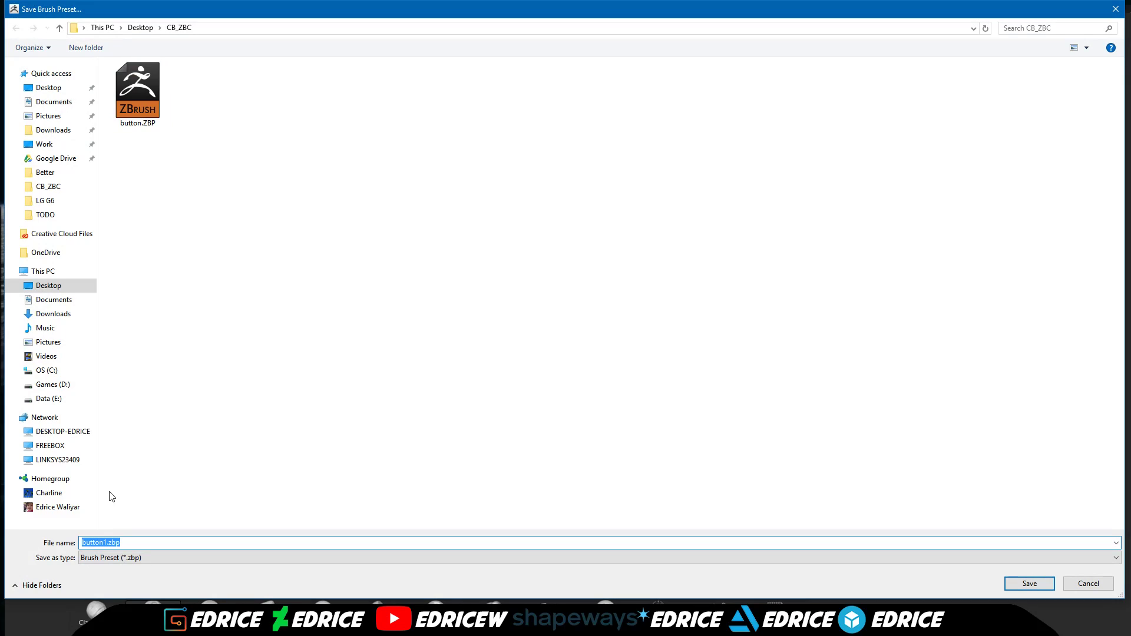
type("H")
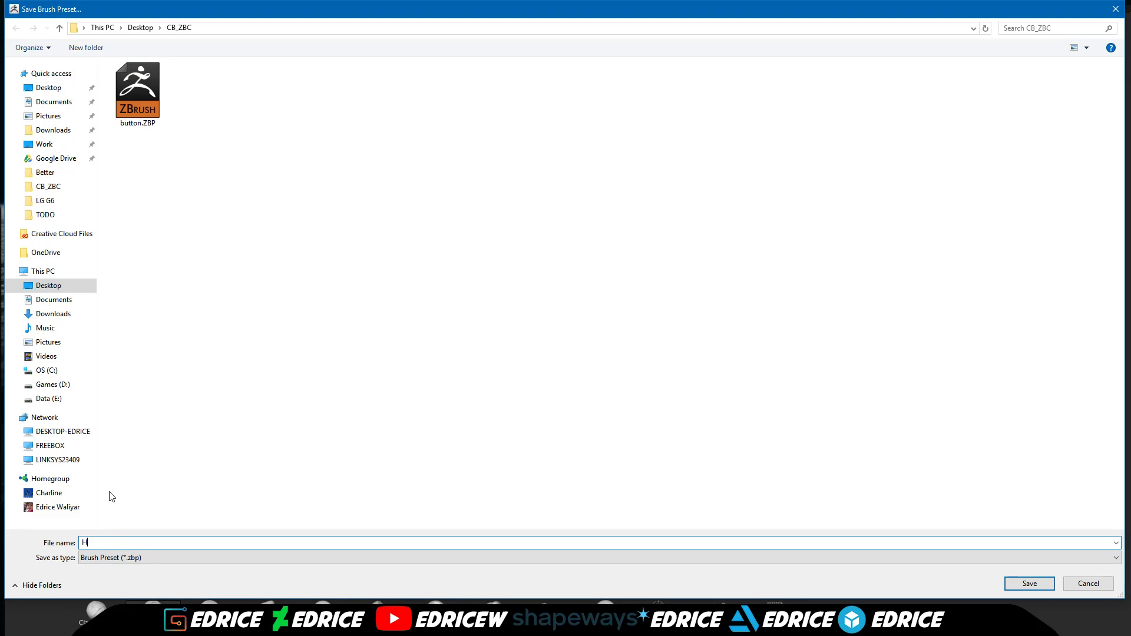
type("ammer")
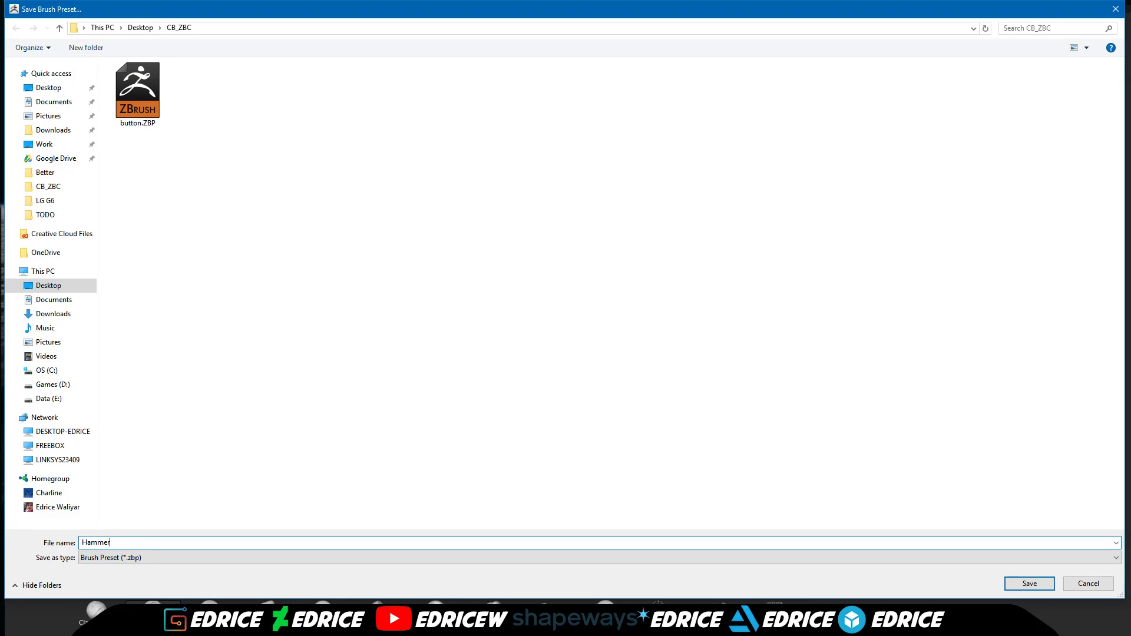
type("ti")
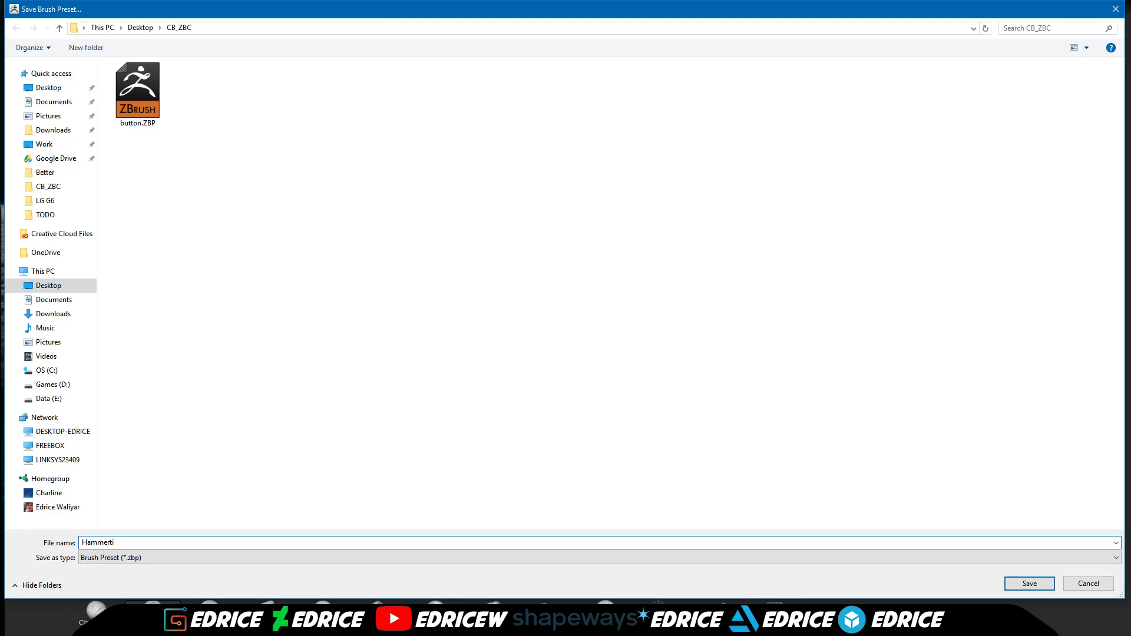
left_click(1028, 583)
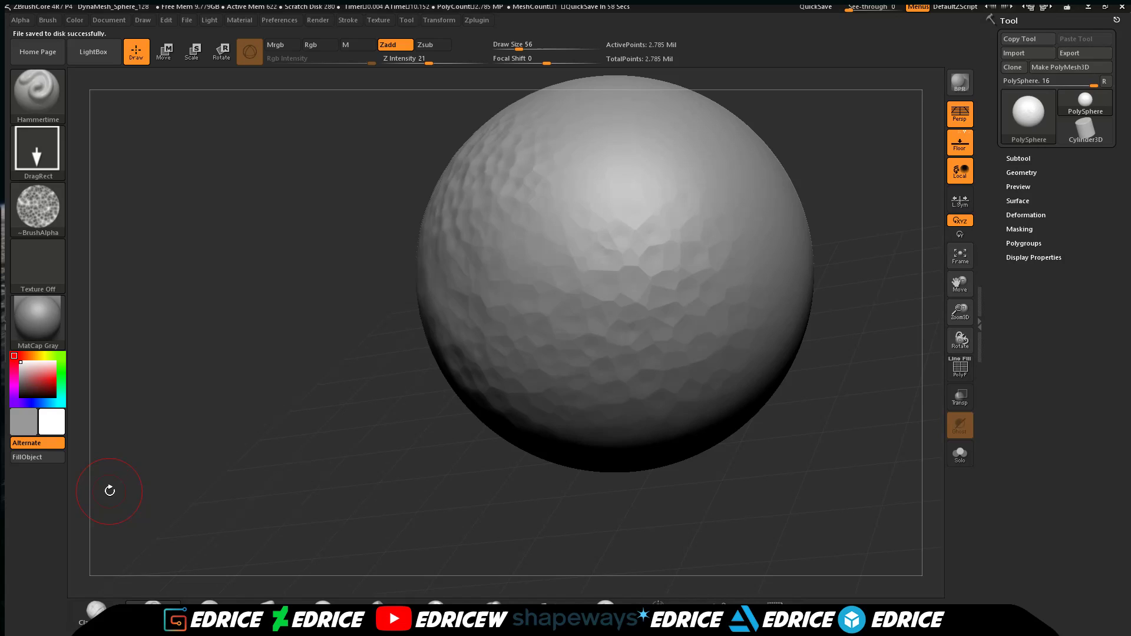
mouse_move(960, 265)
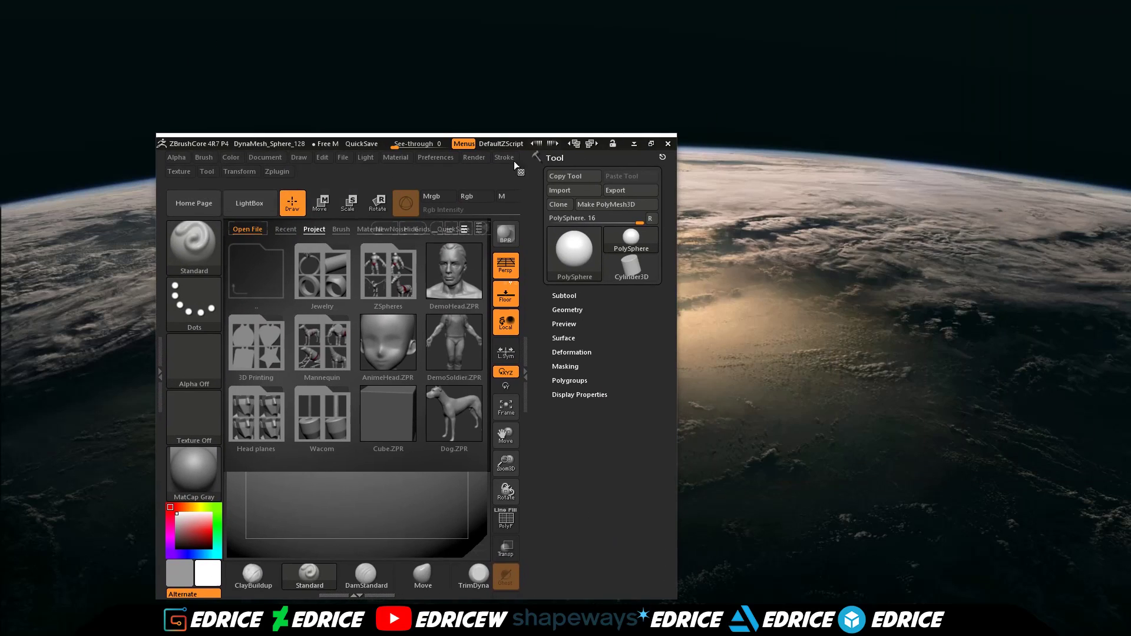
Maximize the window and start loading a brush preset from the CB_ZBC folder.
left_click(649, 143)
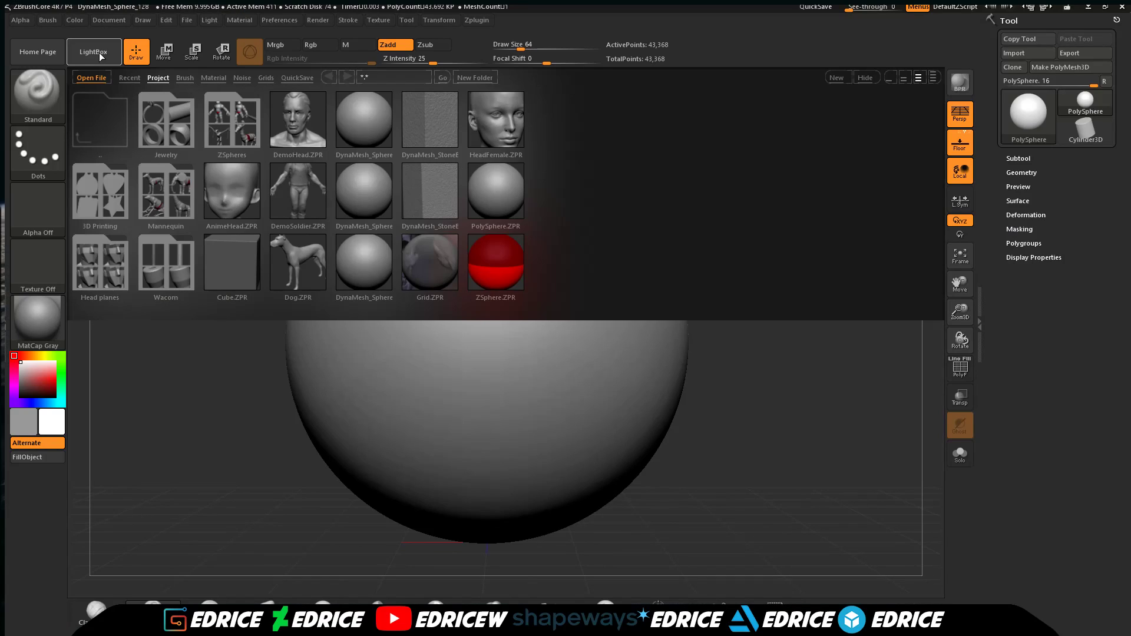
left_click(184, 77)
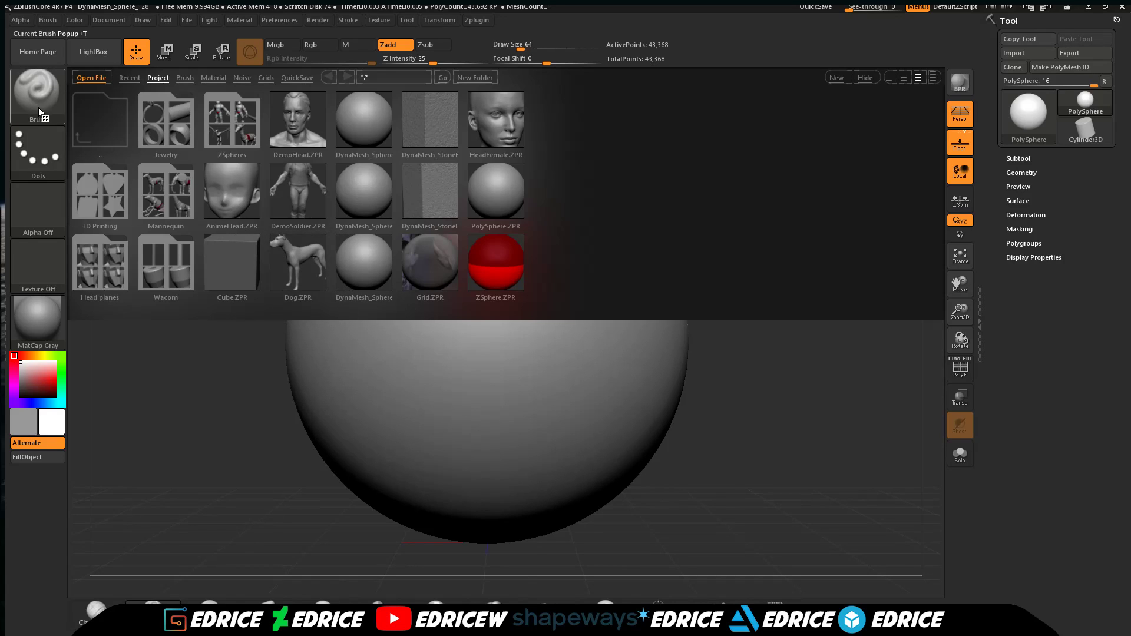
left_click(37, 92)
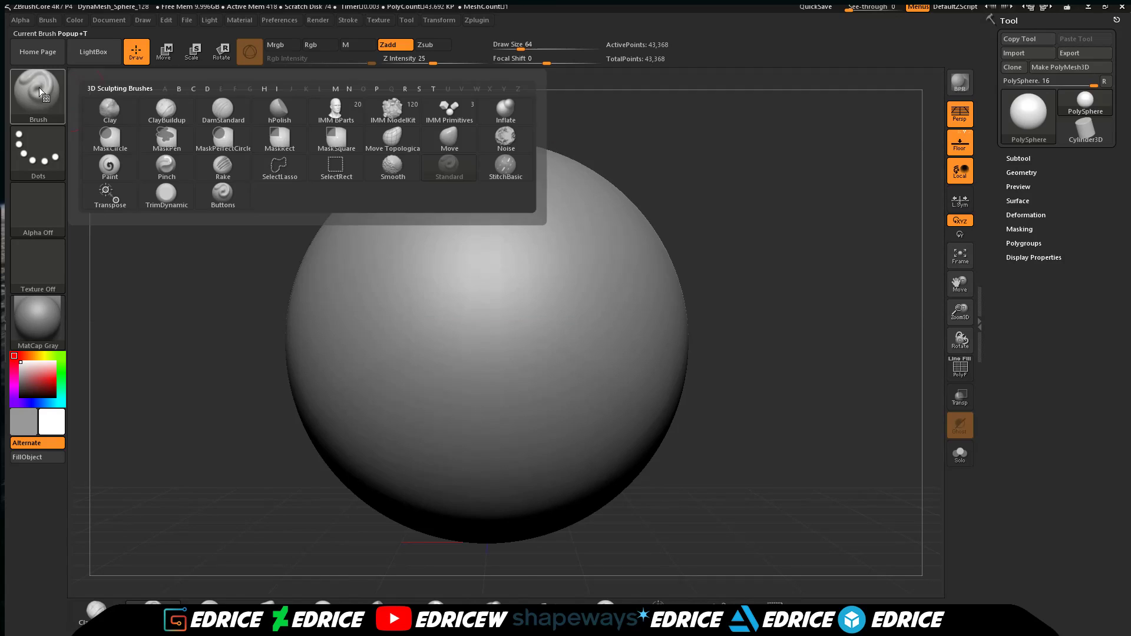
left_click(222, 193)
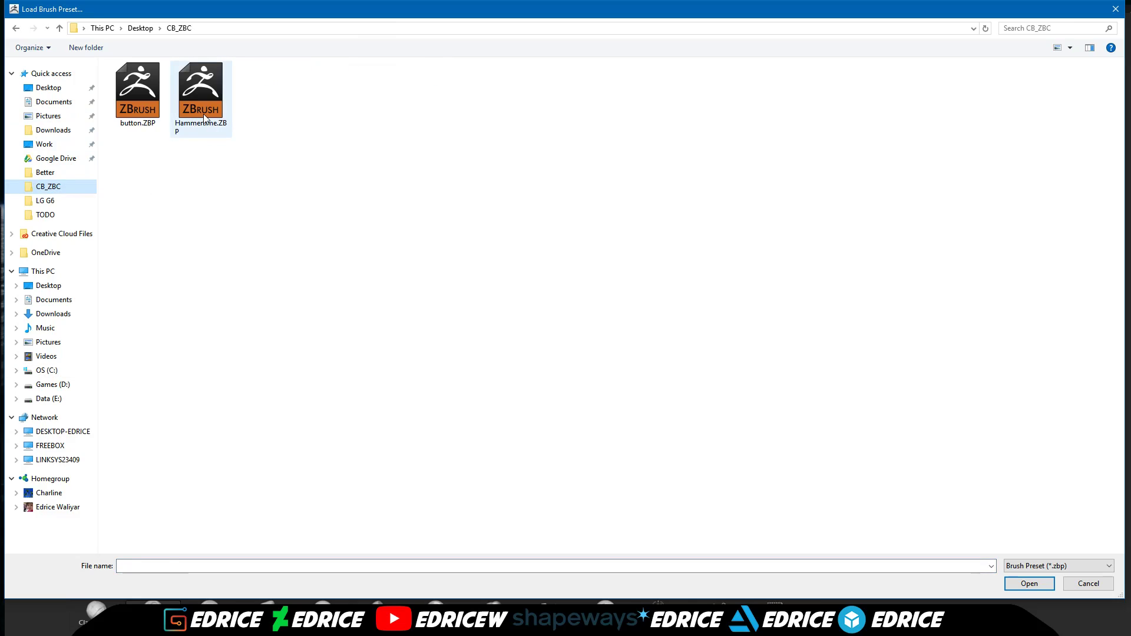
Load Hammertime.ZBP, dent the sphere with it, and confirm Hammertime in the brush library.
double_click(201, 82)
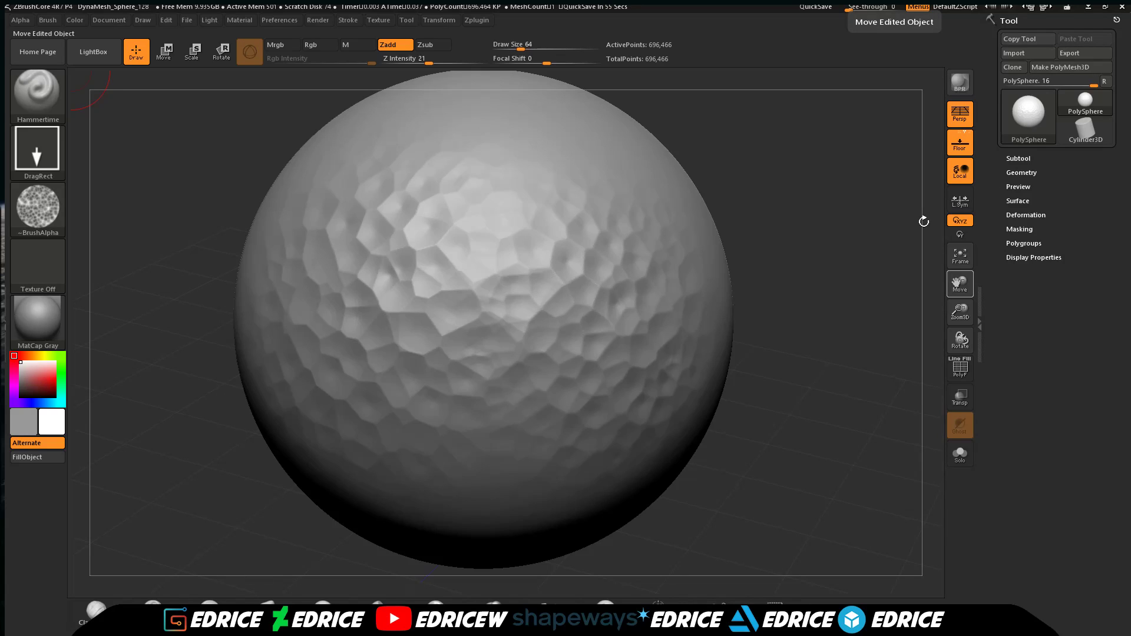
mouse_move(924, 224)
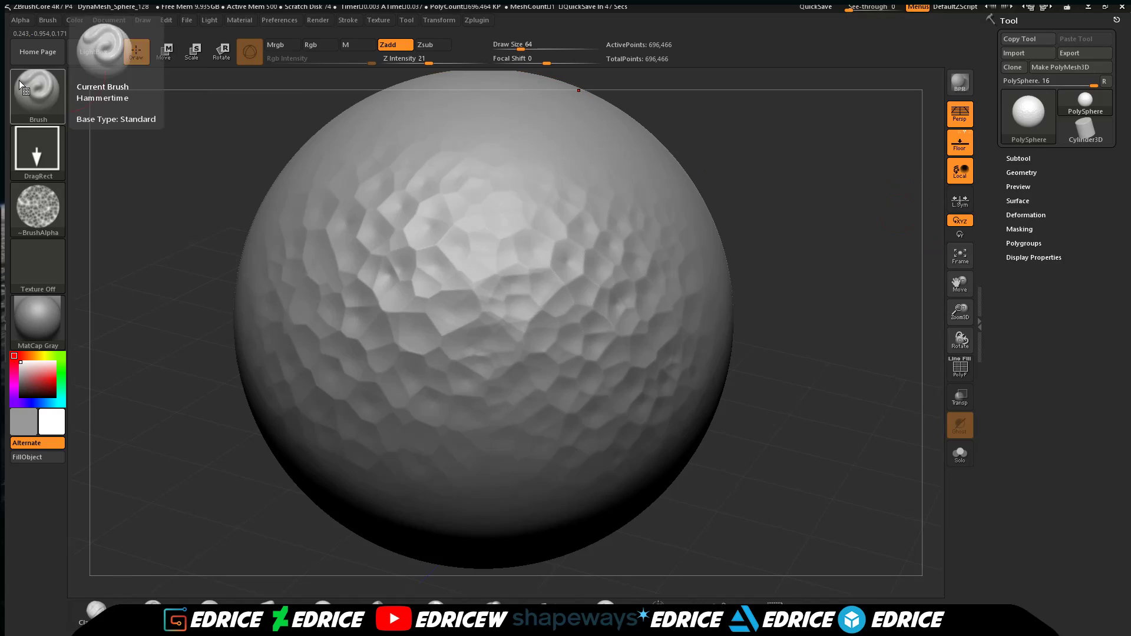
left_click(37, 96)
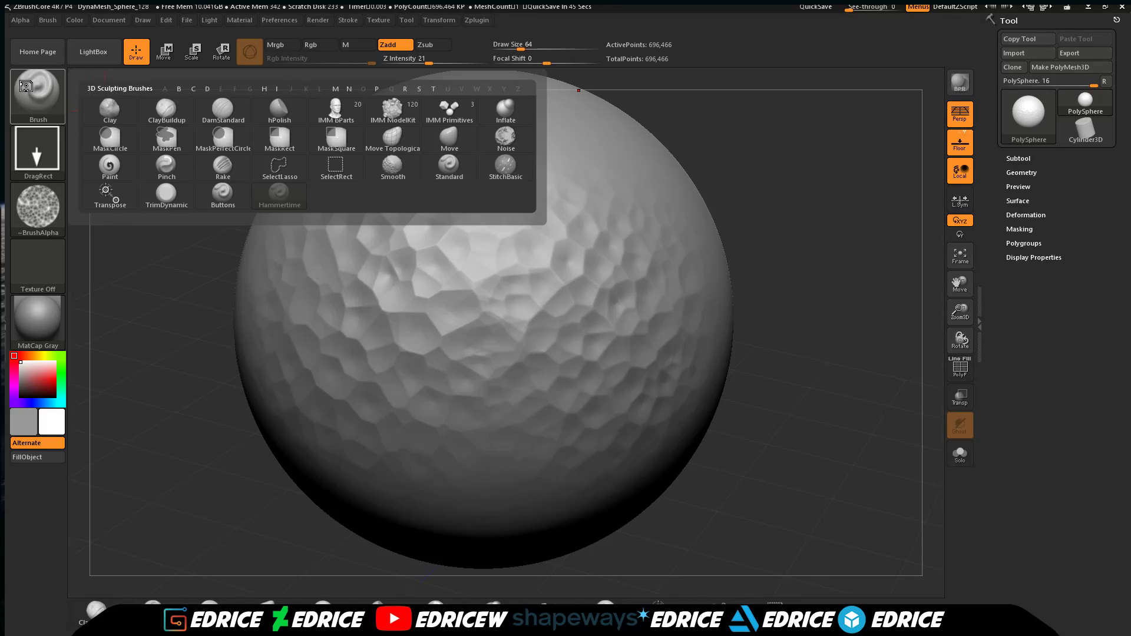
left_click(278, 195)
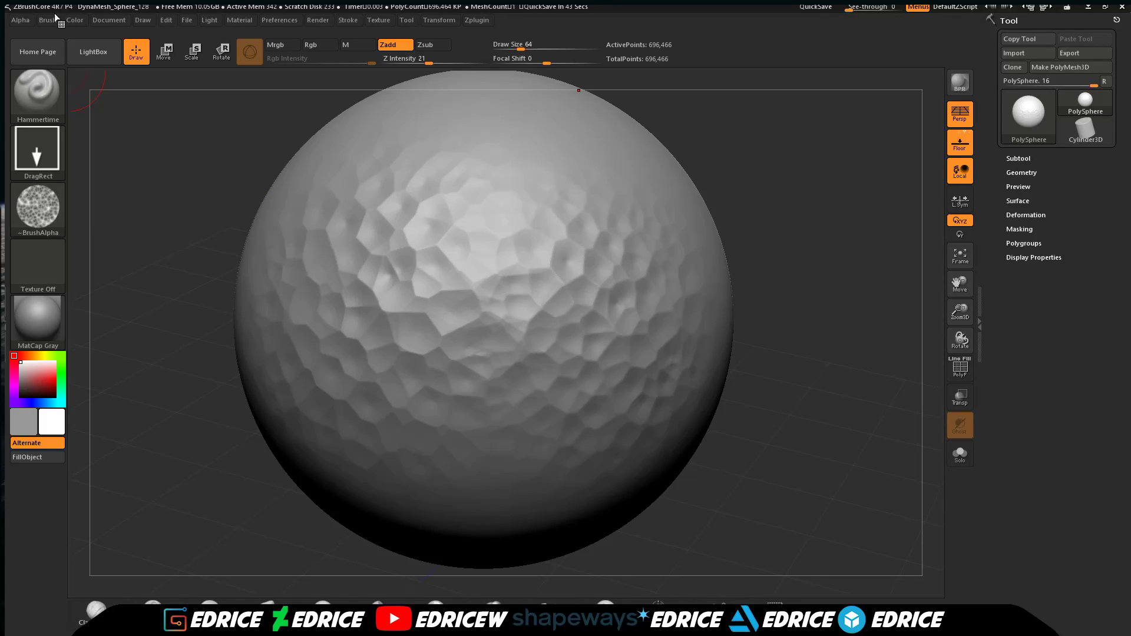
left_click(47, 20)
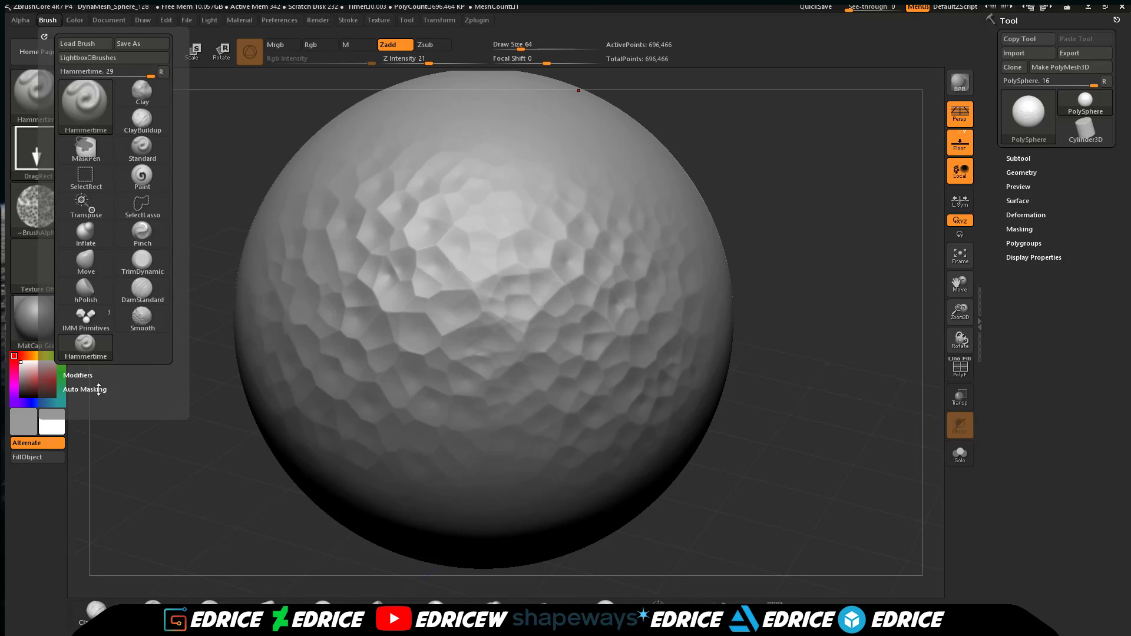
left_click(78, 375)
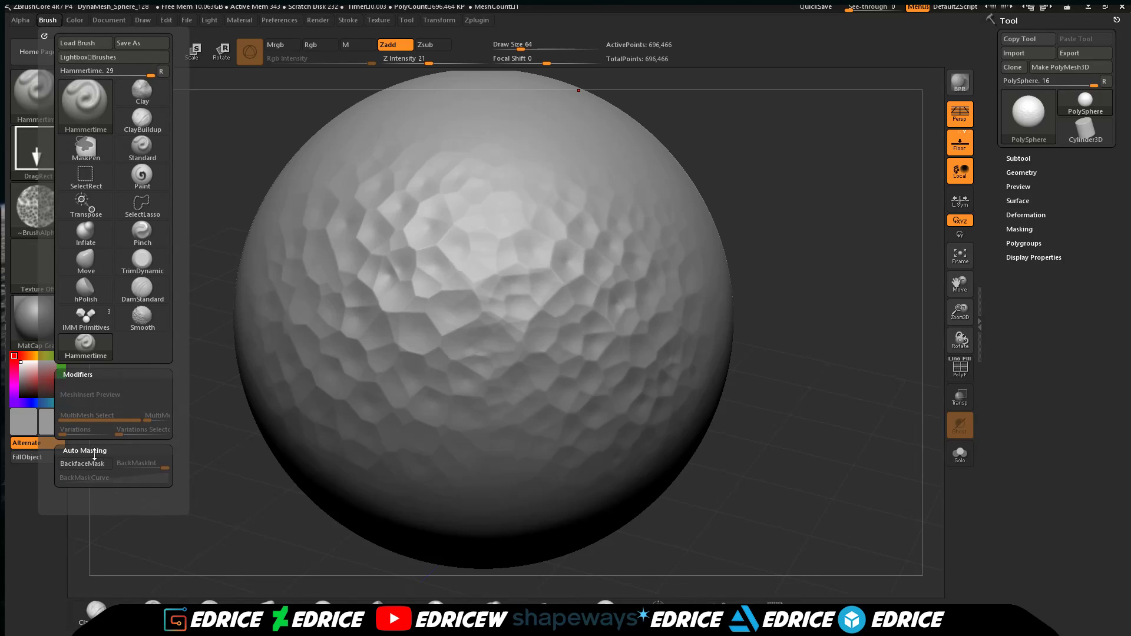
mouse_move(85, 463)
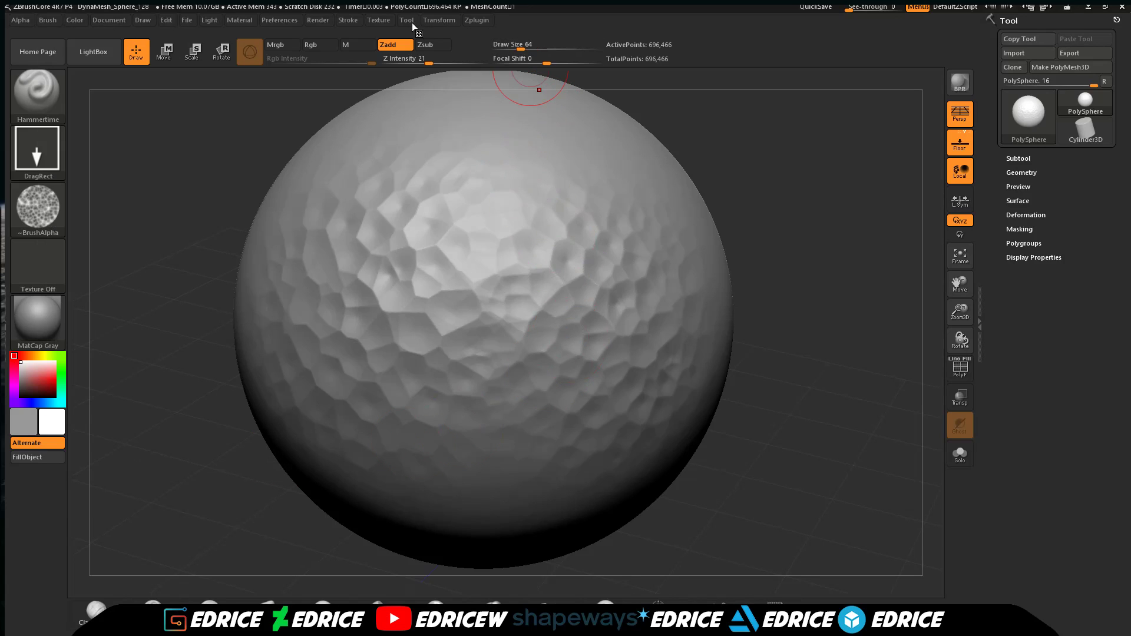
left_click(407, 20)
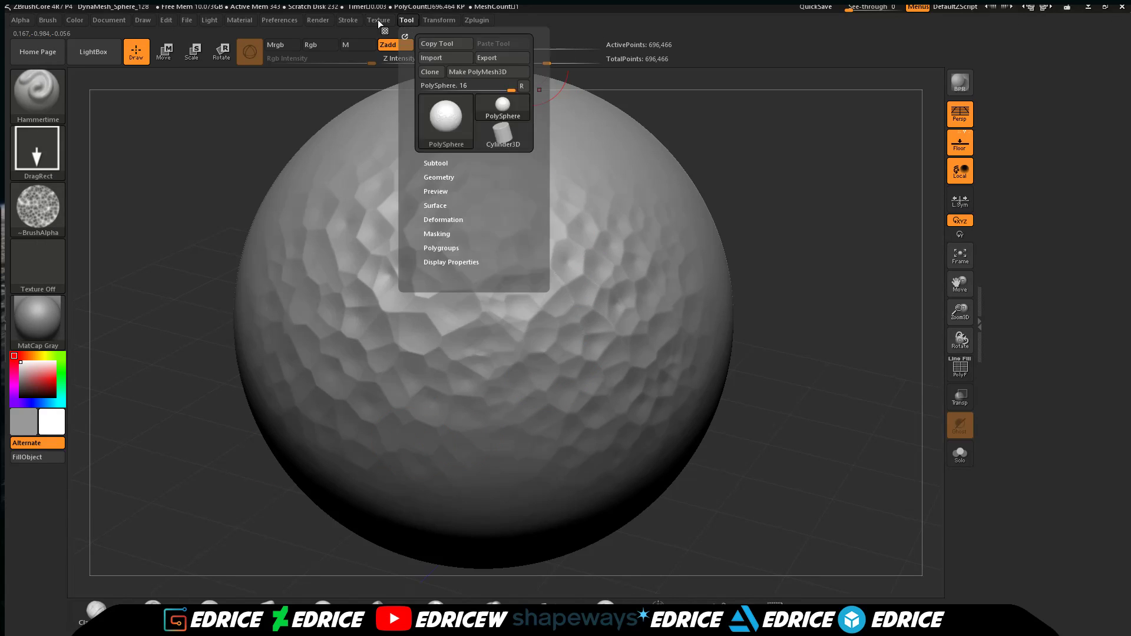
left_click(348, 20)
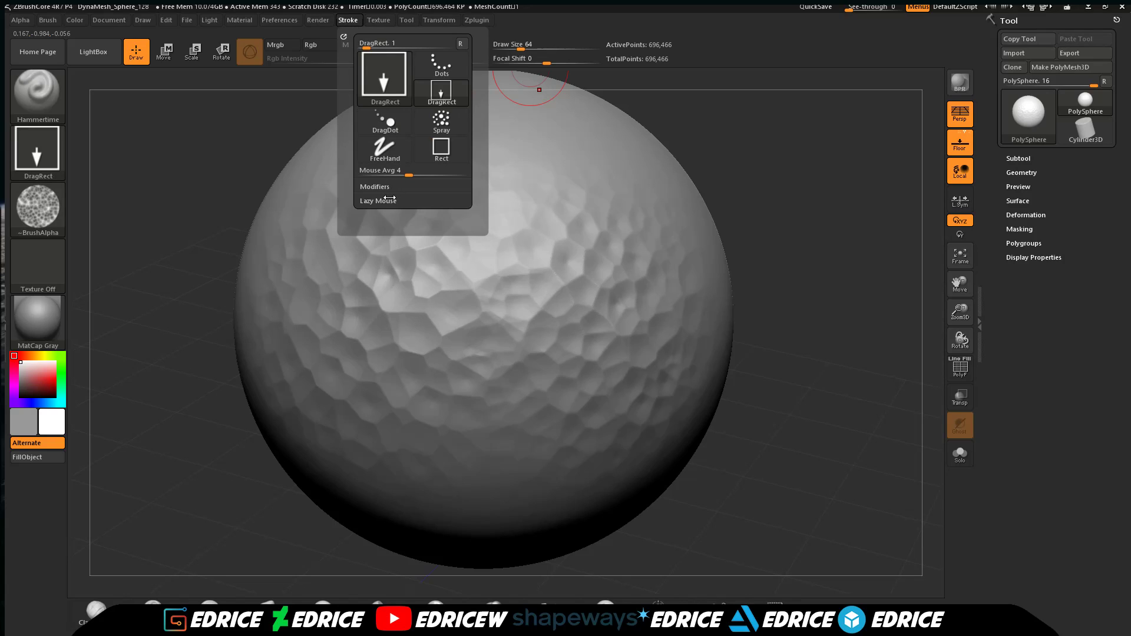
left_click(377, 200)
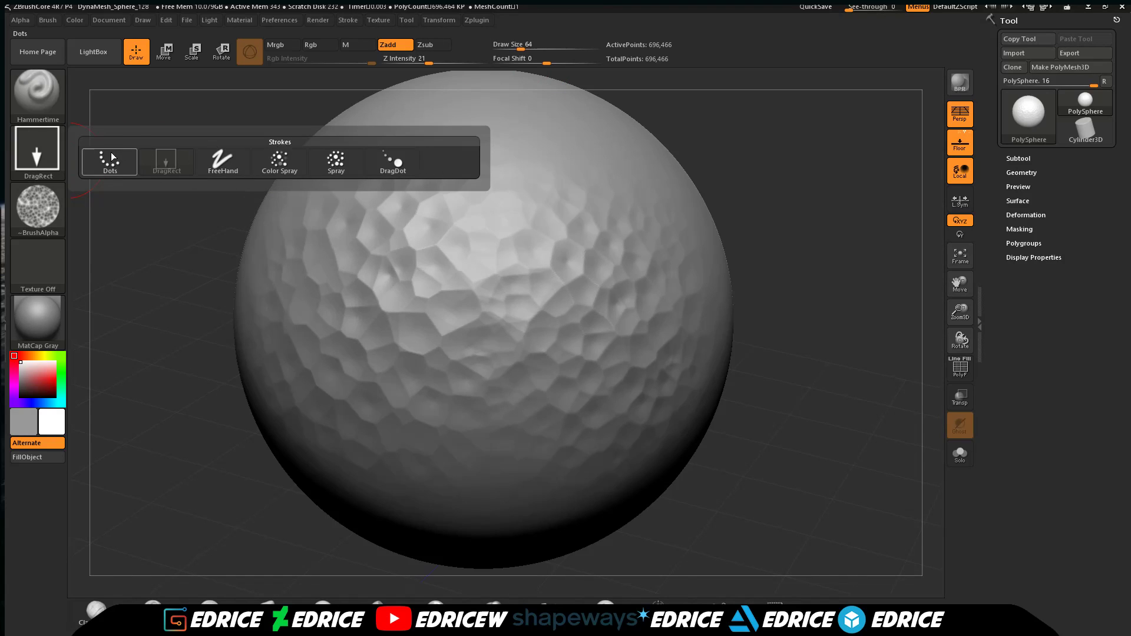
mouse_move(38, 95)
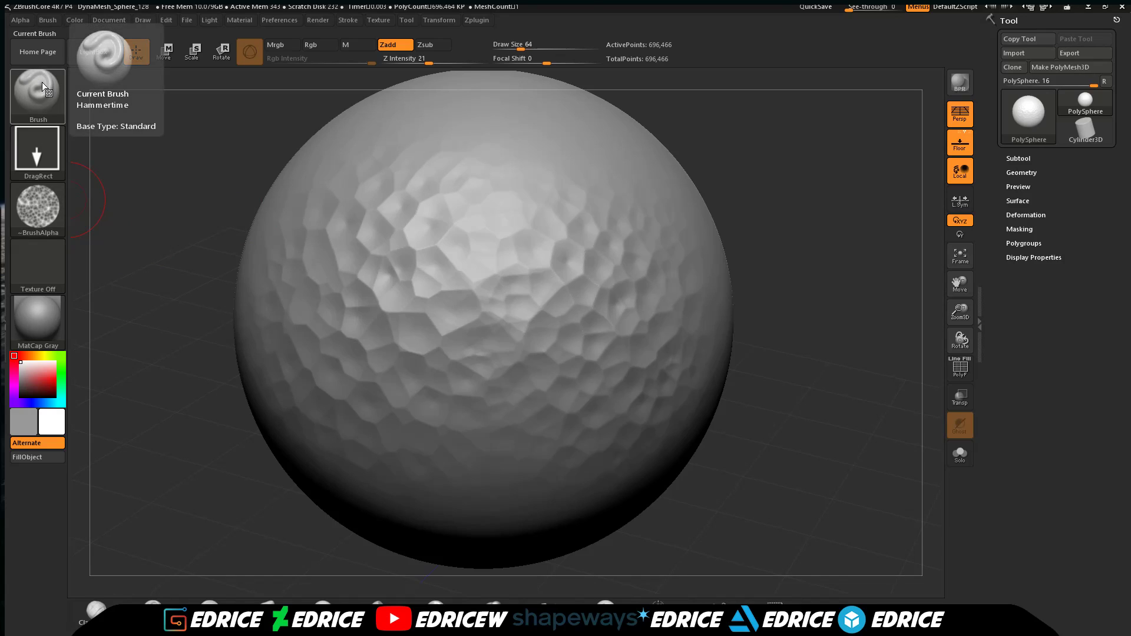
left_click(36, 94)
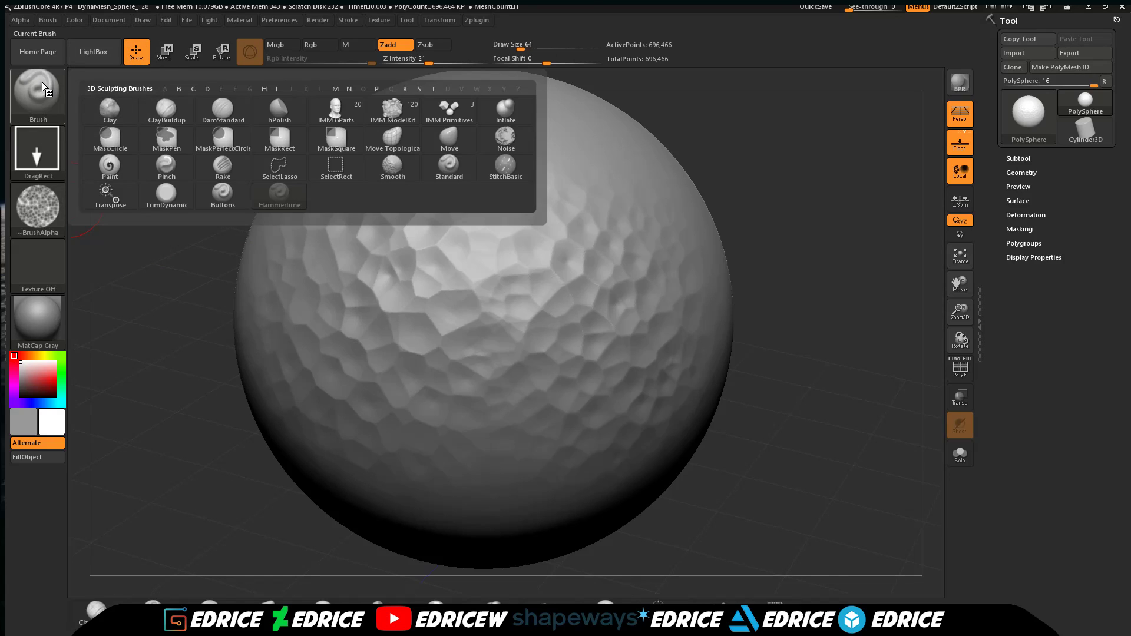